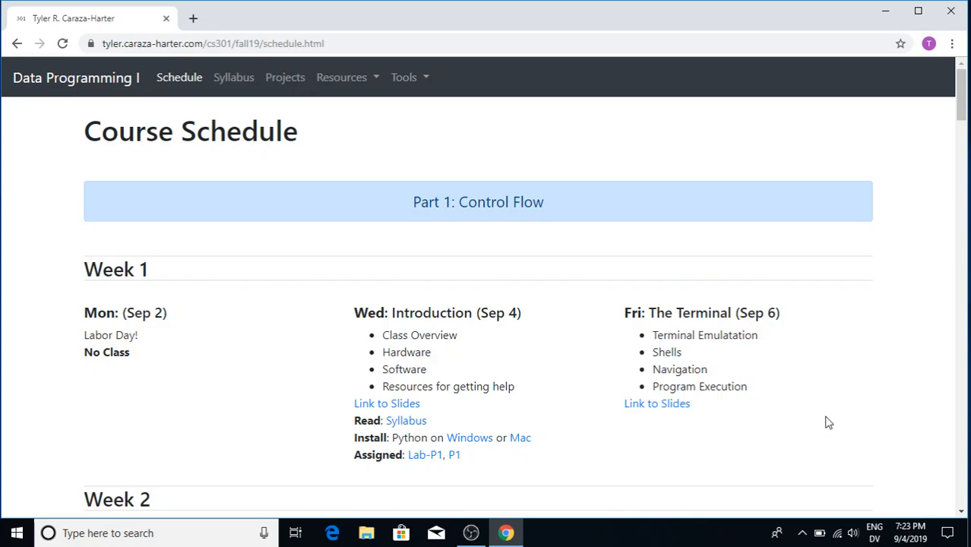
mouse_move(485, 306)
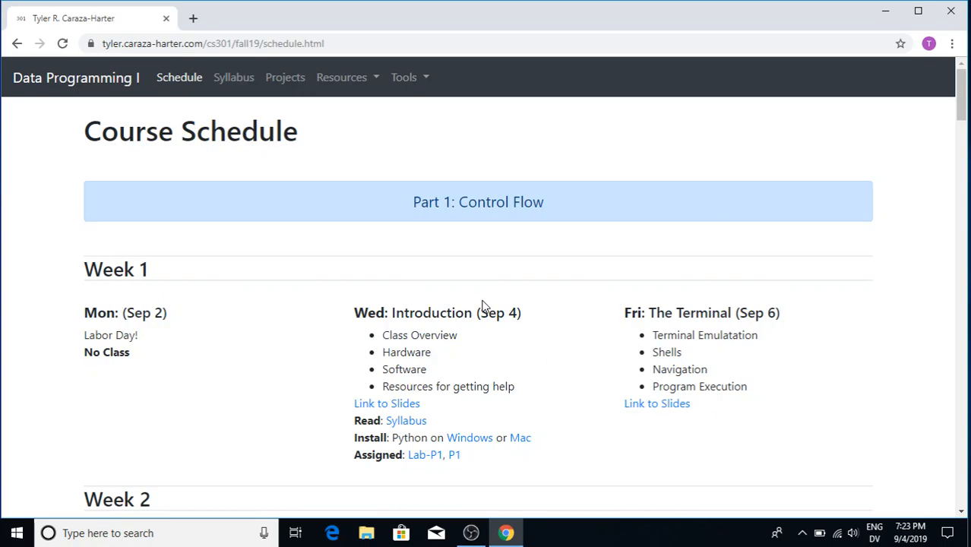
mouse_move(454, 454)
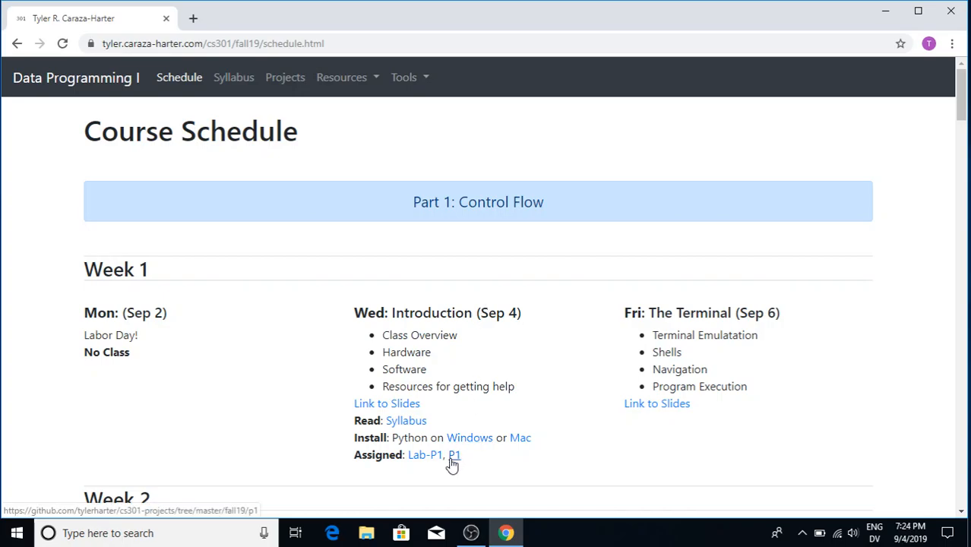
Open the P1 page from the schedule, highlight the Python note, and reach Step 1
click(455, 455)
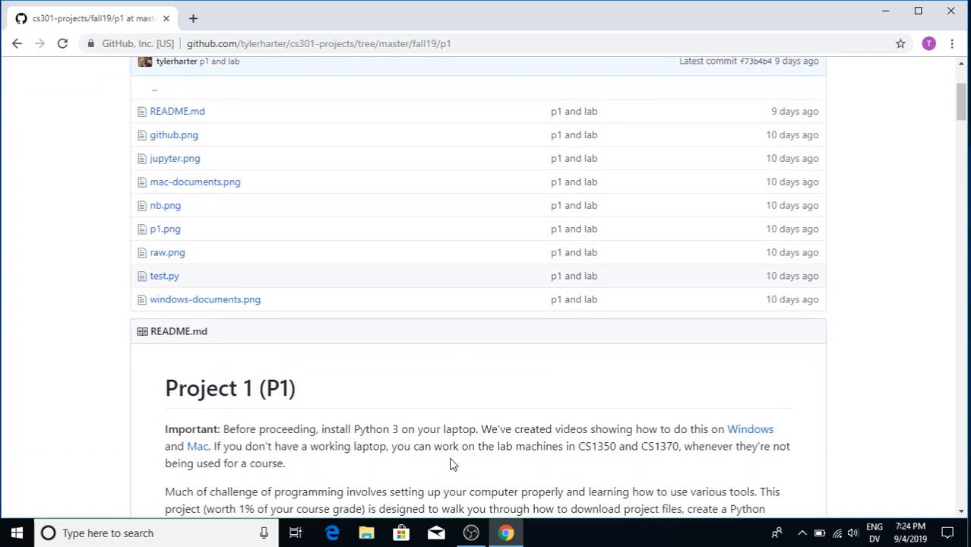
scroll(down, 3)
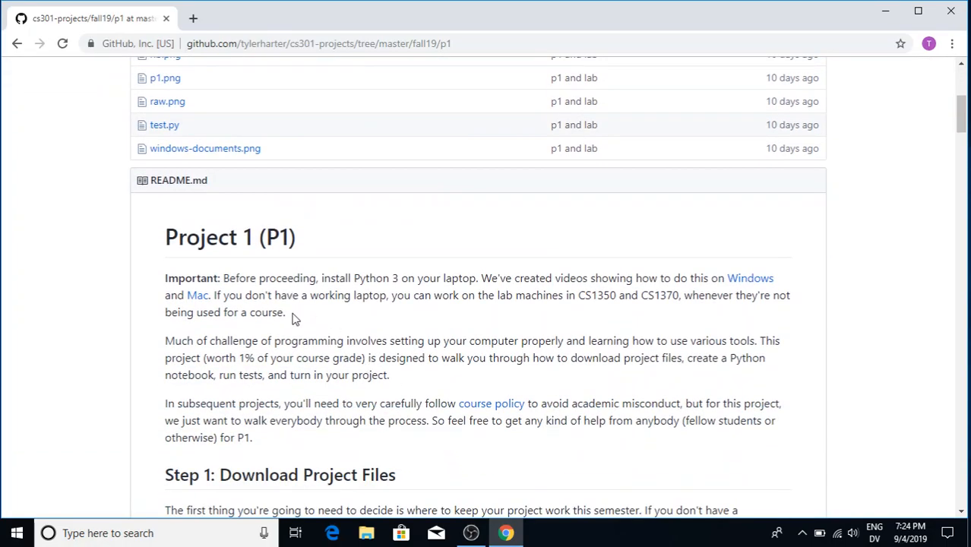
drag(164, 278, 285, 313)
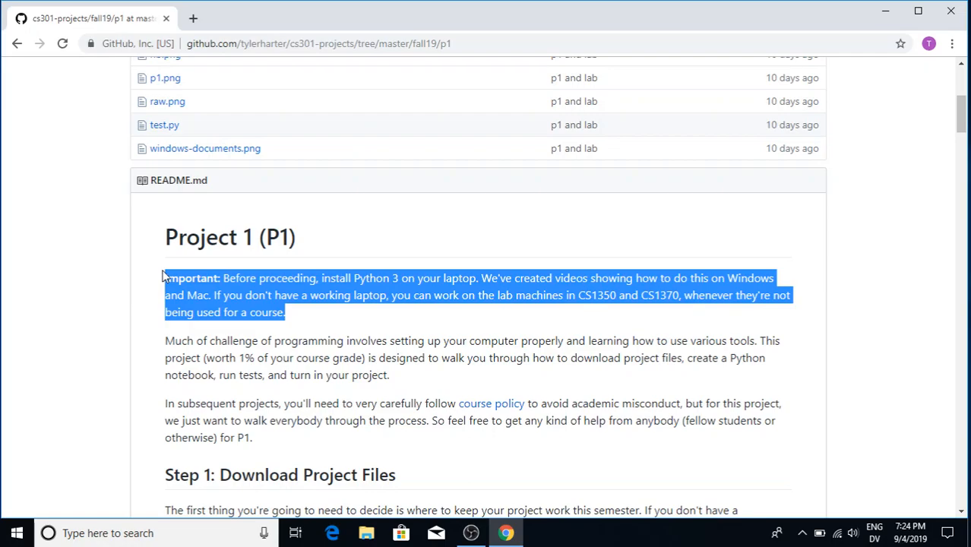
scroll(down, 3)
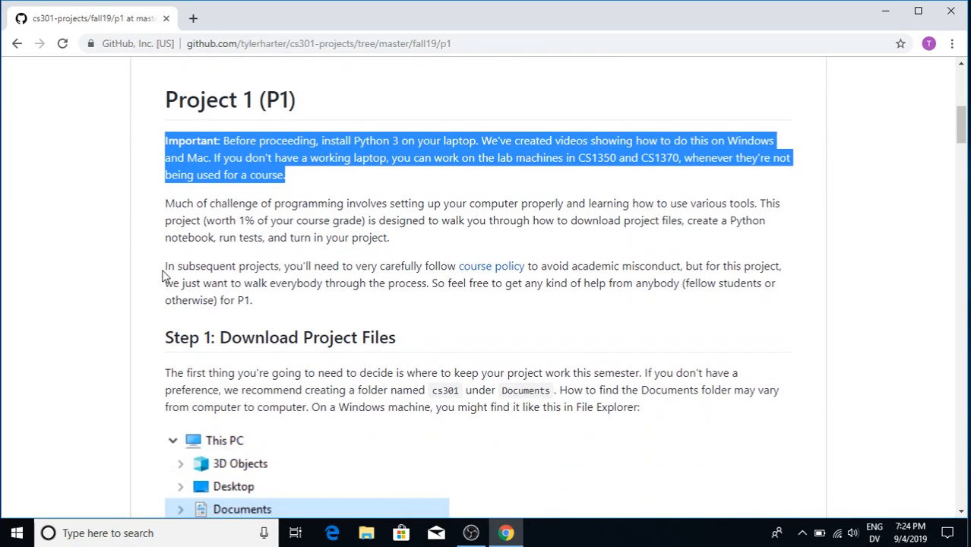
scroll(down, 3)
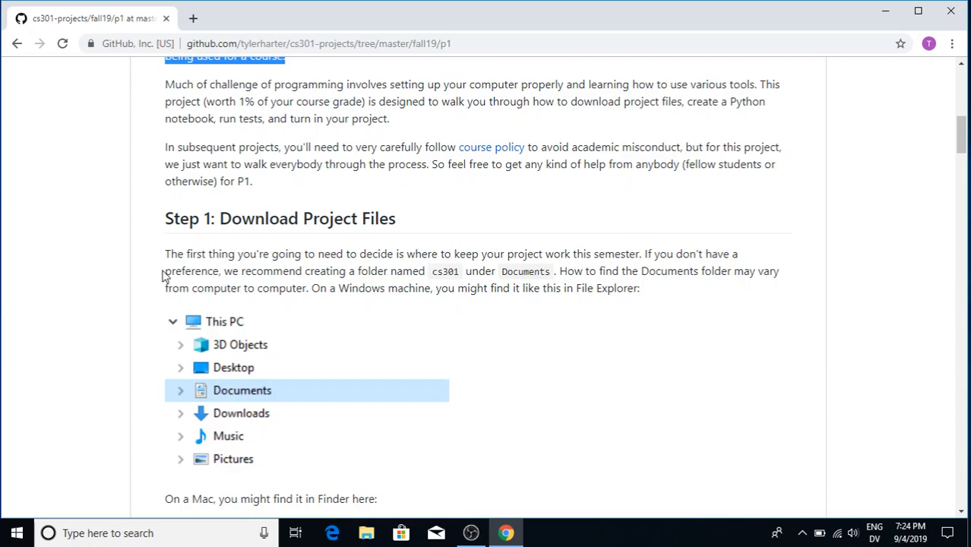
mouse_move(340, 437)
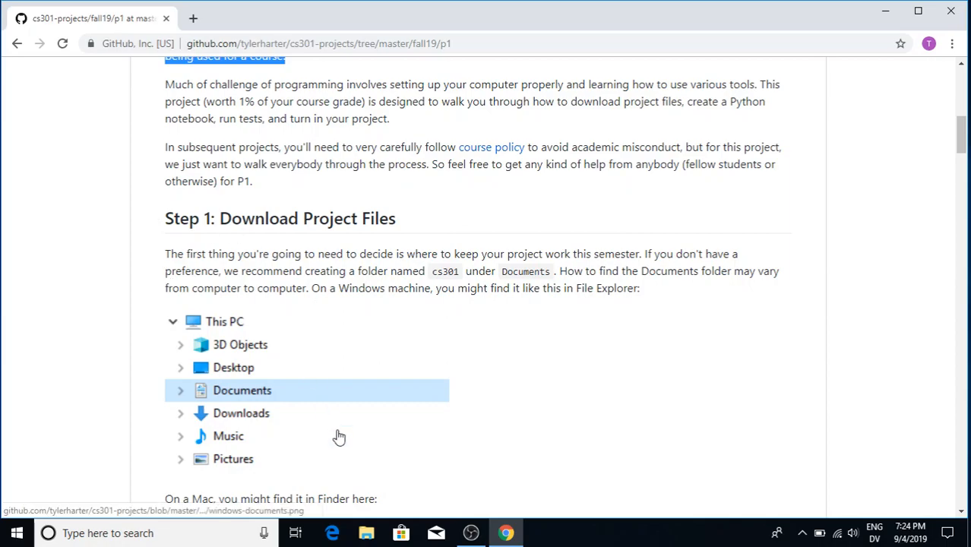
scroll(down, 3)
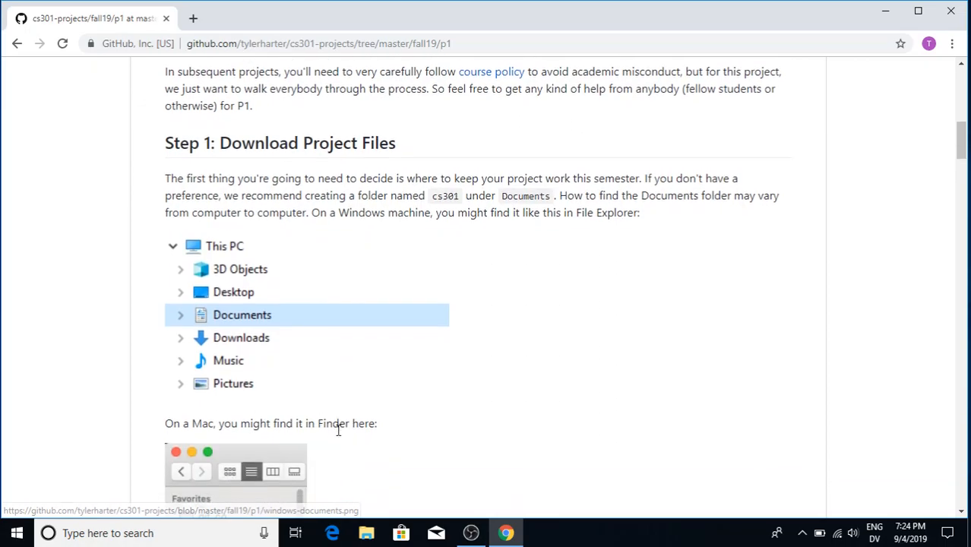
mouse_move(487, 234)
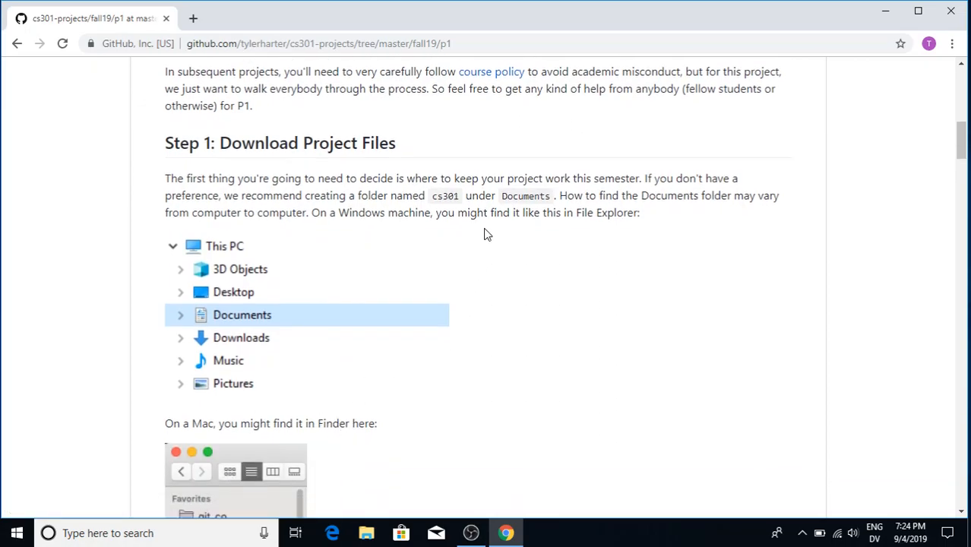
mouse_move(472, 256)
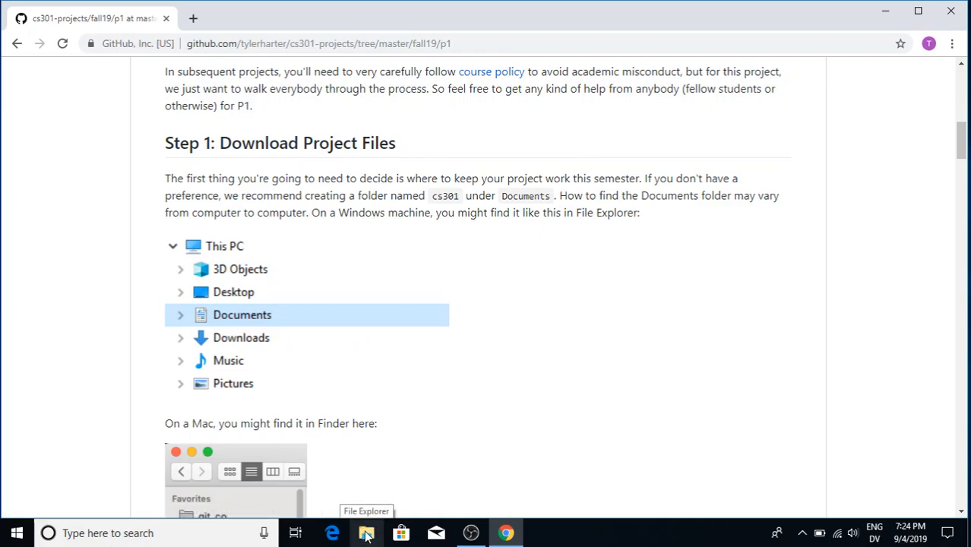
In File Explorer, add a cs301 folder to Documents and a subfolder inside it
click(366, 533)
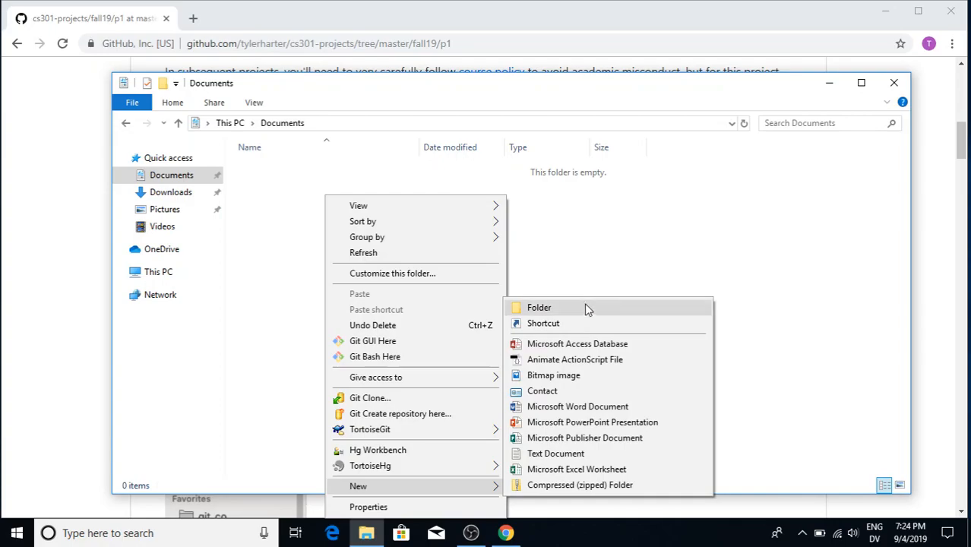
click(538, 306)
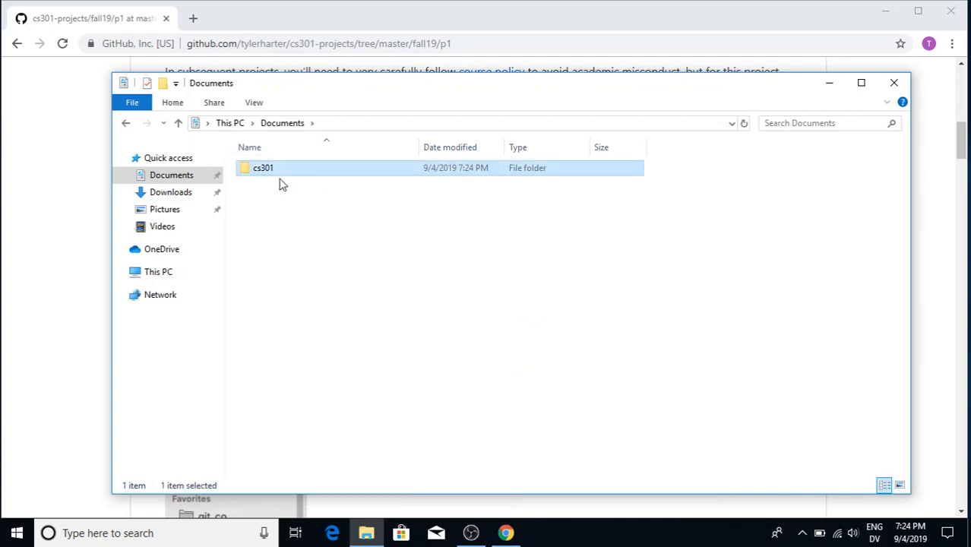
double_click(262, 167)
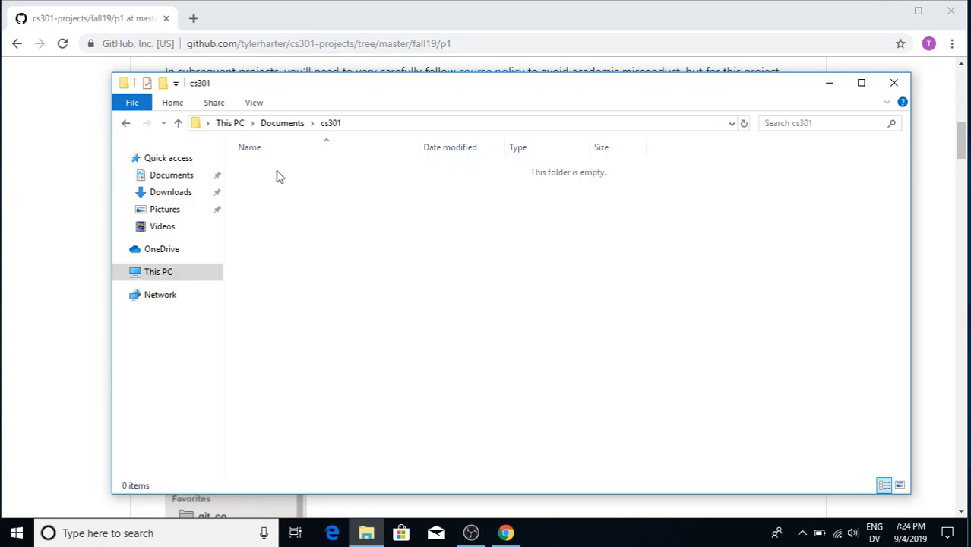
right_click(280, 177)
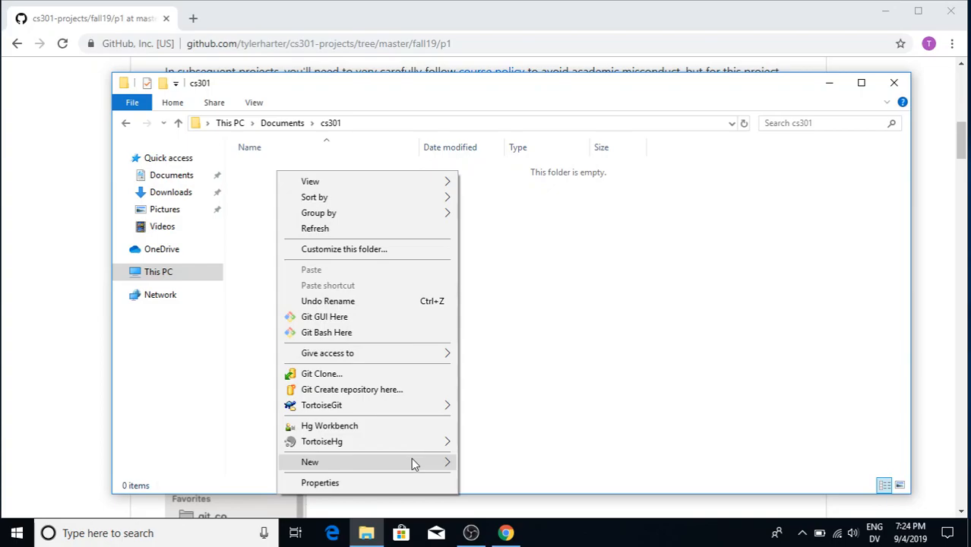
click(309, 461)
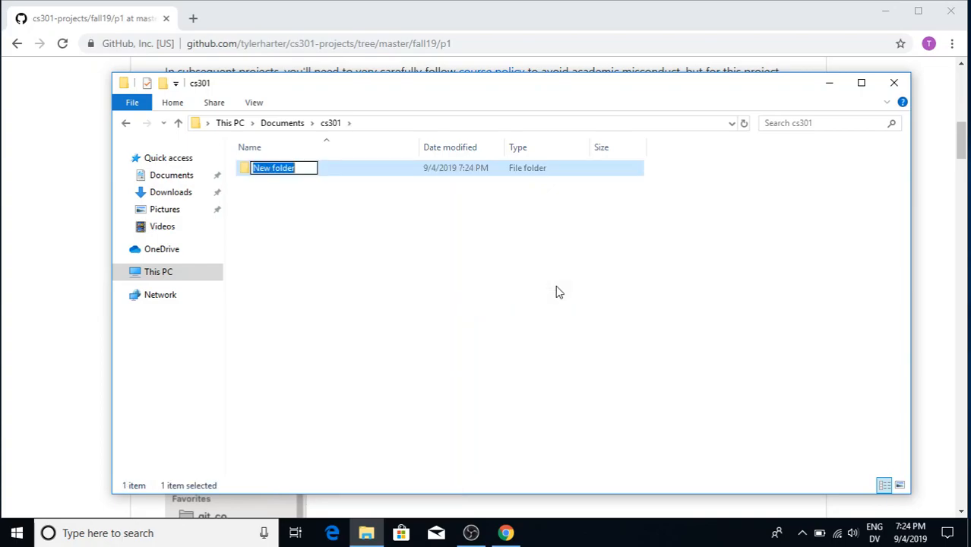
text(p2)
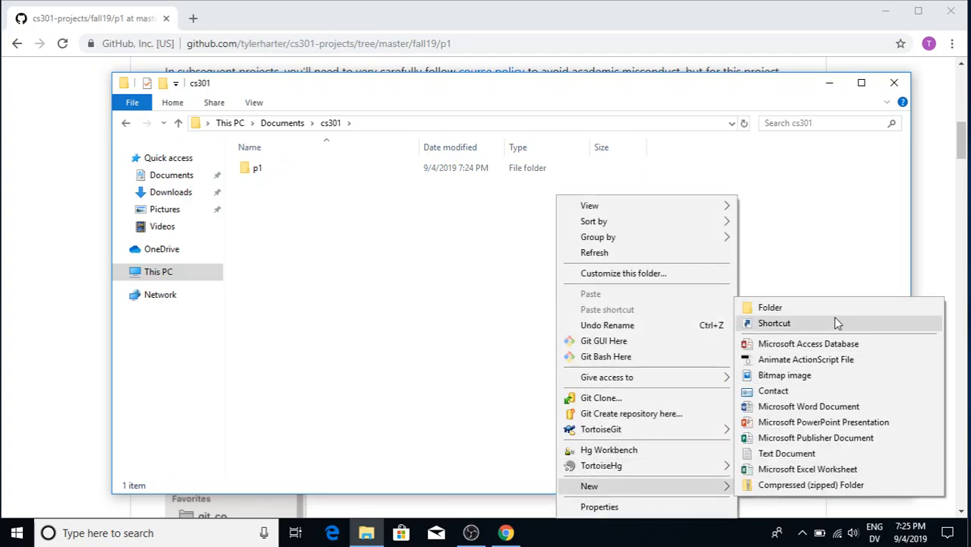
click(770, 307)
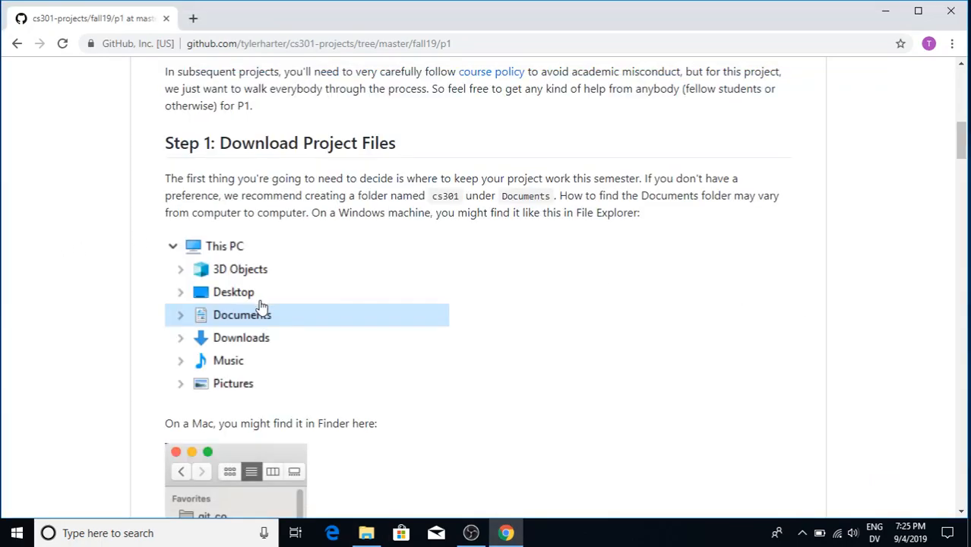
mouse_move(242, 315)
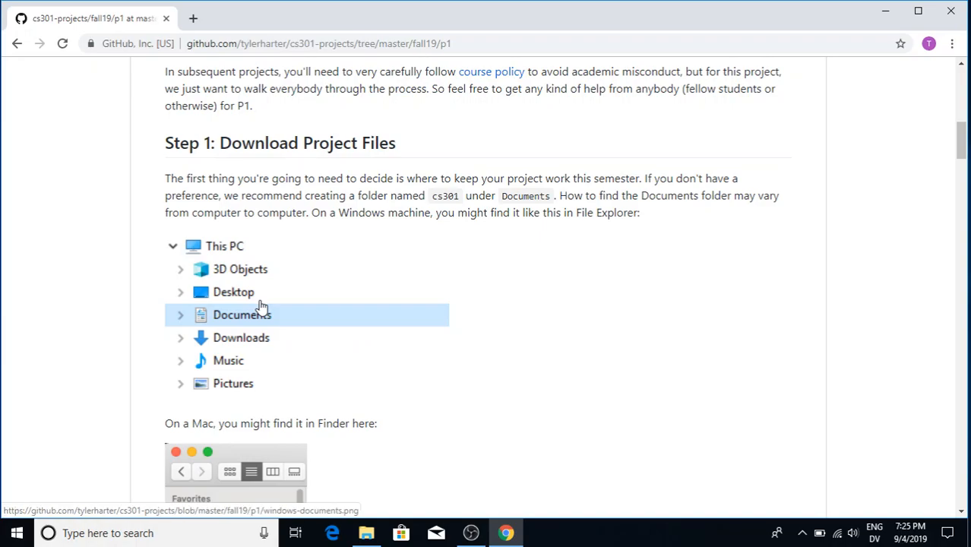
Skim the README, scroll back to the file list, and open test.py
scroll(down, 3)
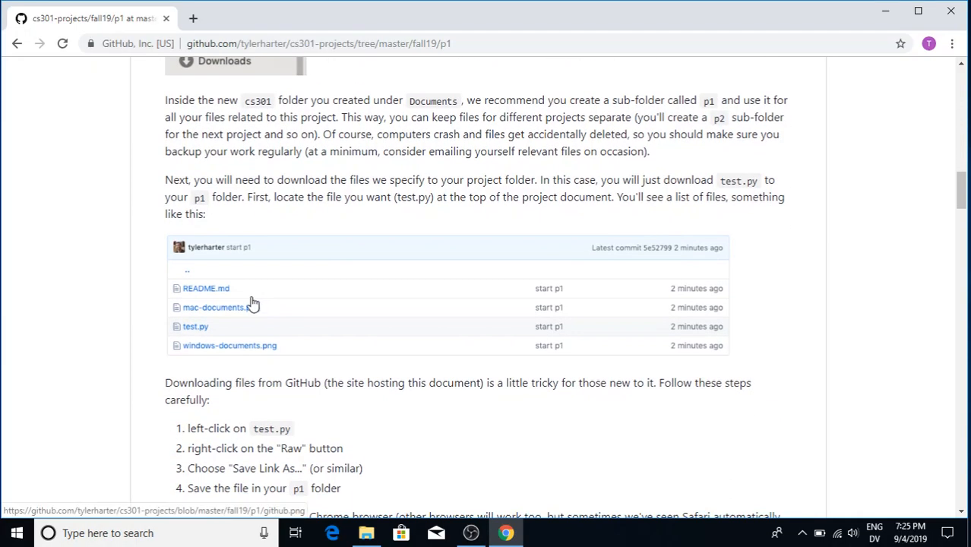
double_click(729, 180)
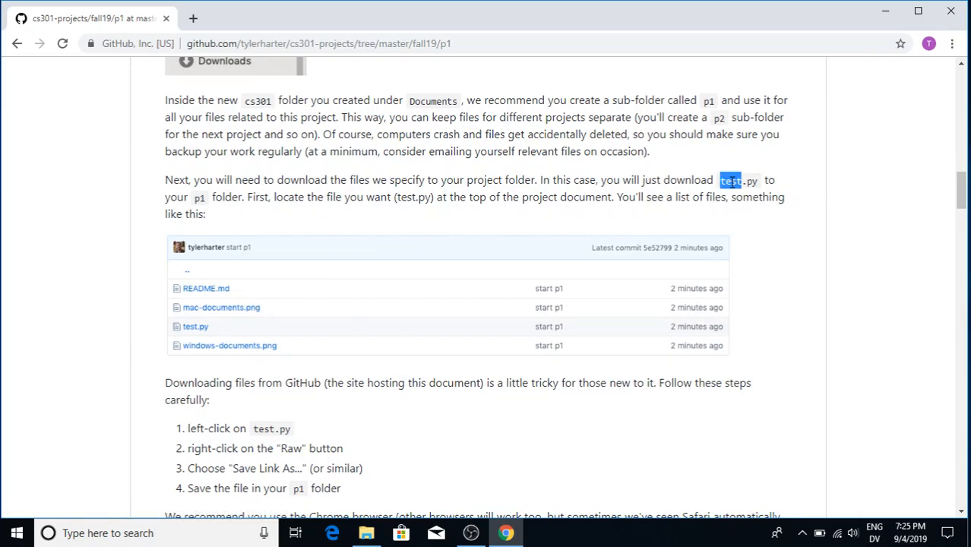
scroll(up, 3)
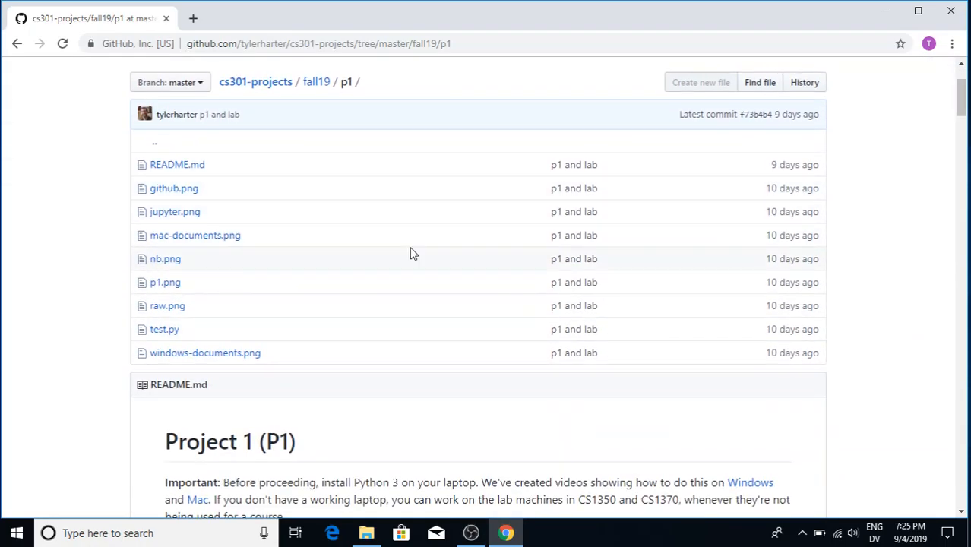
mouse_move(164, 329)
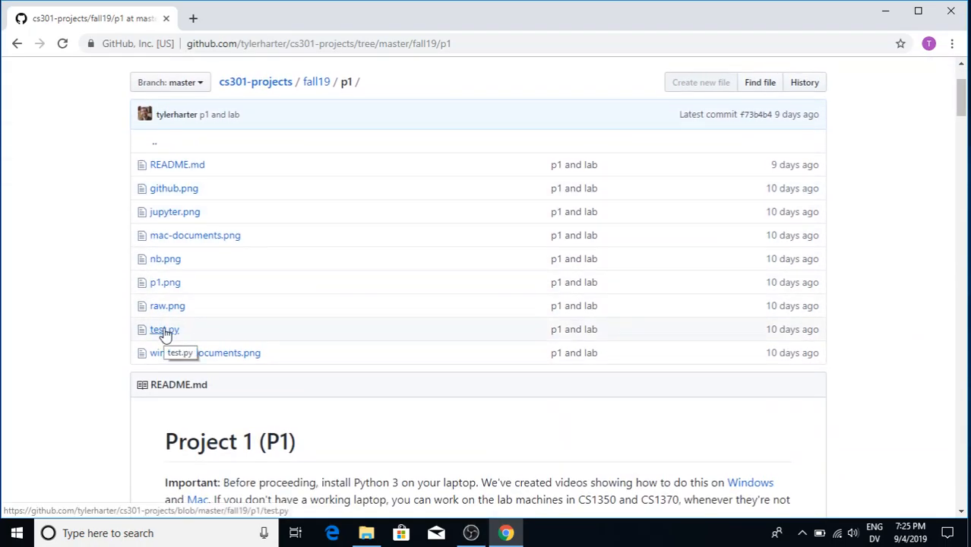
right_click(164, 329)
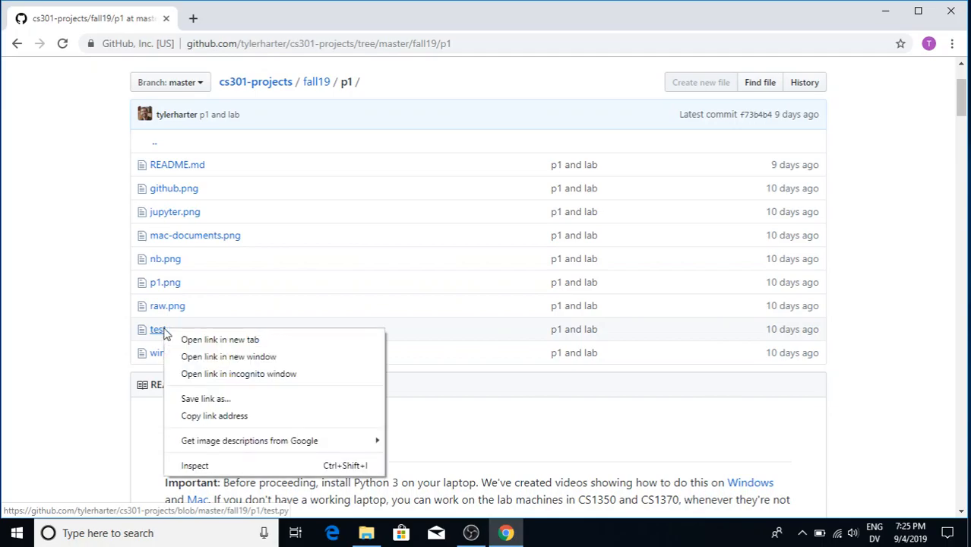
mouse_move(206, 399)
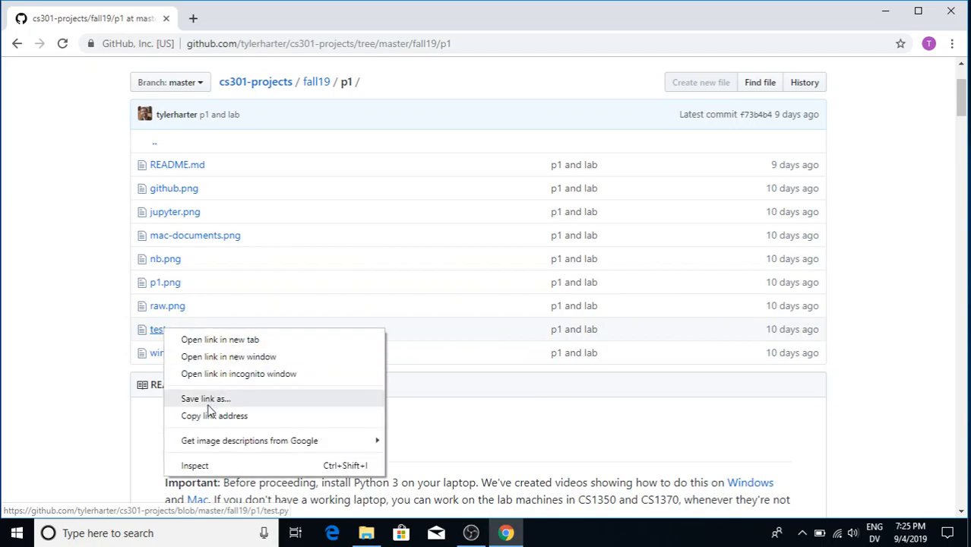
click(64, 294)
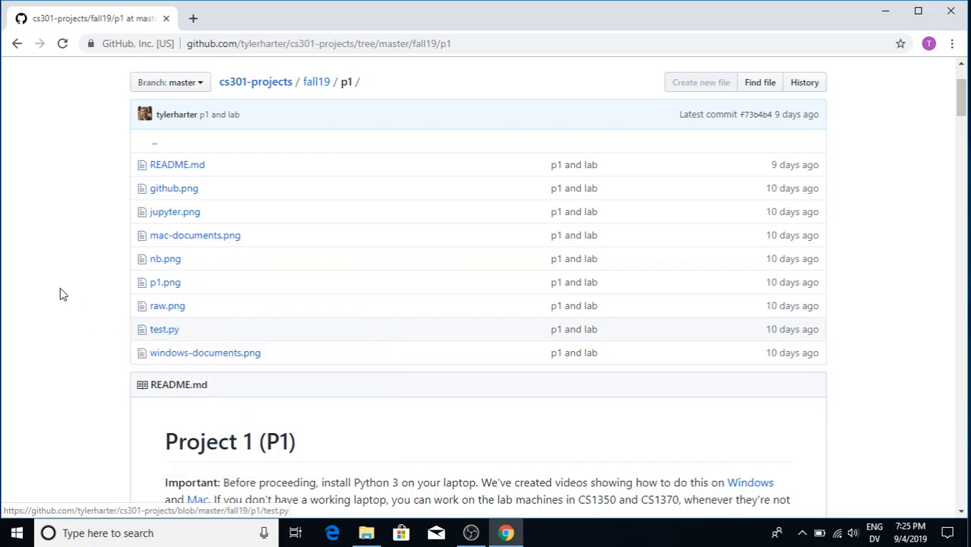
click(164, 329)
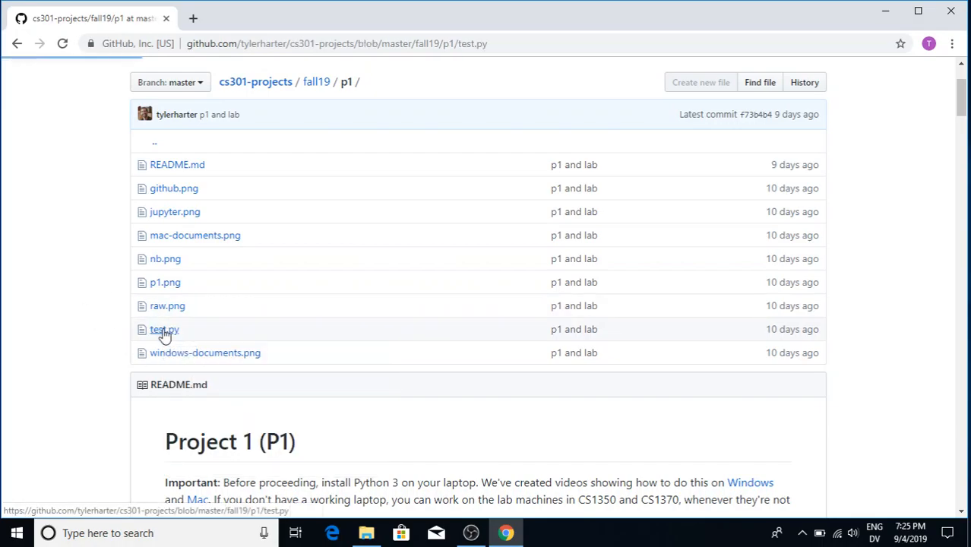
Save the Raw test.py link into Documents\cs301\p1 with Save link as
click(164, 329)
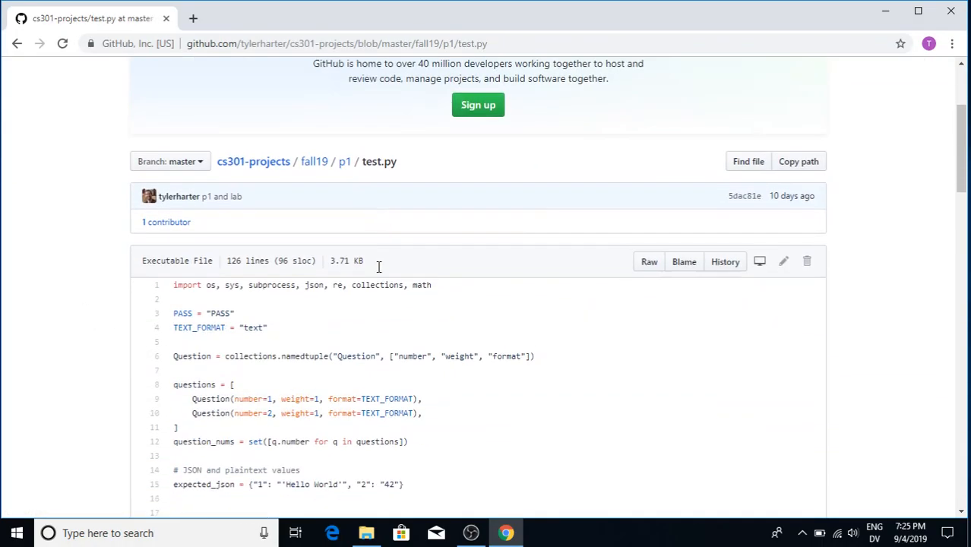
scroll(down, 3)
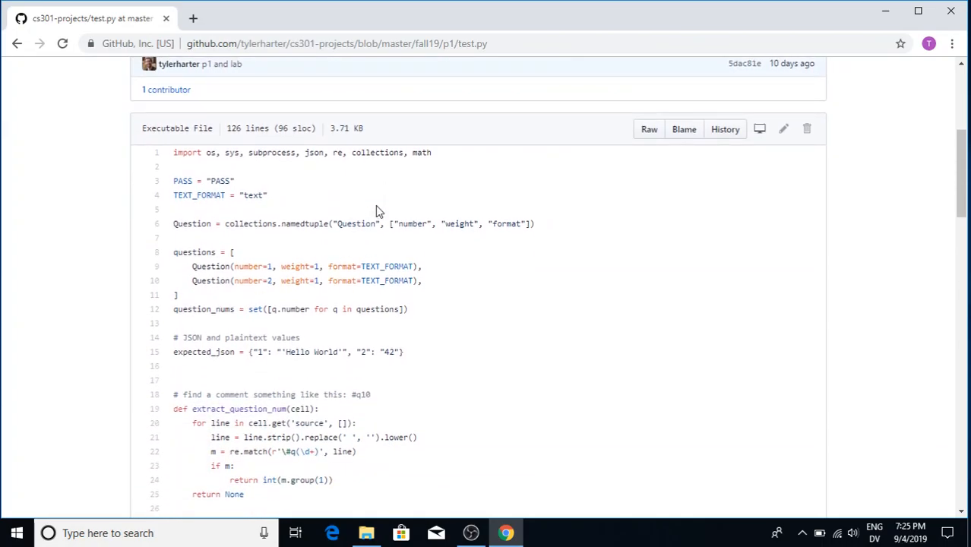
scroll(up, 3)
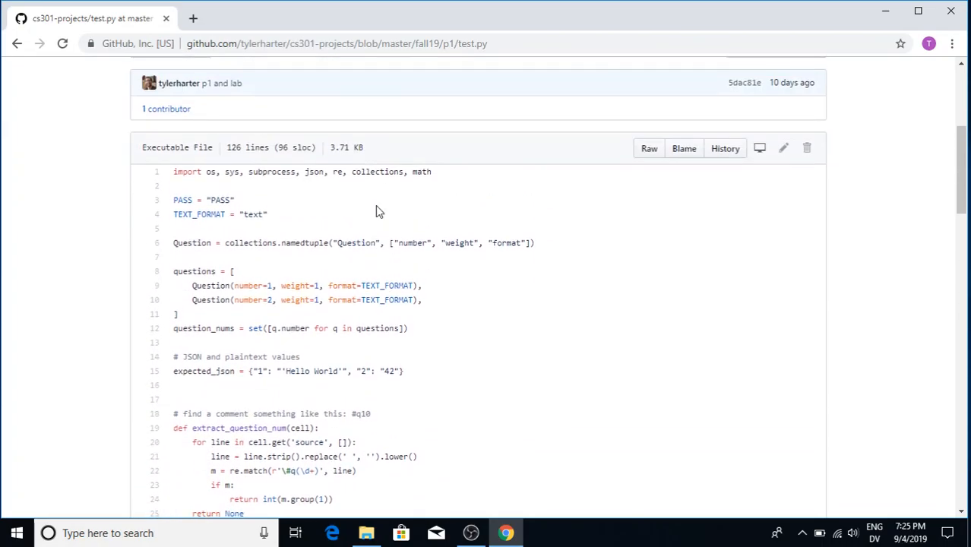
mouse_move(577, 145)
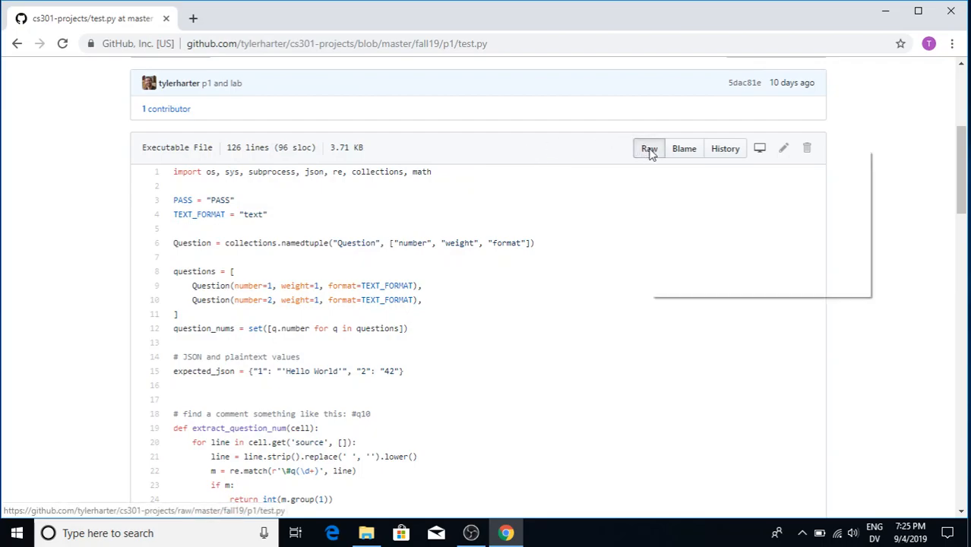
right_click(649, 148)
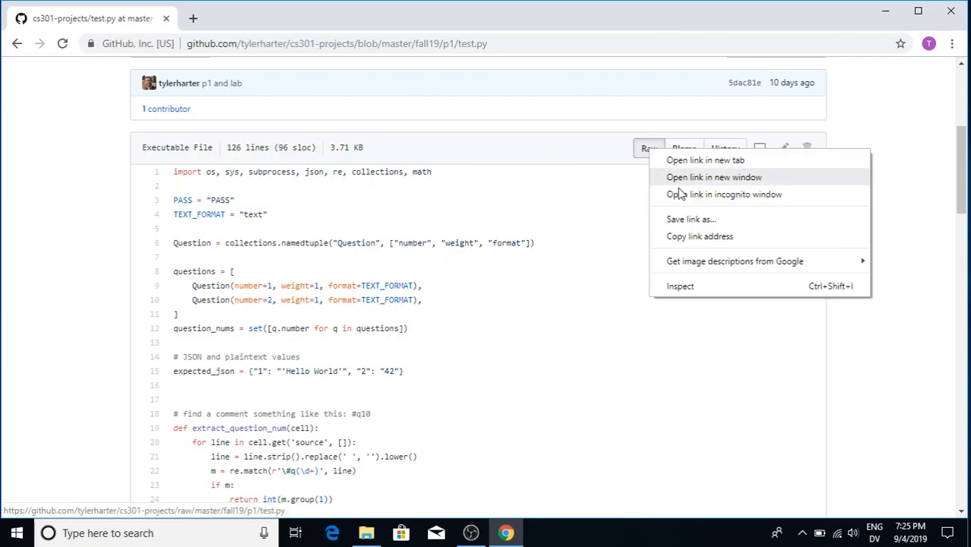
click(690, 219)
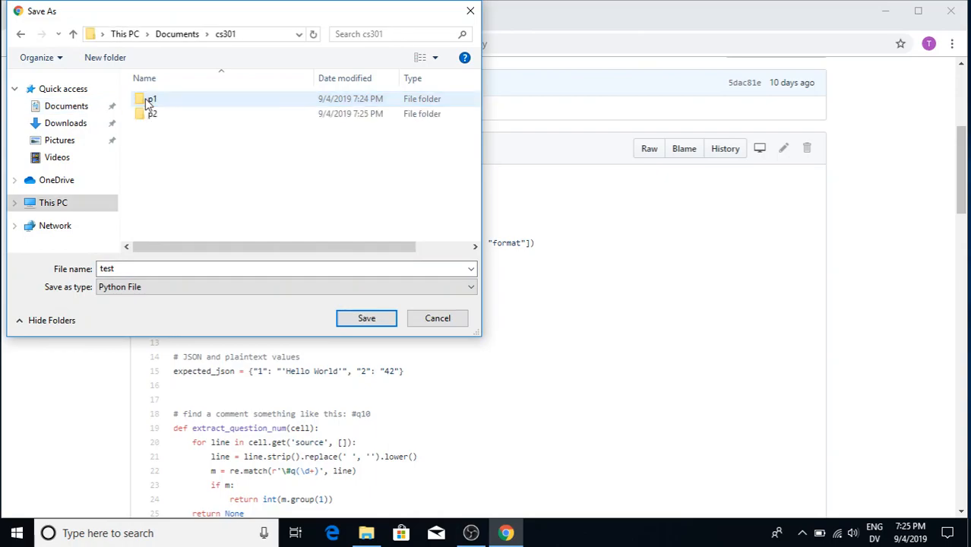
double_click(150, 98)
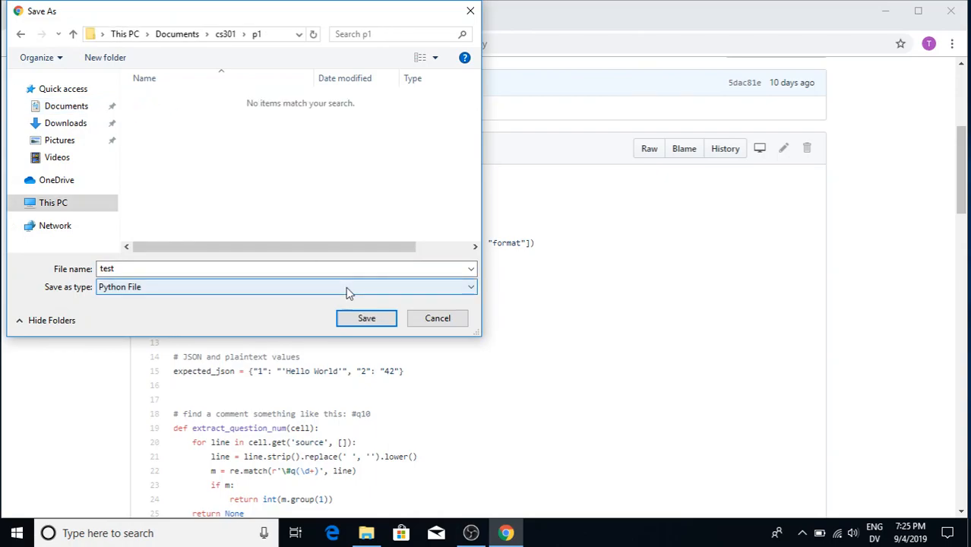
click(366, 318)
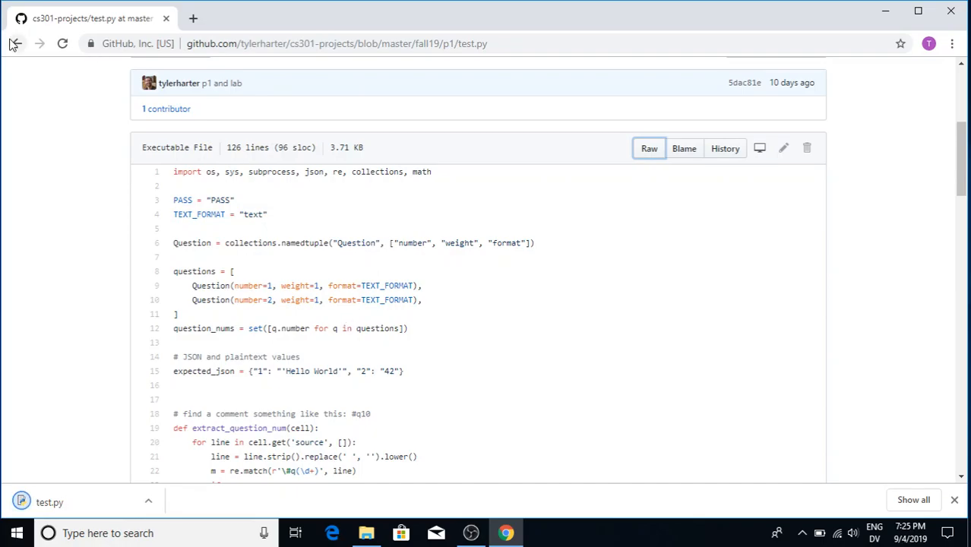
Go back to the P1 instructions and scroll to Step 2: Create a Python Notebook
click(17, 43)
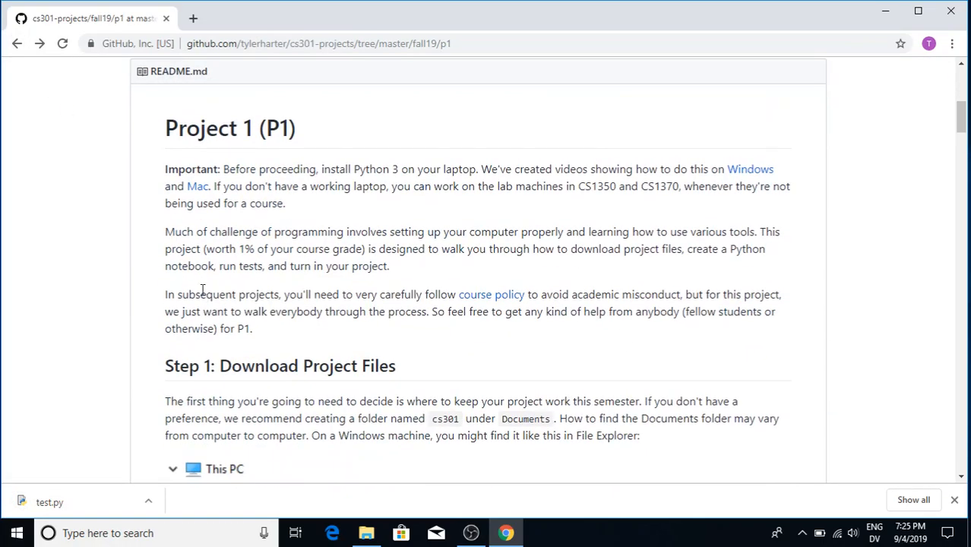
scroll(down, 3)
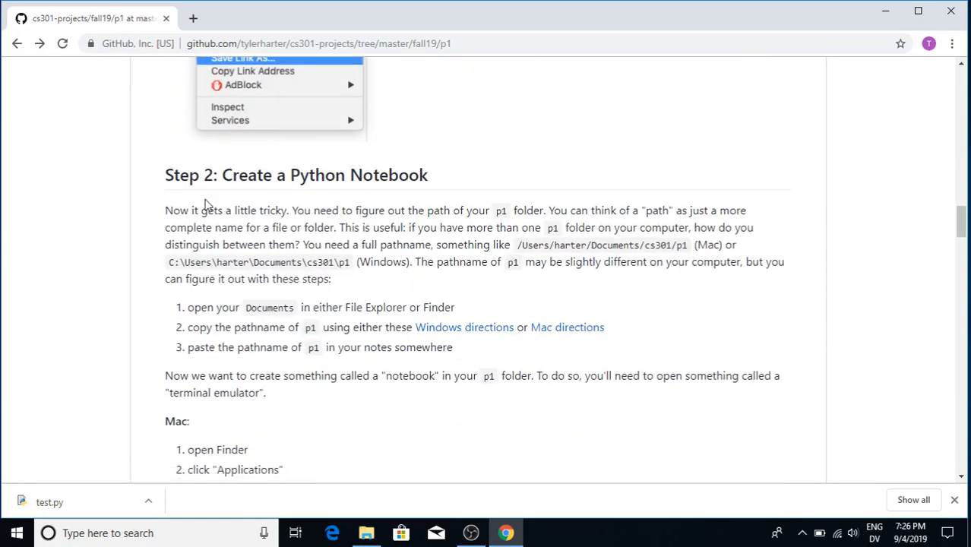
scroll(up, 3)
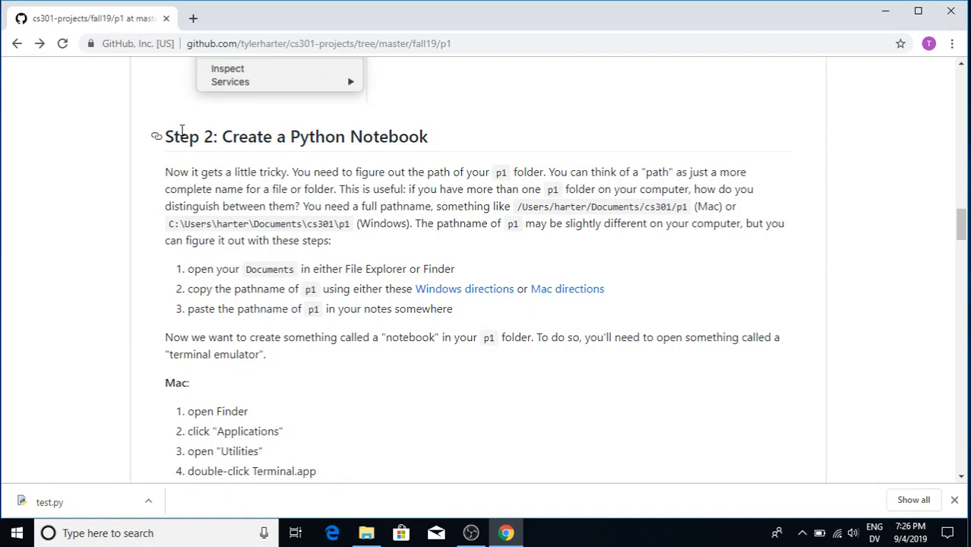
mouse_move(372, 503)
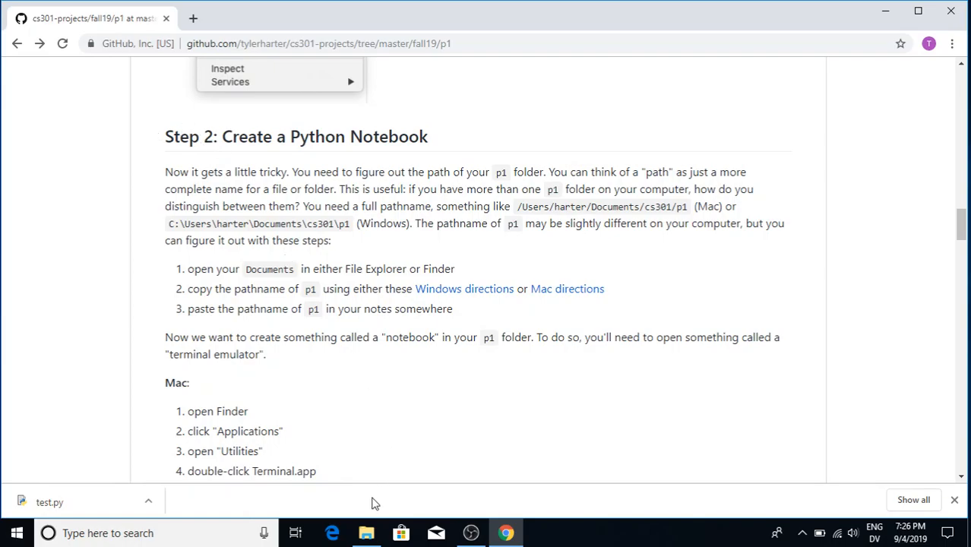
Check in File Explorer that the p1 folder holds the test file
click(366, 533)
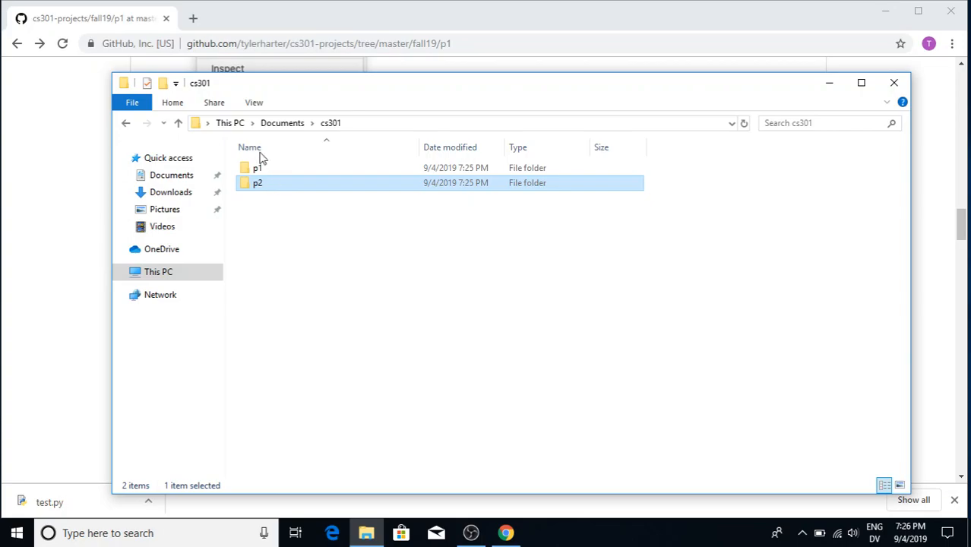
double_click(257, 167)
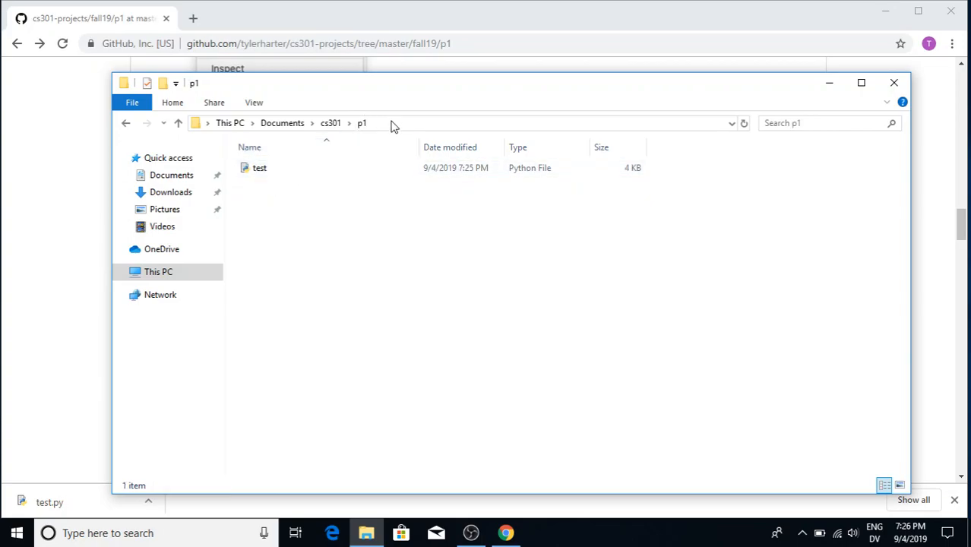
mouse_move(378, 223)
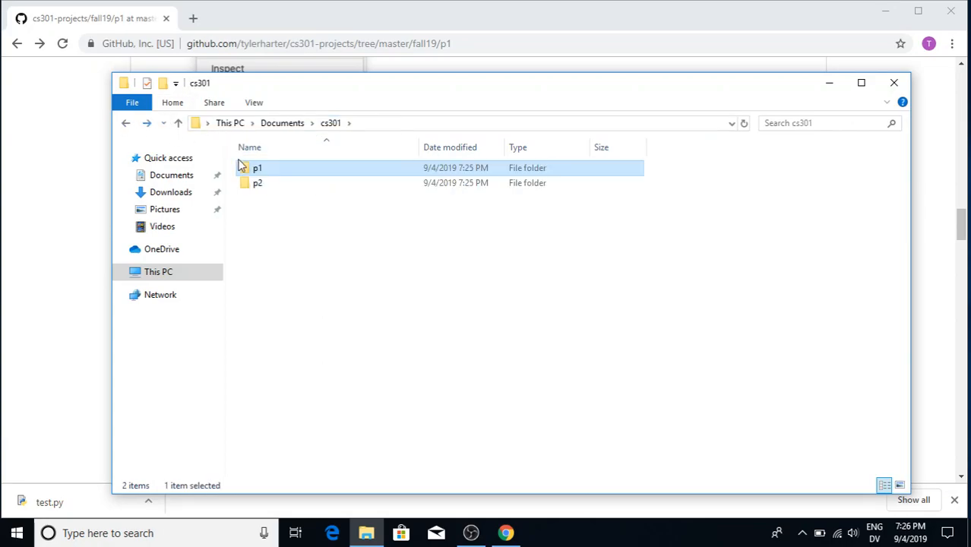
right_click(257, 167)
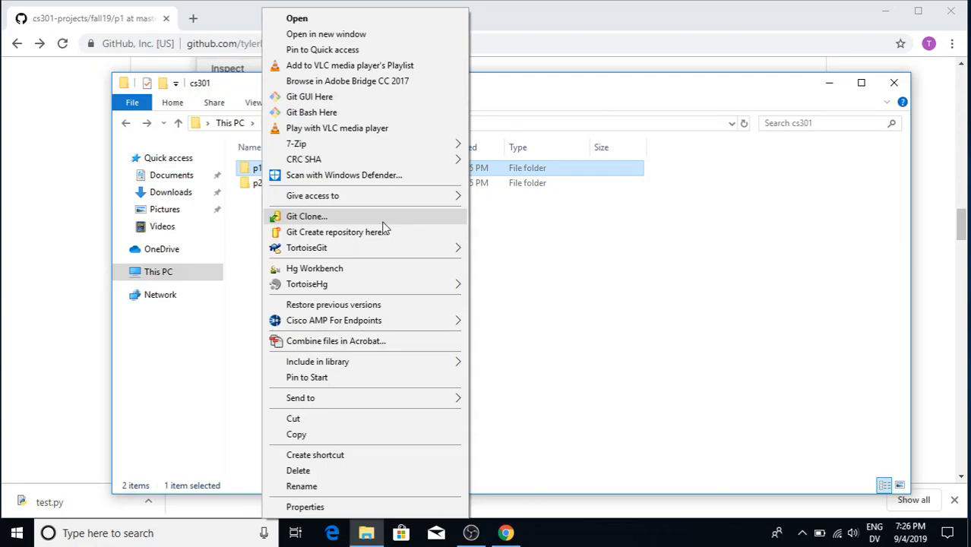
mouse_move(351, 504)
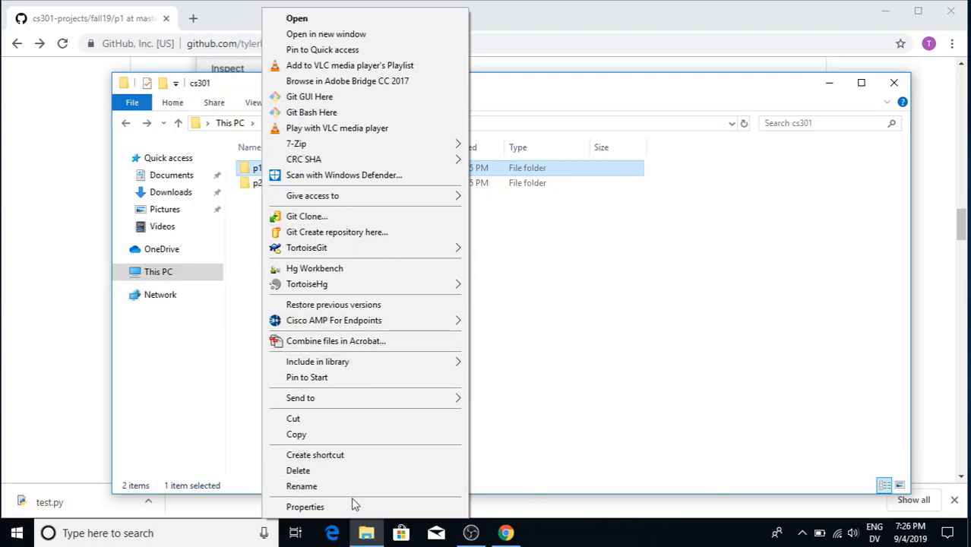
click(305, 507)
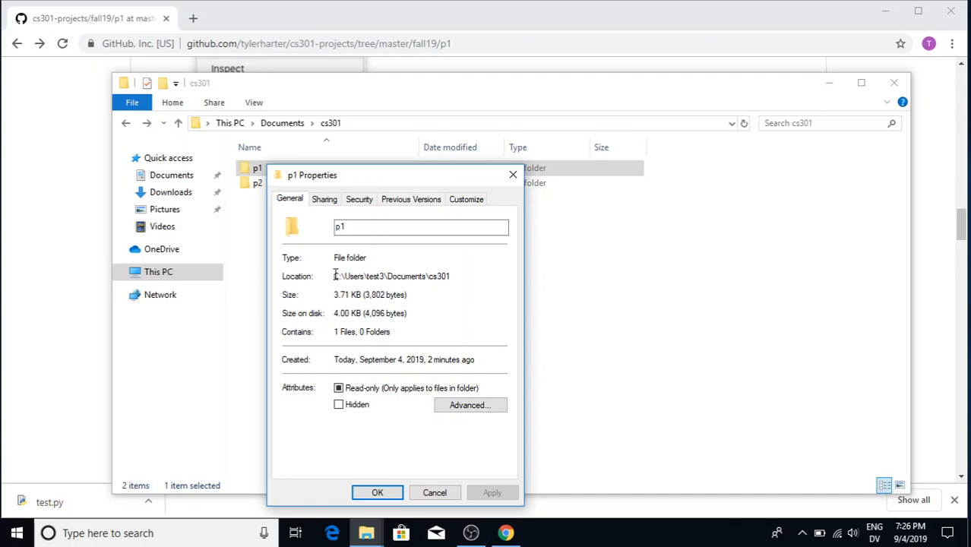
double_click(355, 276)
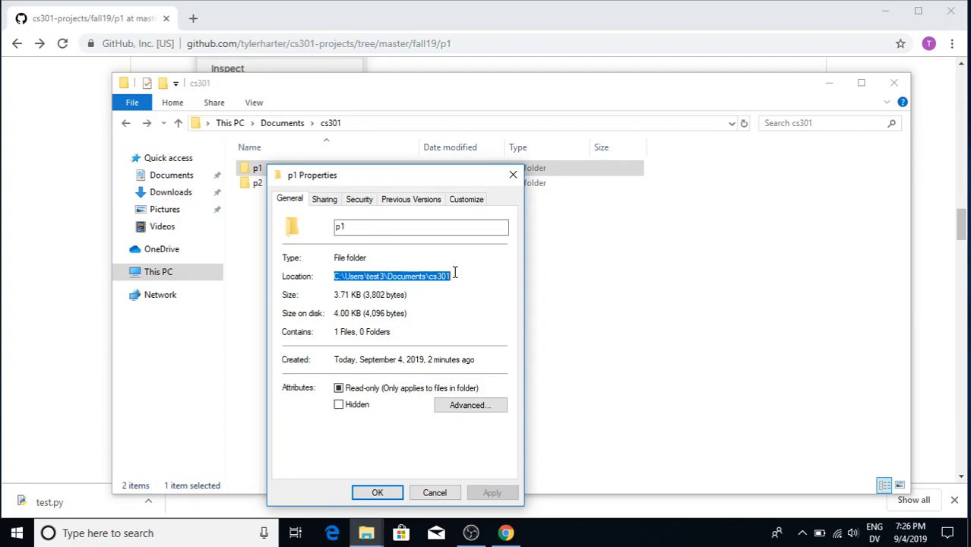
mouse_move(408, 402)
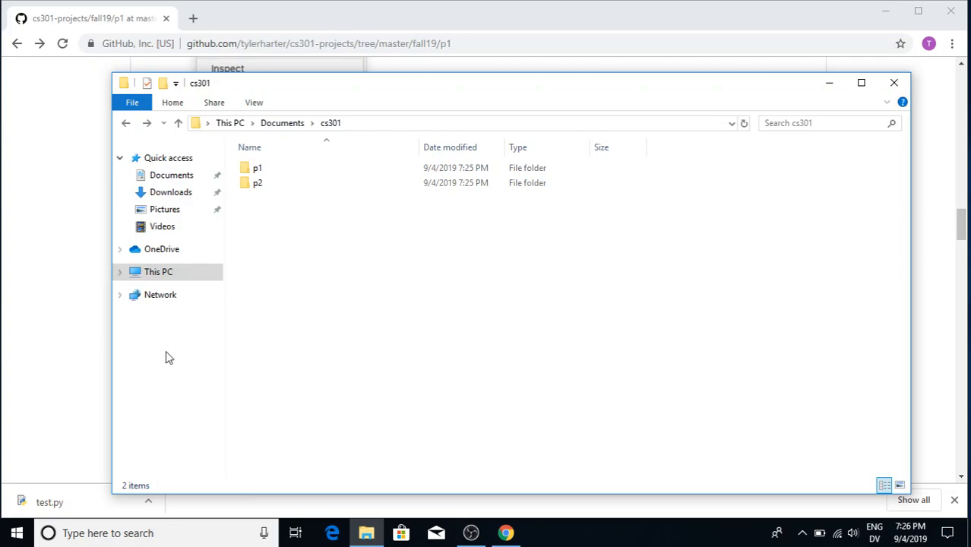
Search the Start menu for powershell
click(16, 533)
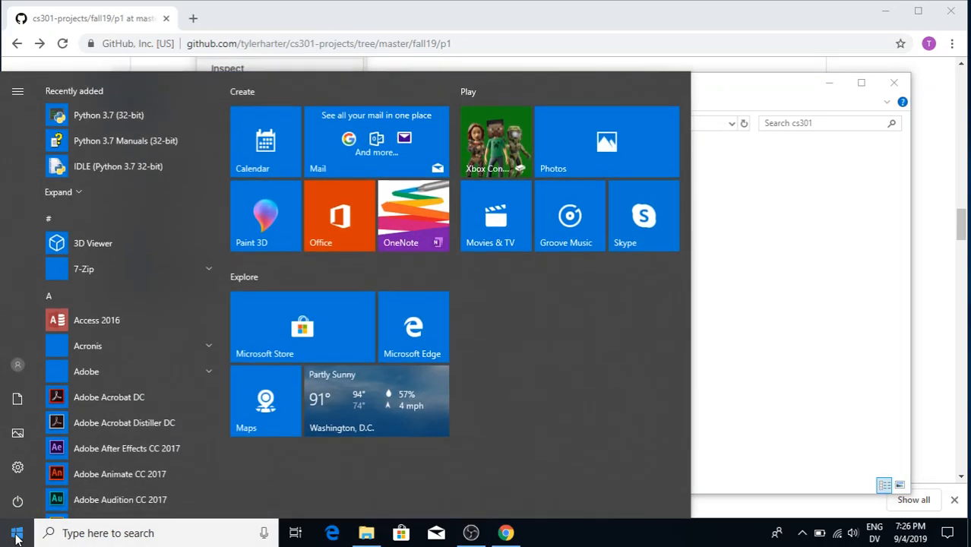
text(powersh)
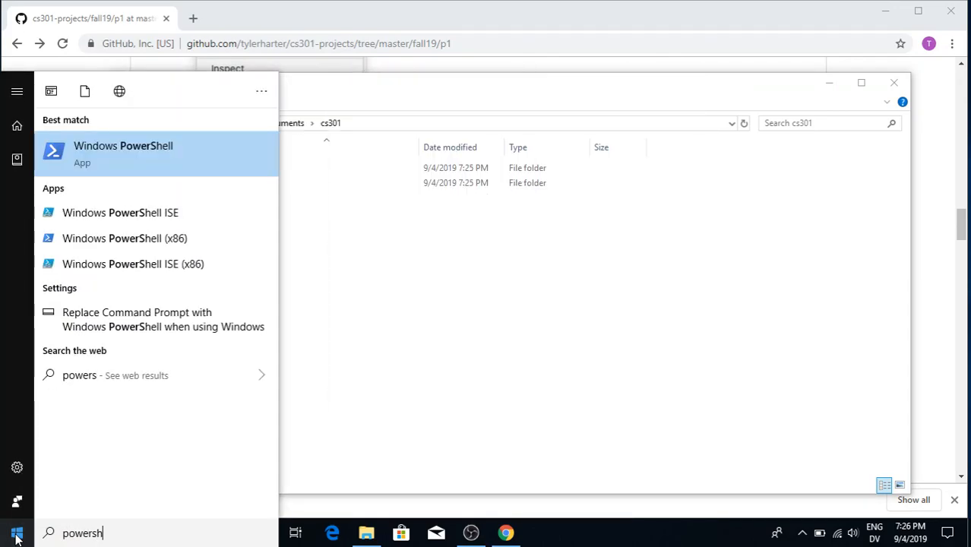
text(ell)
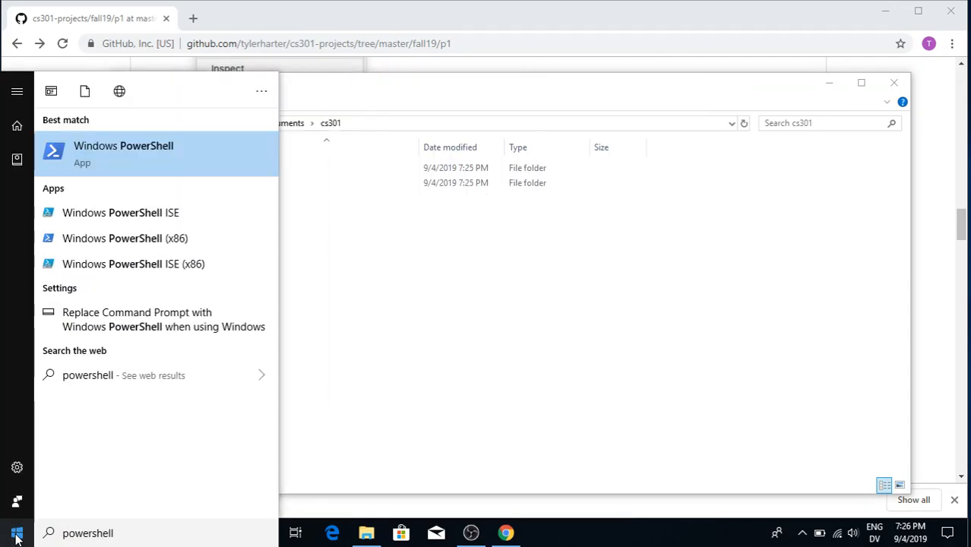
mouse_move(188, 212)
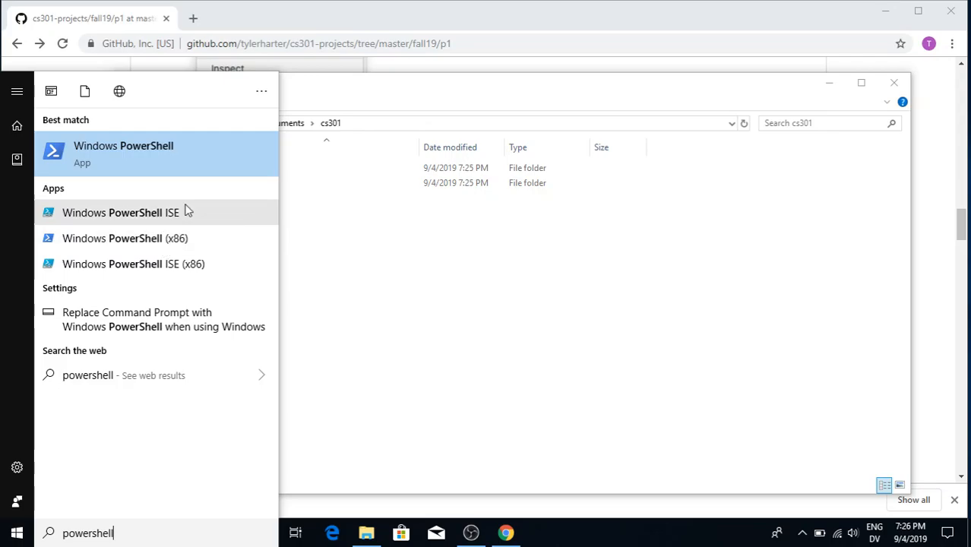
mouse_move(139, 263)
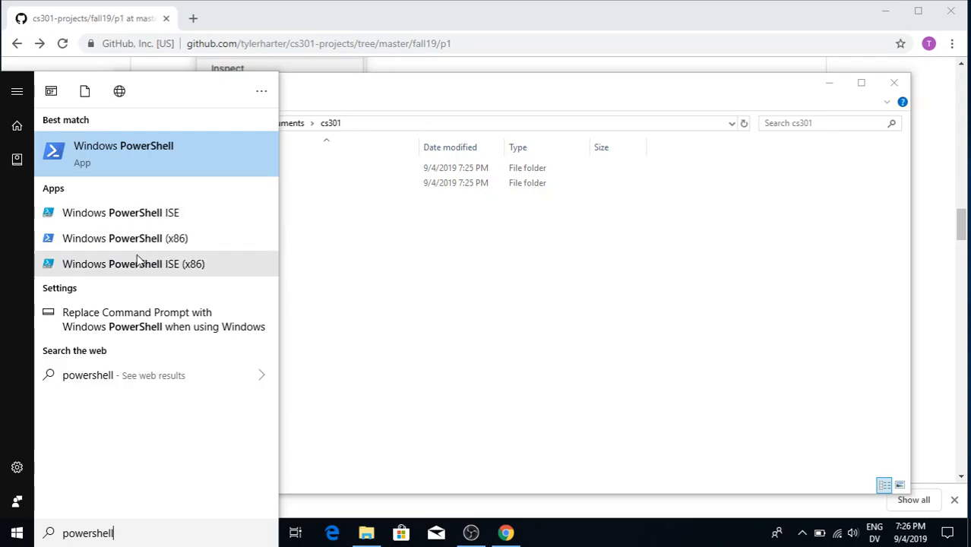
mouse_move(158, 152)
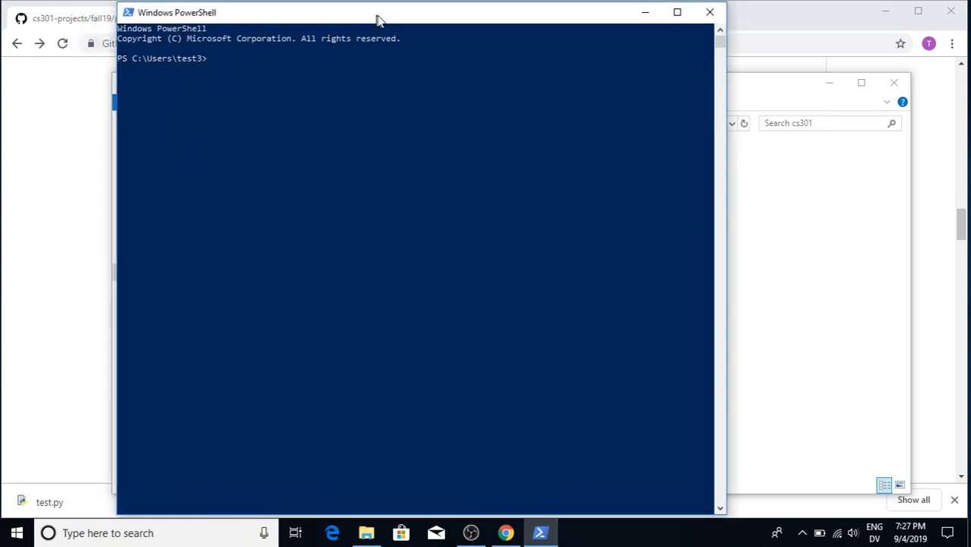
Change directory to C:\Users\test3\Documents\cs301 and list it with ls
drag(380, 13, 452, 35)
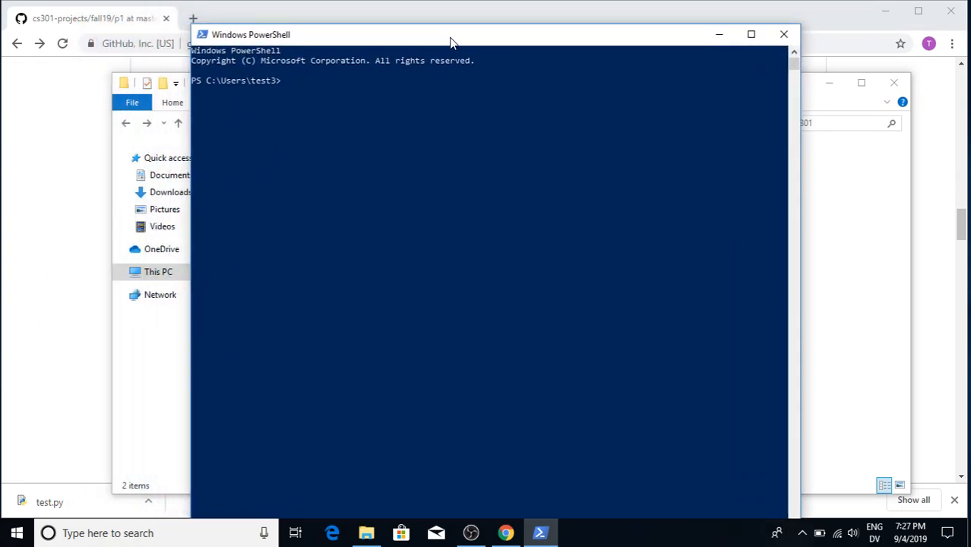
text(cd)
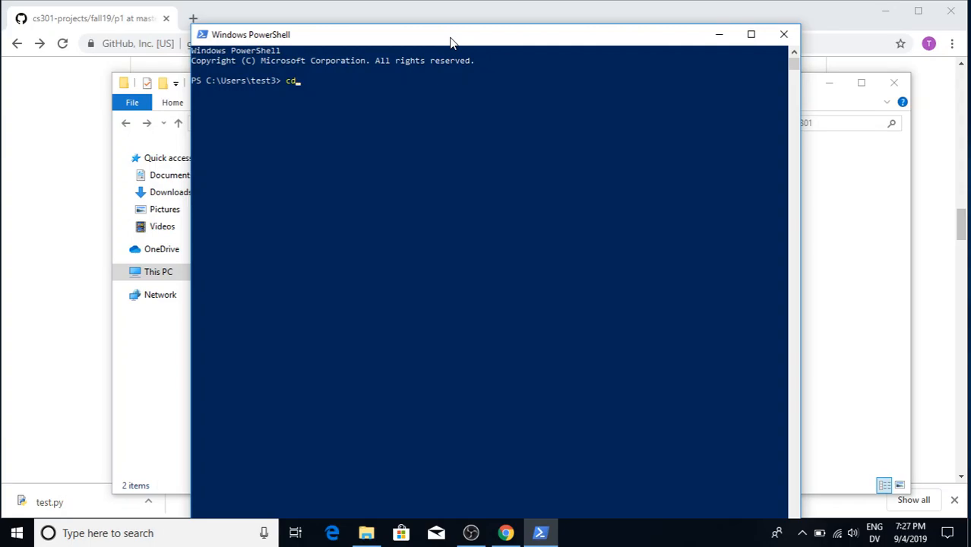
mouse_move(833, 225)
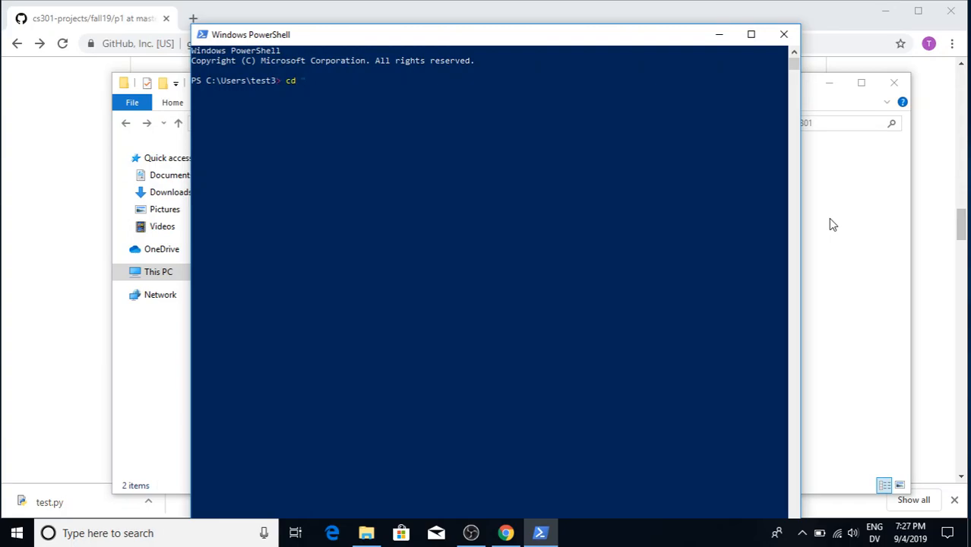
mouse_move(539, 179)
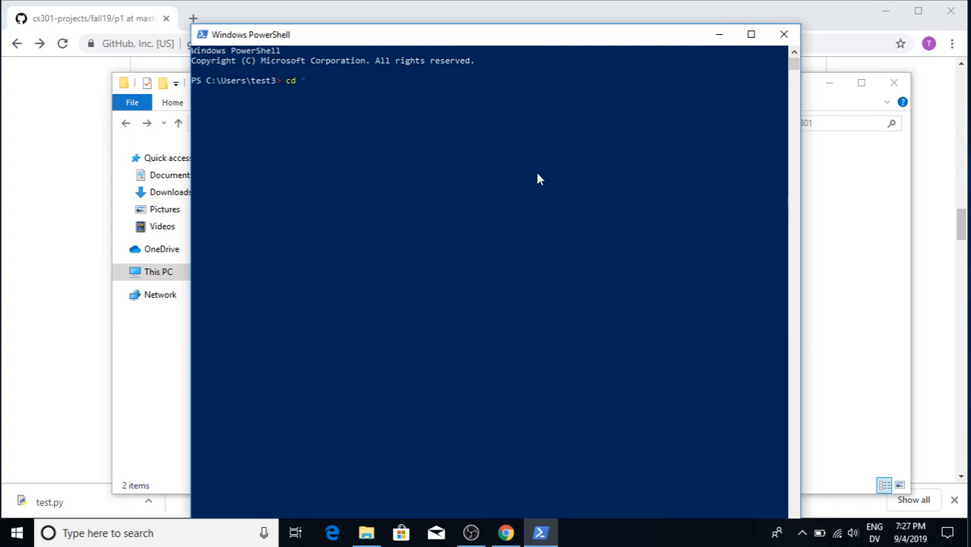
text("C:\Users\test3\Documents\cs301")
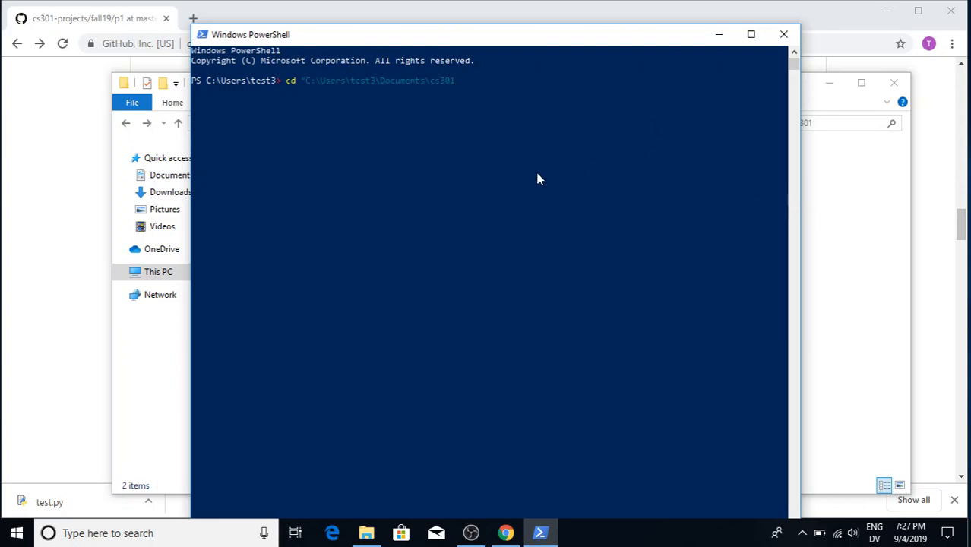
mouse_move(448, 160)
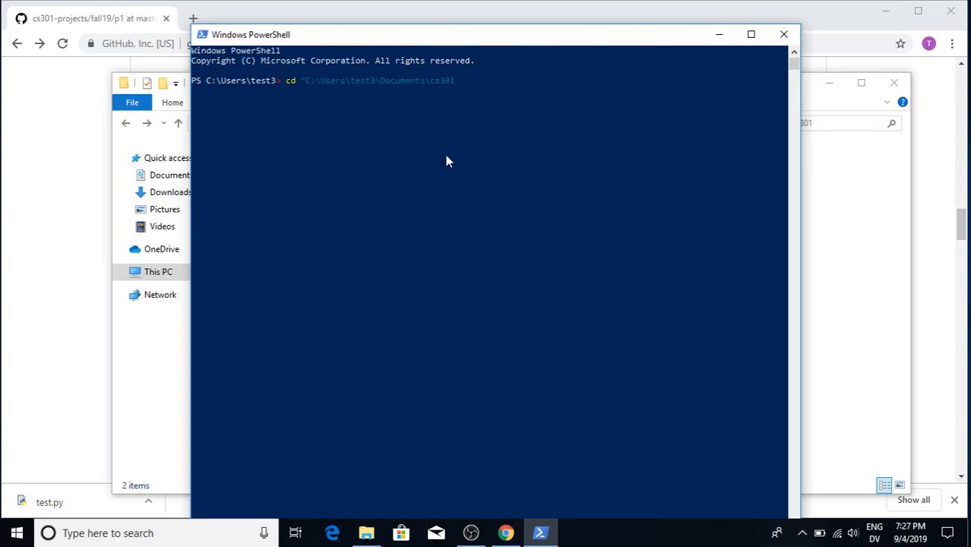
mouse_move(411, 167)
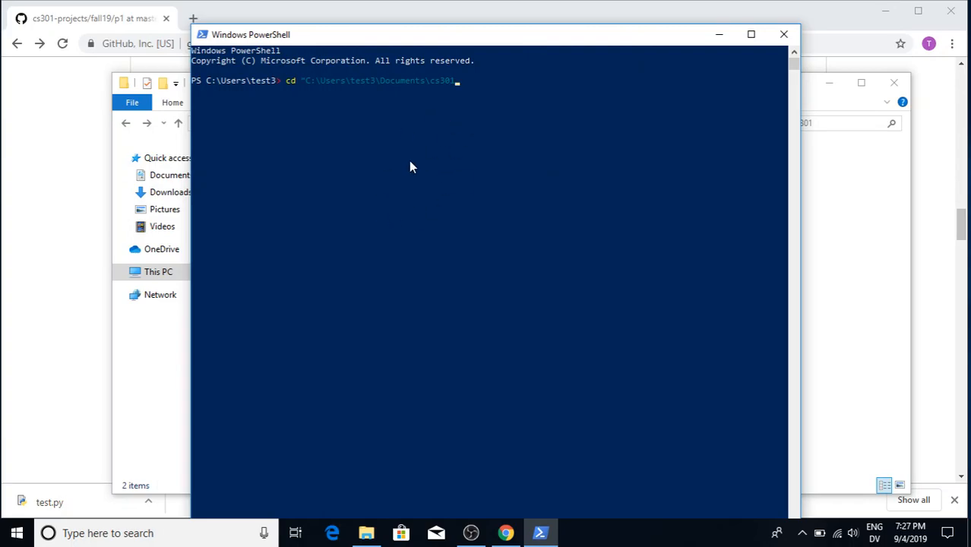
mouse_move(479, 150)
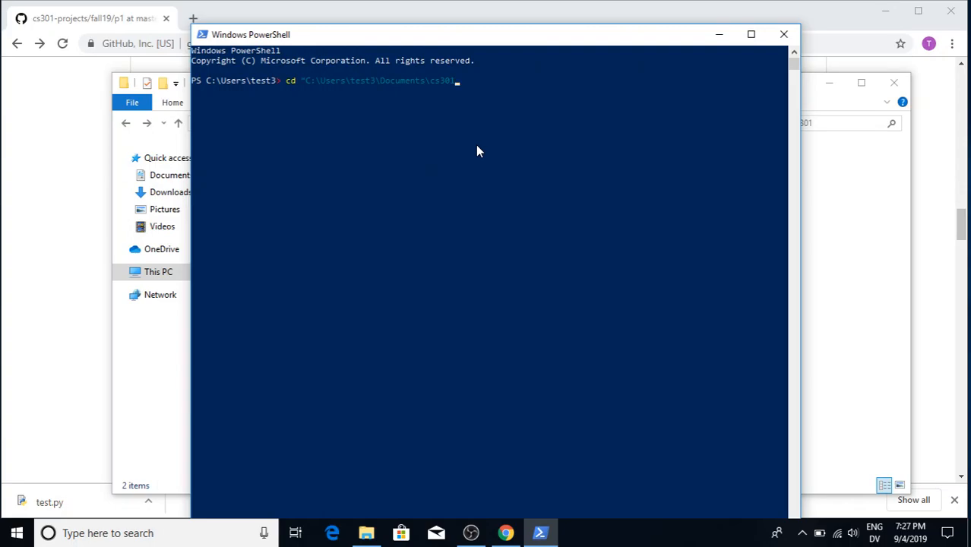
text(")
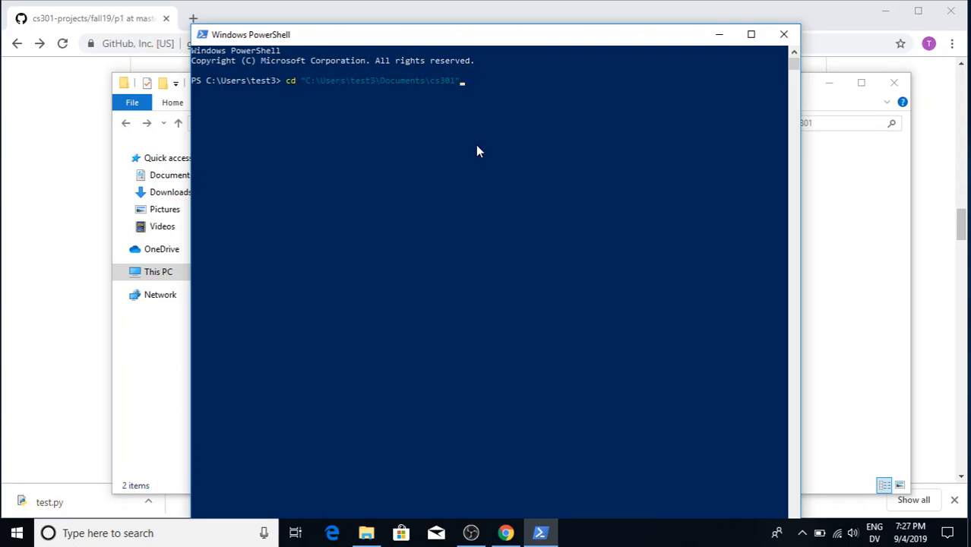
key(Return)
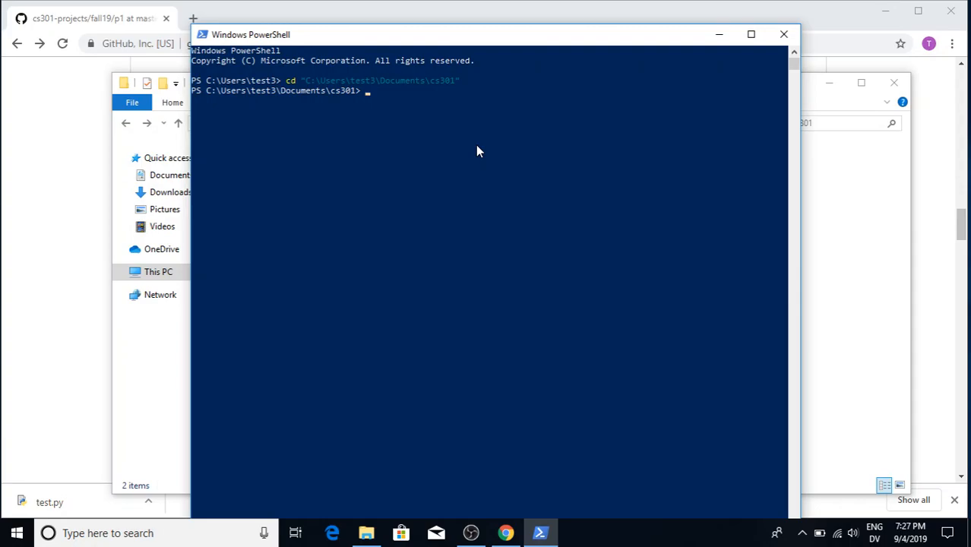
text(ls)
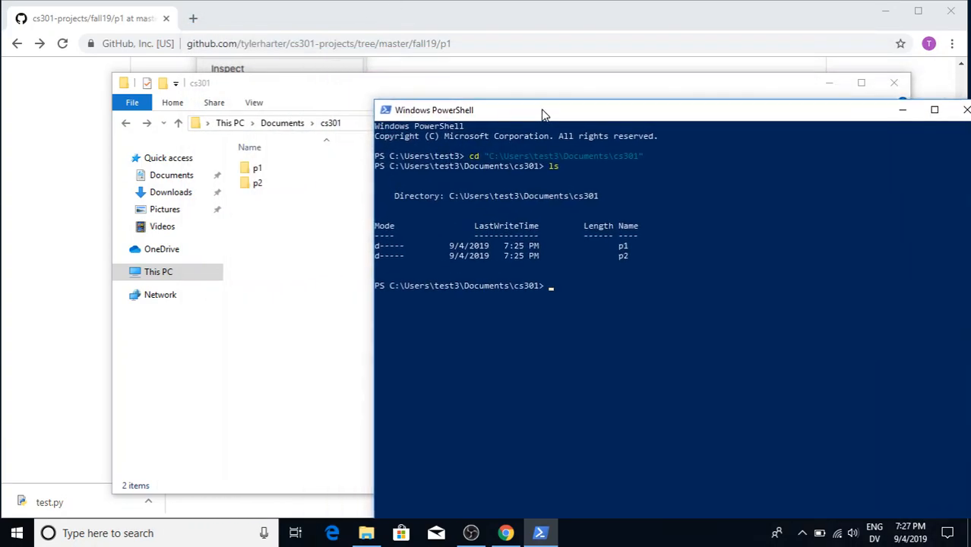
Enter p1 with cd, list it with ls, and compare with the p1 folder in File Explorer
drag(543, 110, 543, 95)
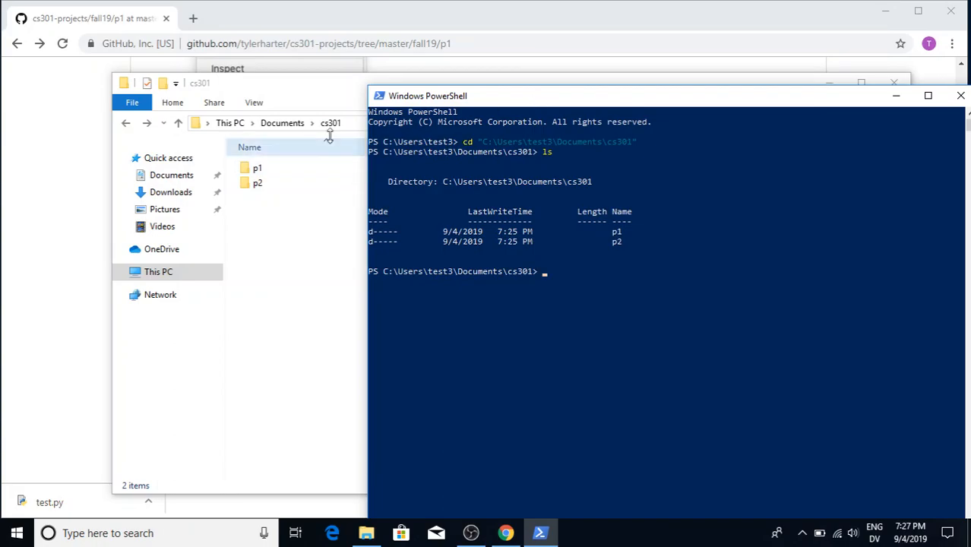
mouse_move(508, 212)
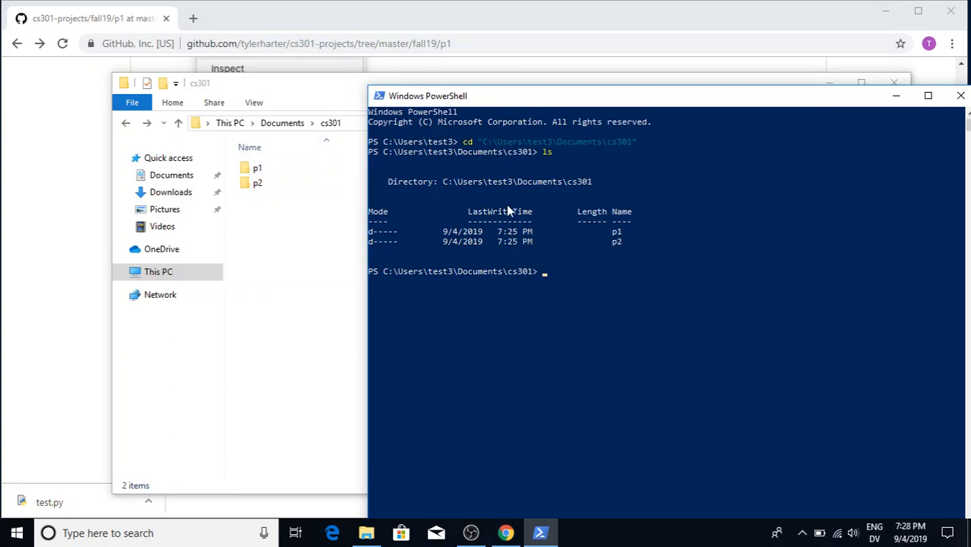
mouse_move(289, 286)
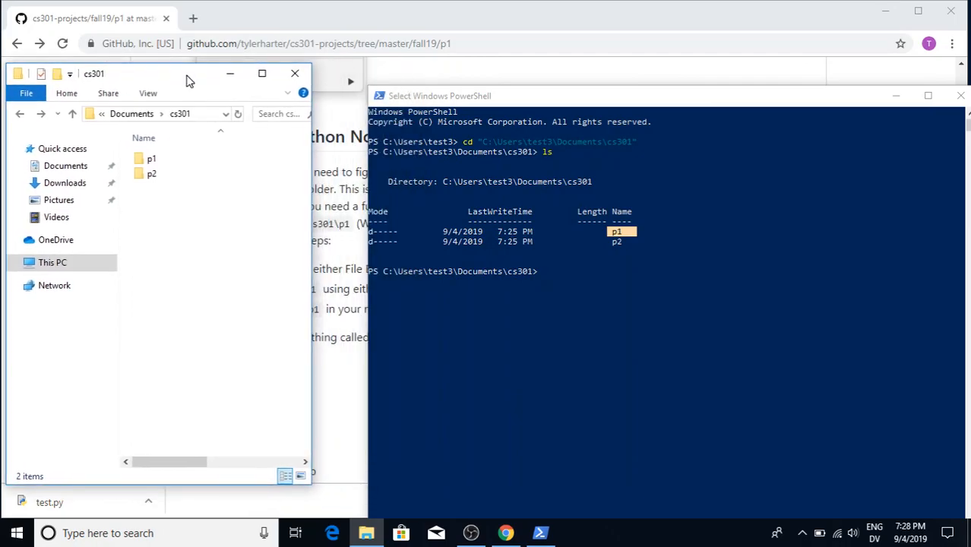
double_click(150, 158)
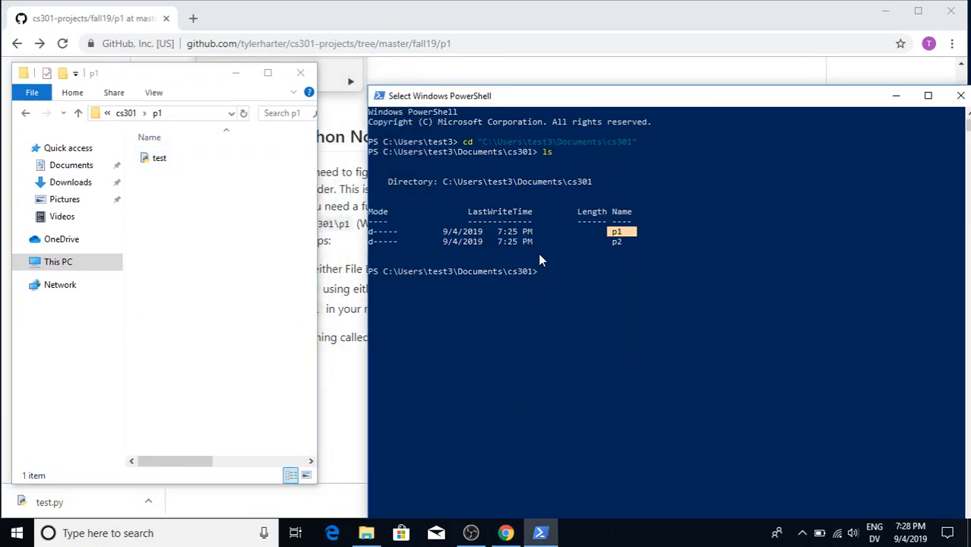
text(cd p1)
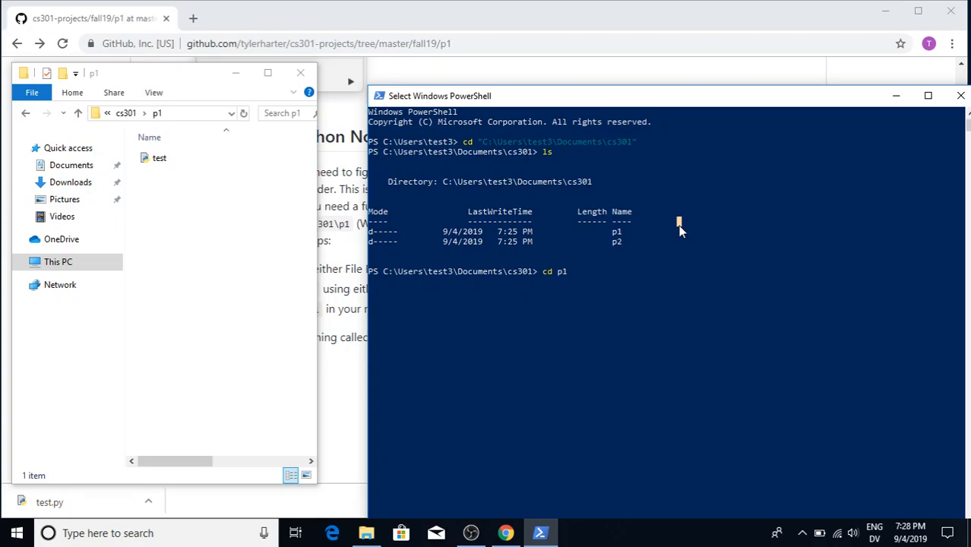
key(Return)
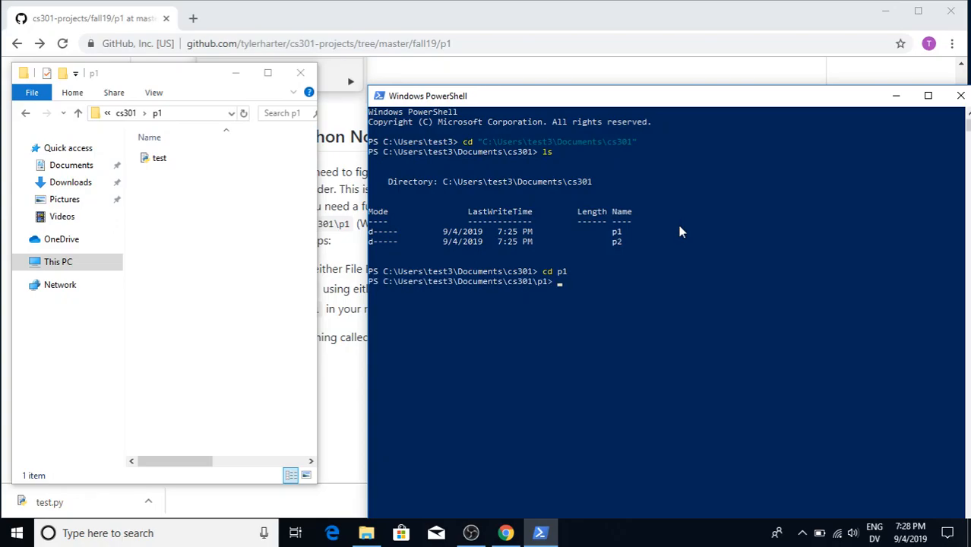
text(ls)
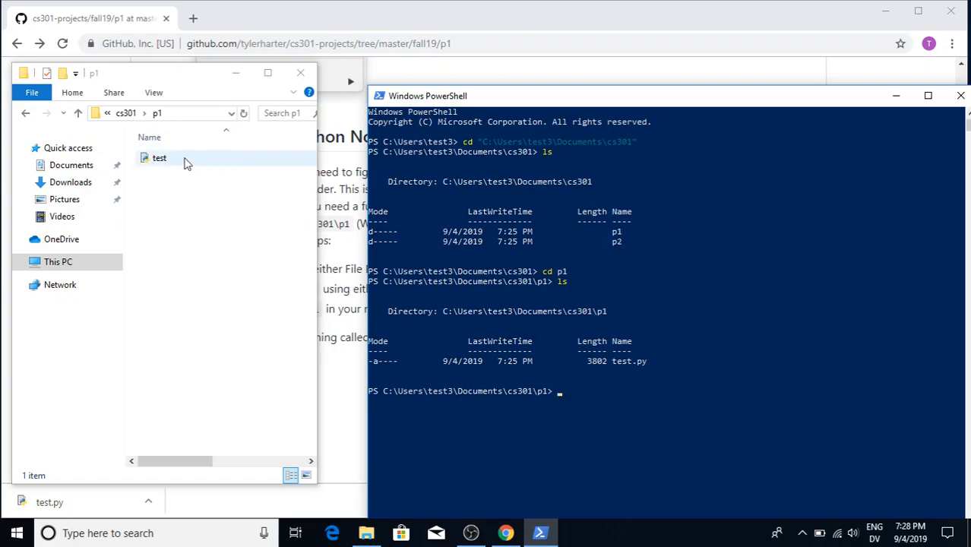
click(160, 158)
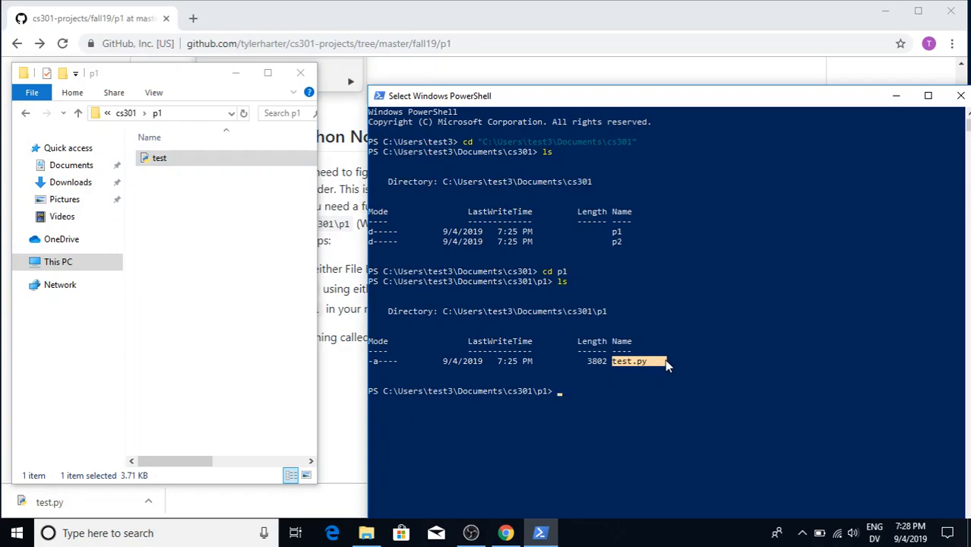
mouse_move(266, 264)
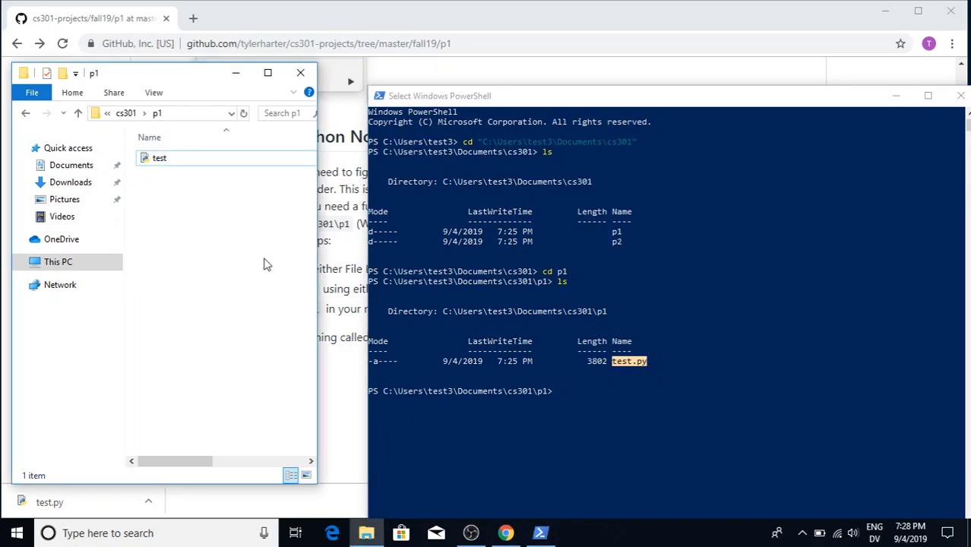
mouse_move(557, 360)
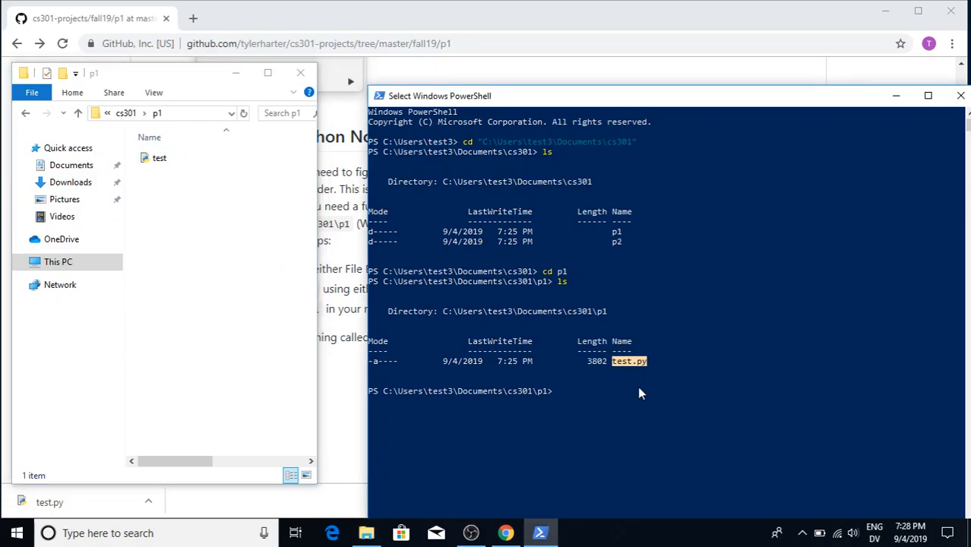
mouse_move(448, 311)
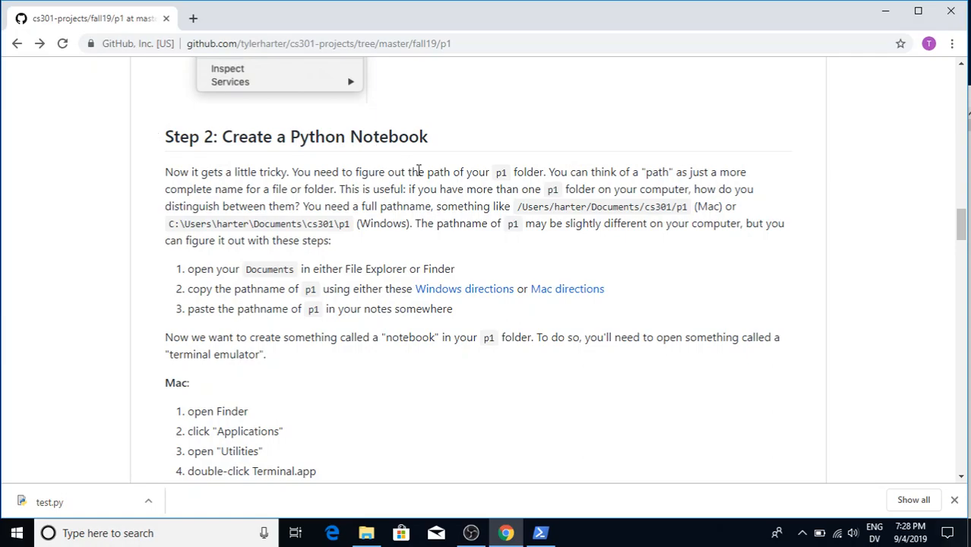
Enter the jupyter notebook command in the PowerShell prompt
click(540, 532)
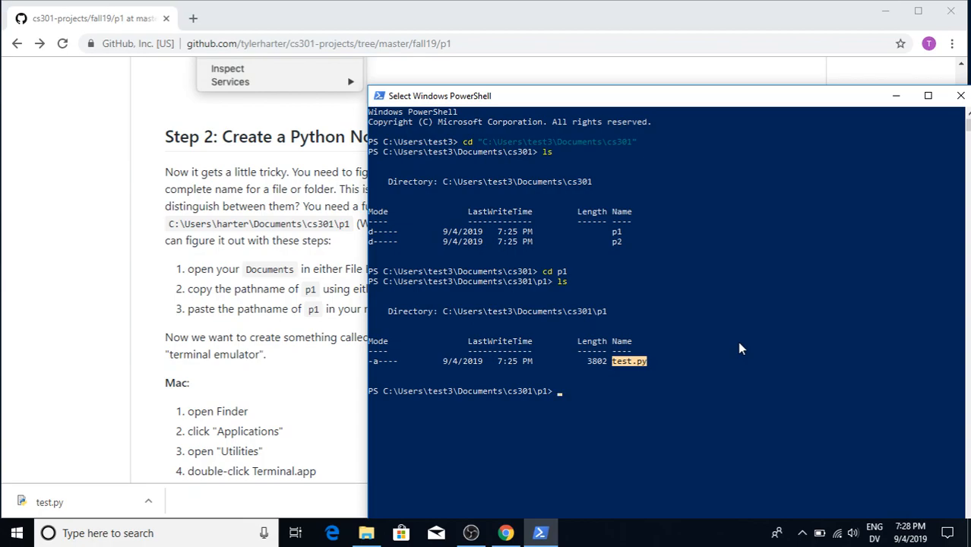
text(jupyter not)
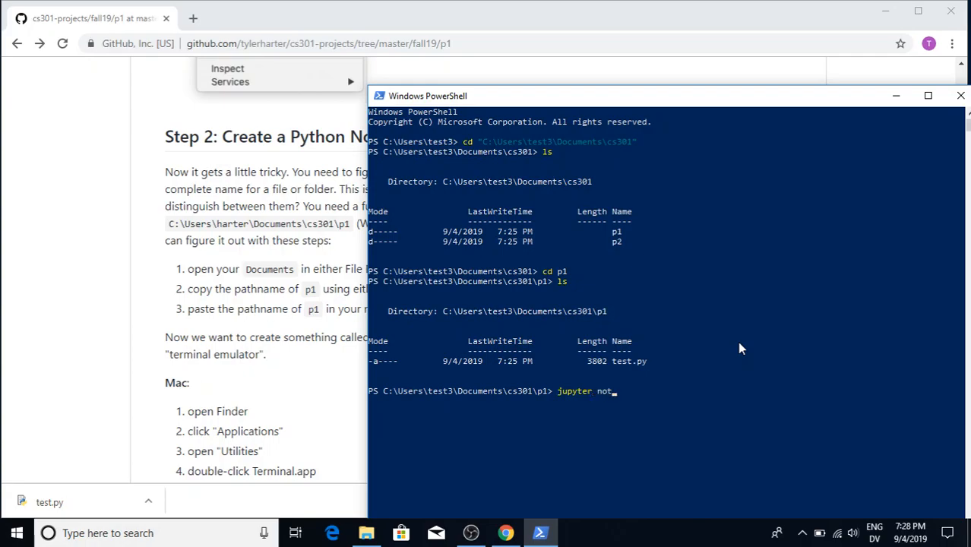
text(ebook)
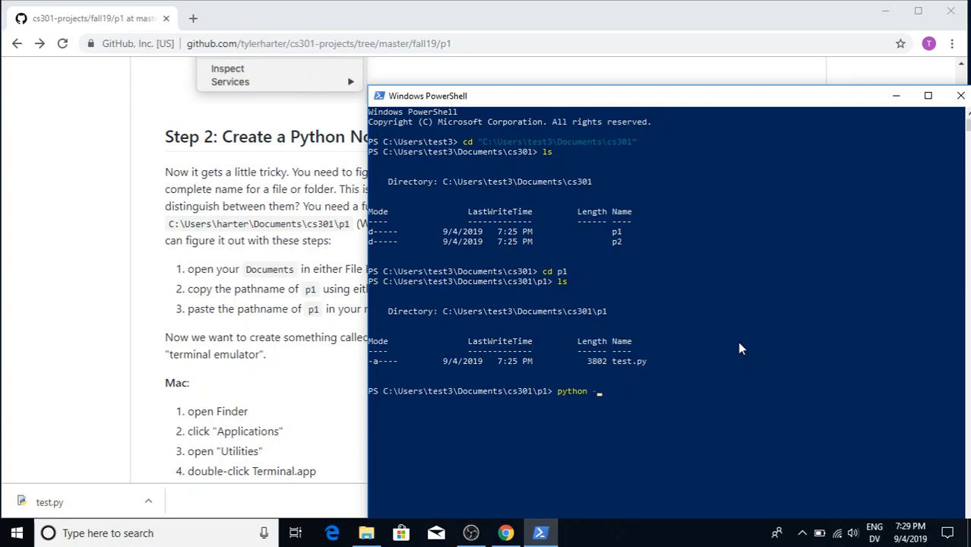
text(-m notebook)
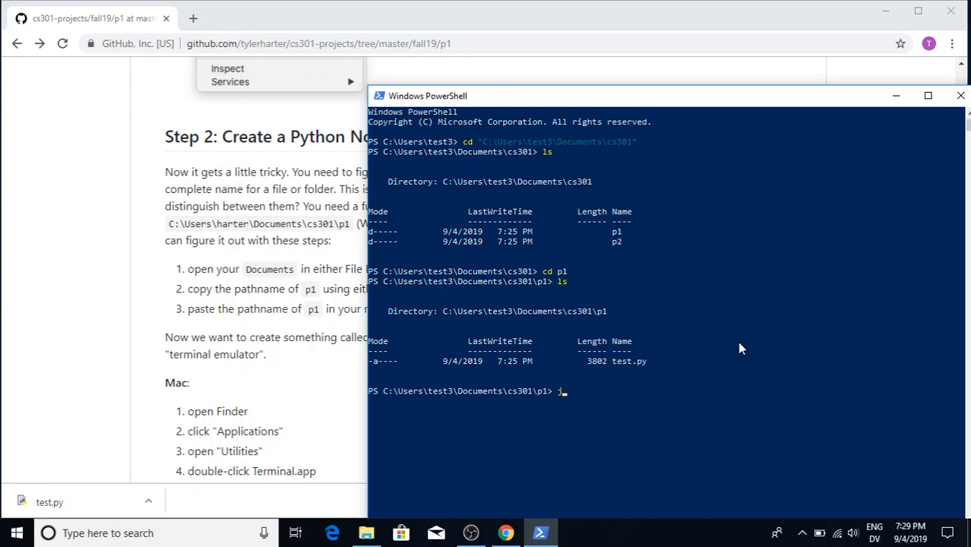
text(upyter notebook)
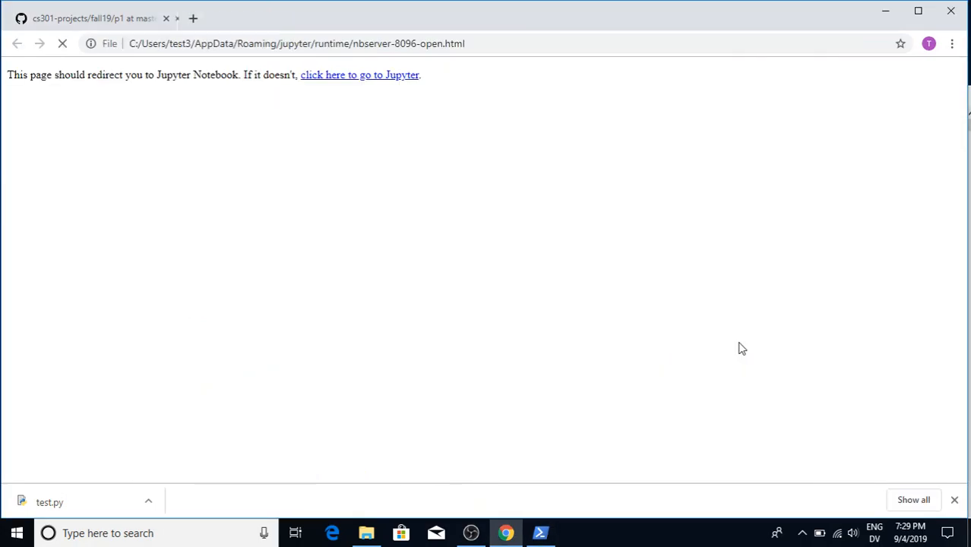
Open the Jupyter home page listing test.py and compare it with the p1 folder in File Explorer
click(359, 74)
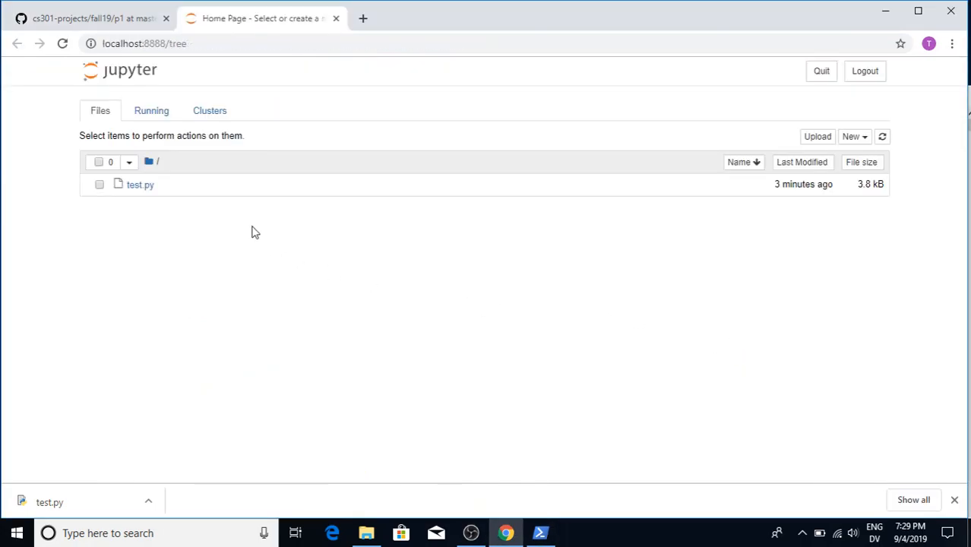
mouse_move(365, 393)
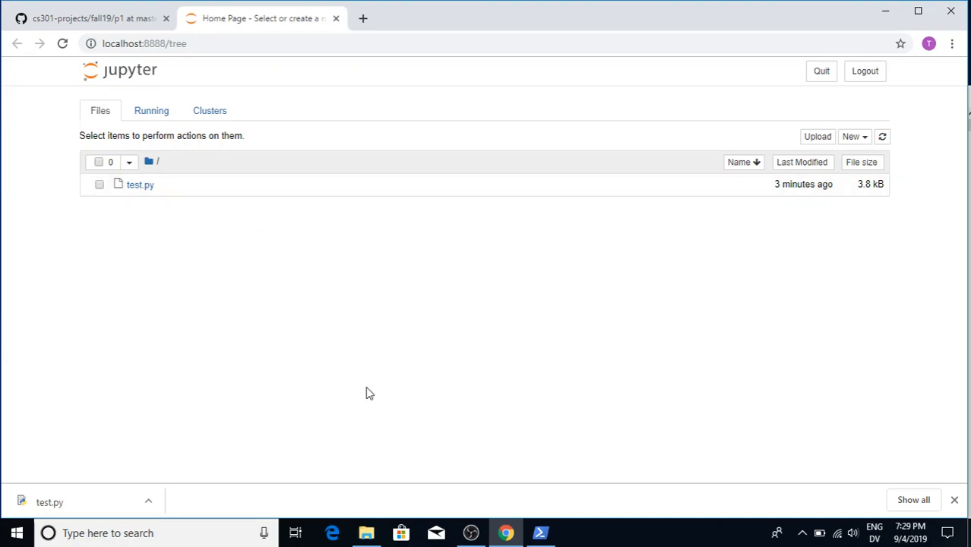
click(365, 532)
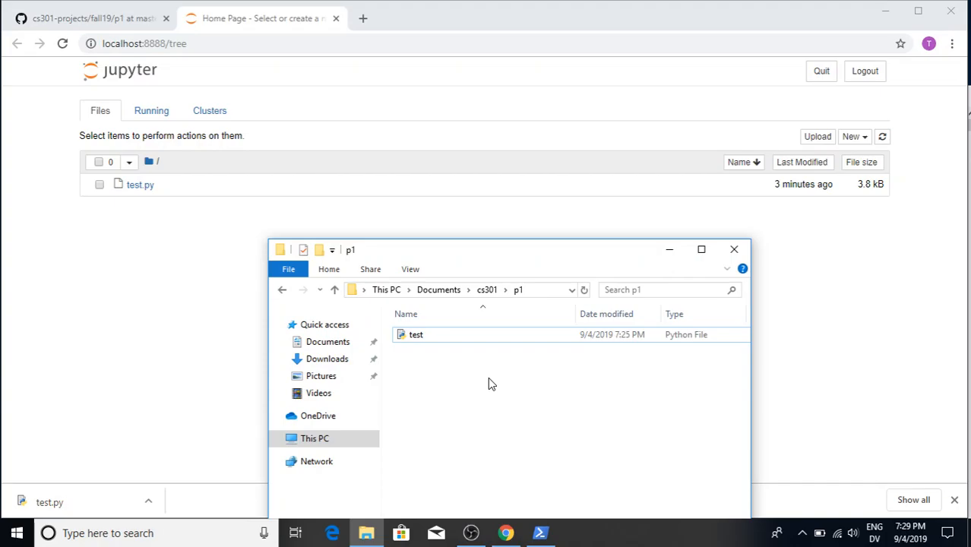
mouse_move(158, 154)
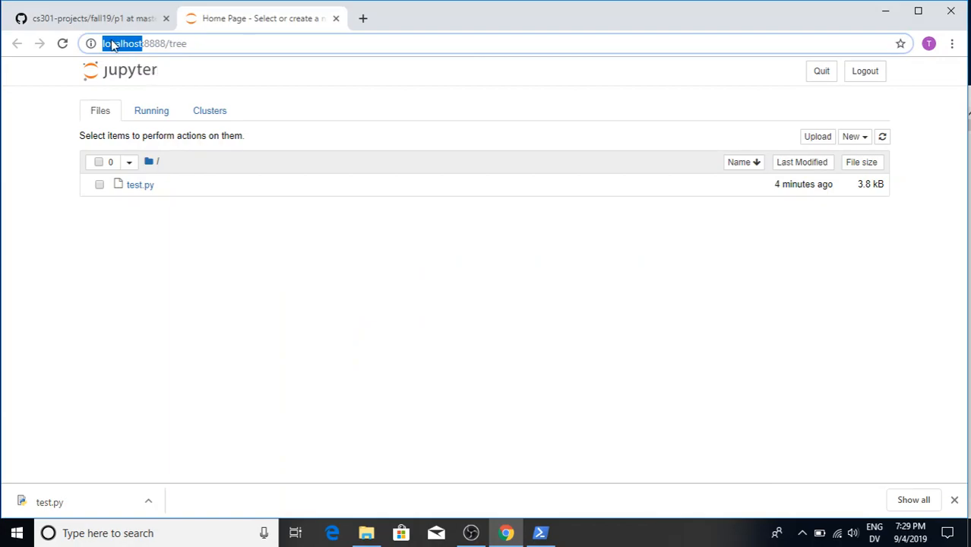
mouse_move(348, 273)
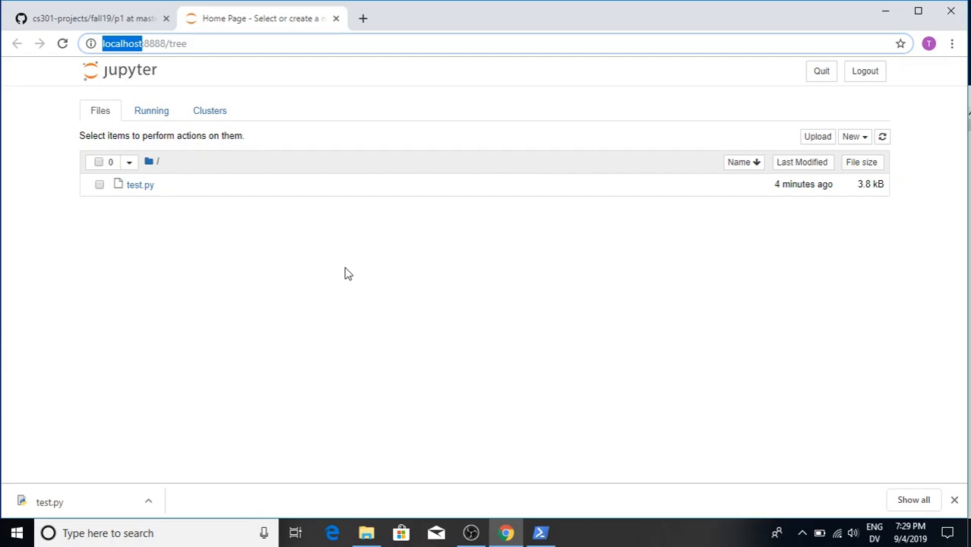
Bring the notebook server's PowerShell window forward and drag it aside
click(541, 532)
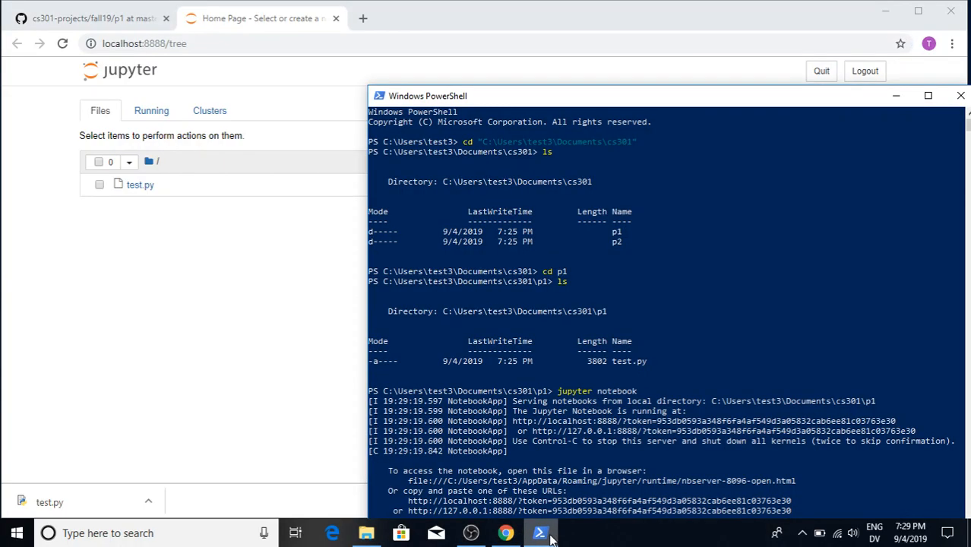
mouse_move(556, 87)
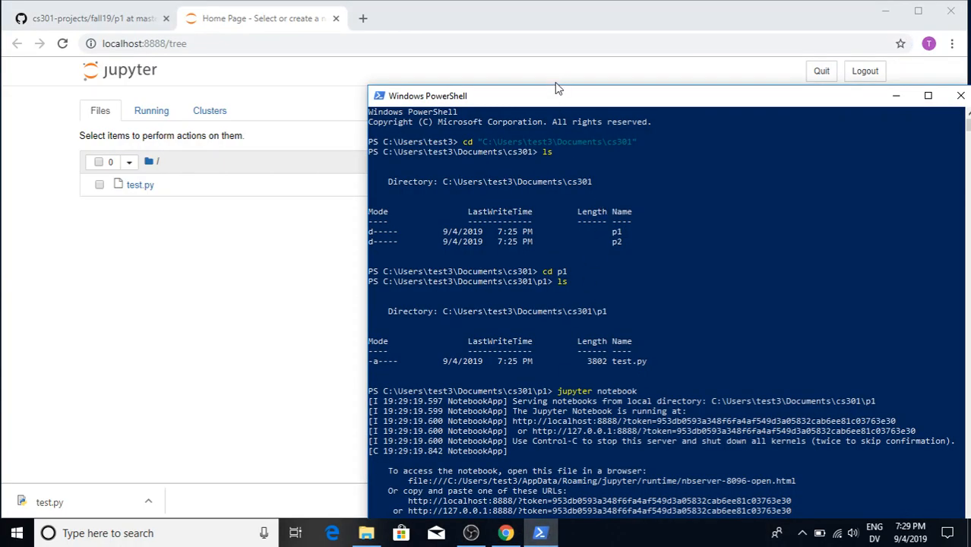
drag(555, 87, 523, 47)
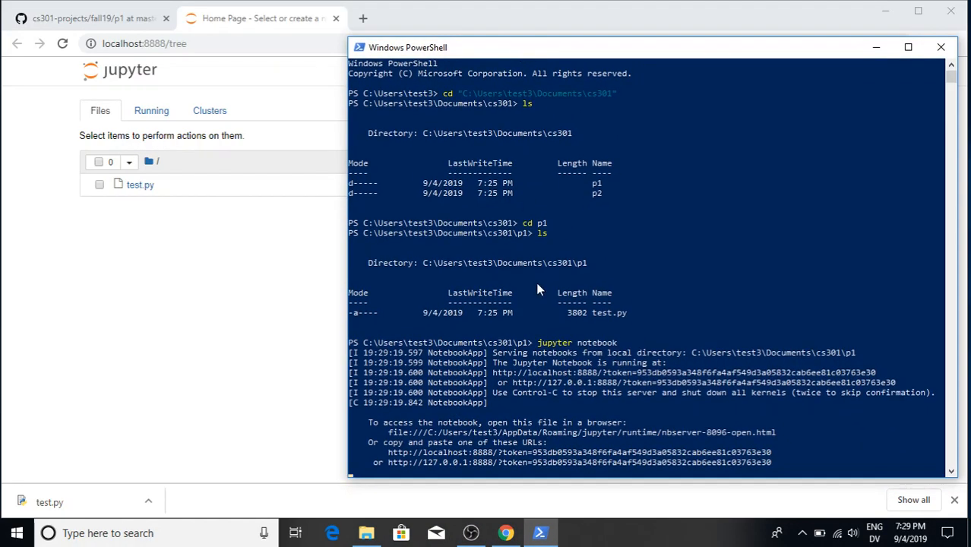
mouse_move(562, 372)
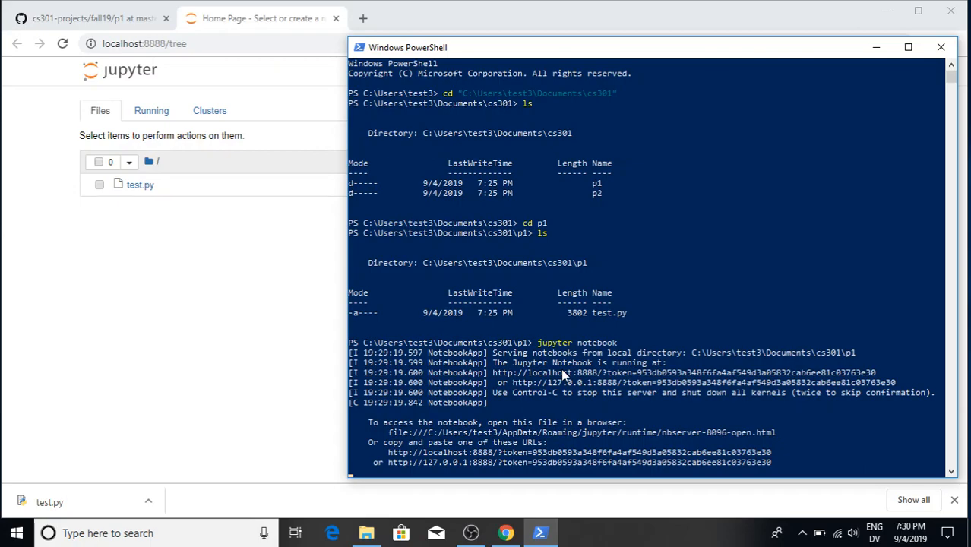
mouse_move(275, 282)
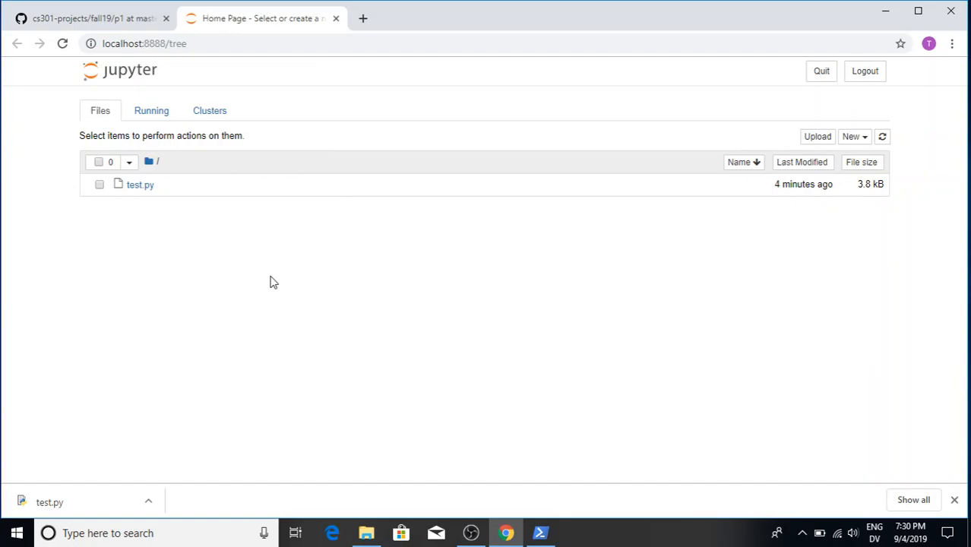
Create a new Python 3 notebook from the Jupyter file list and rename it 'main'
click(540, 532)
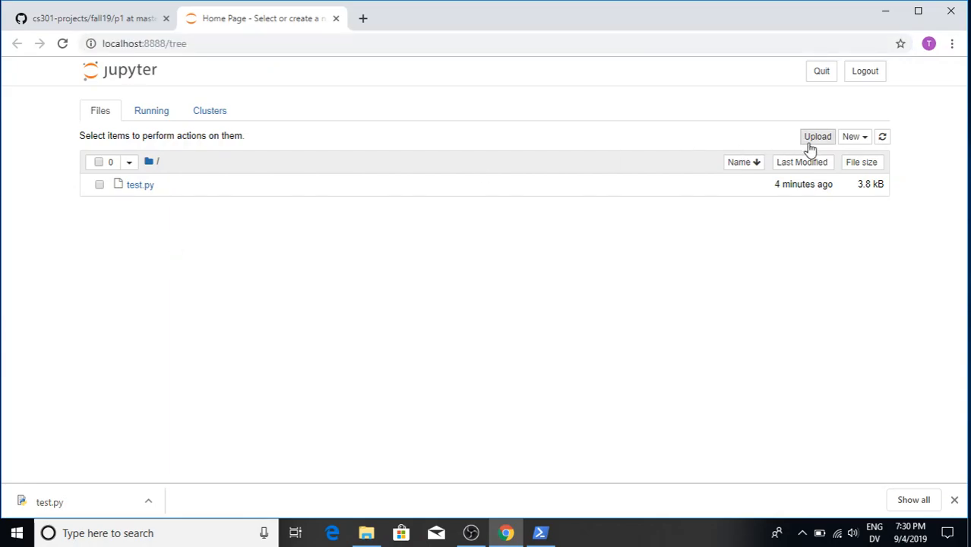
click(851, 136)
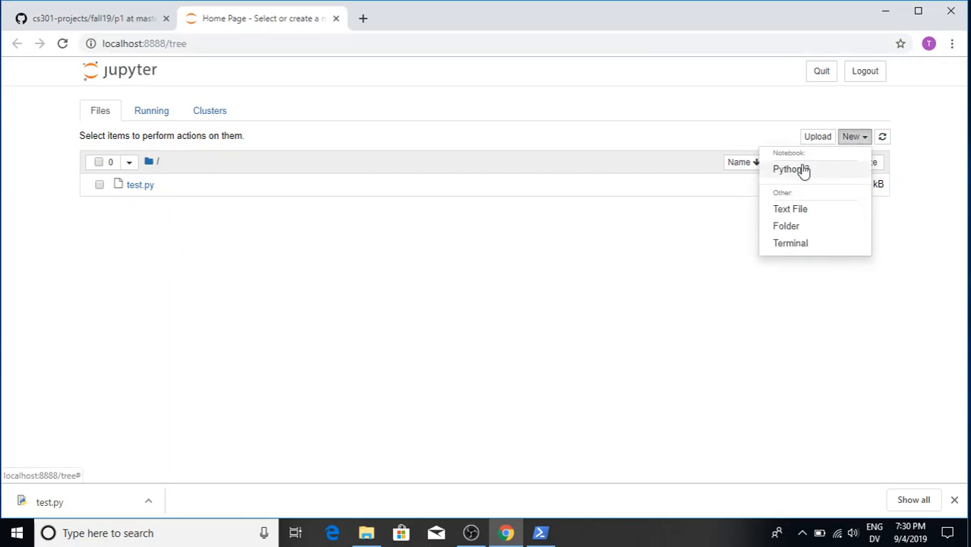
click(792, 169)
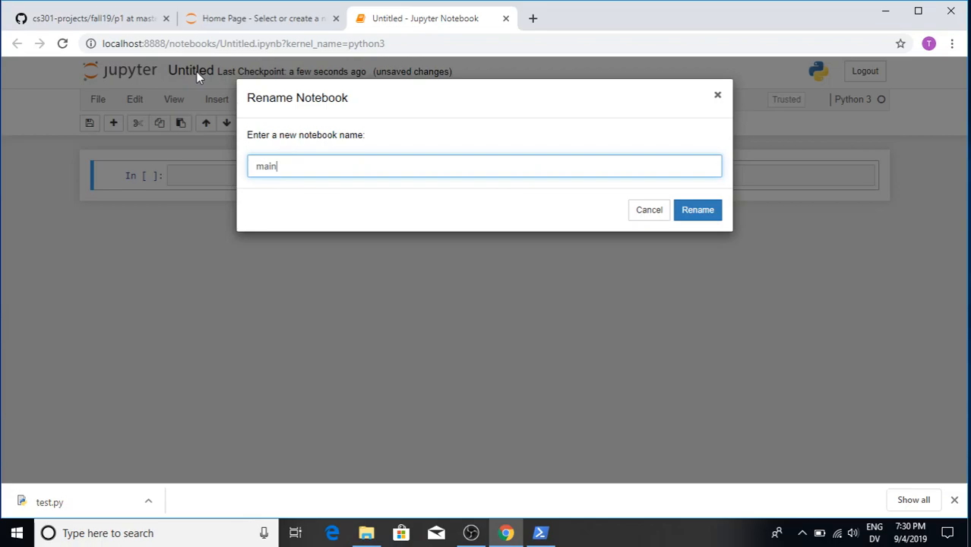
click(697, 210)
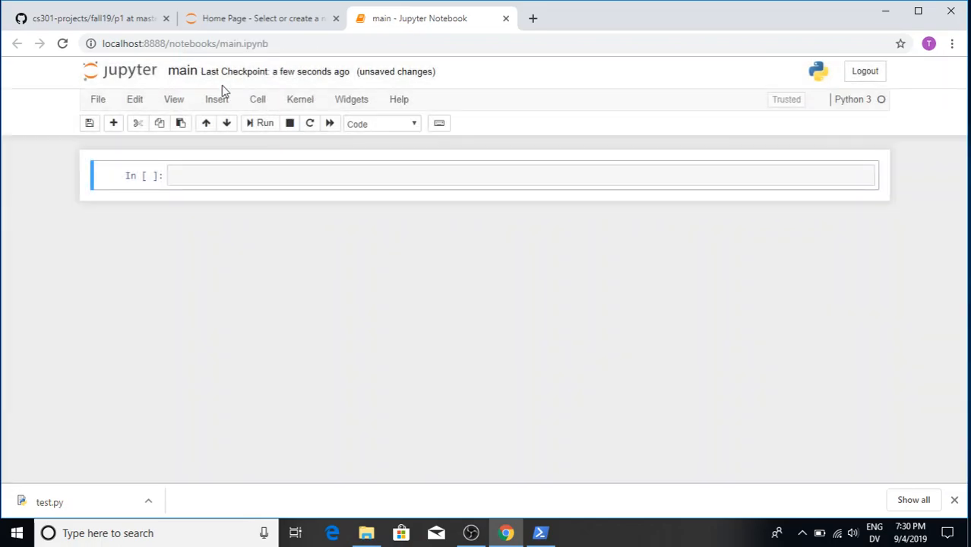
Put the #q1 code from the GitHub instructions into main's first cell and run it, printing 'Hello World'
click(91, 18)
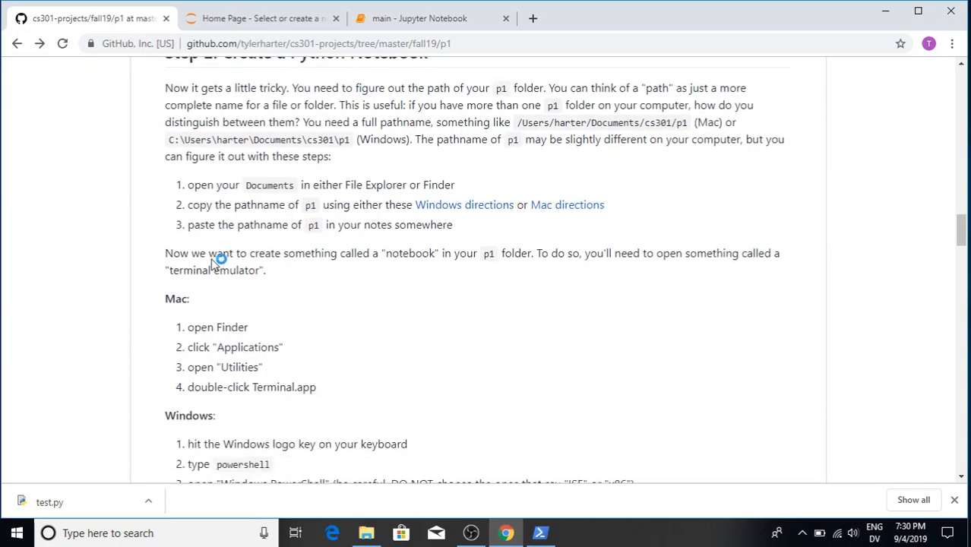
scroll(down, 3)
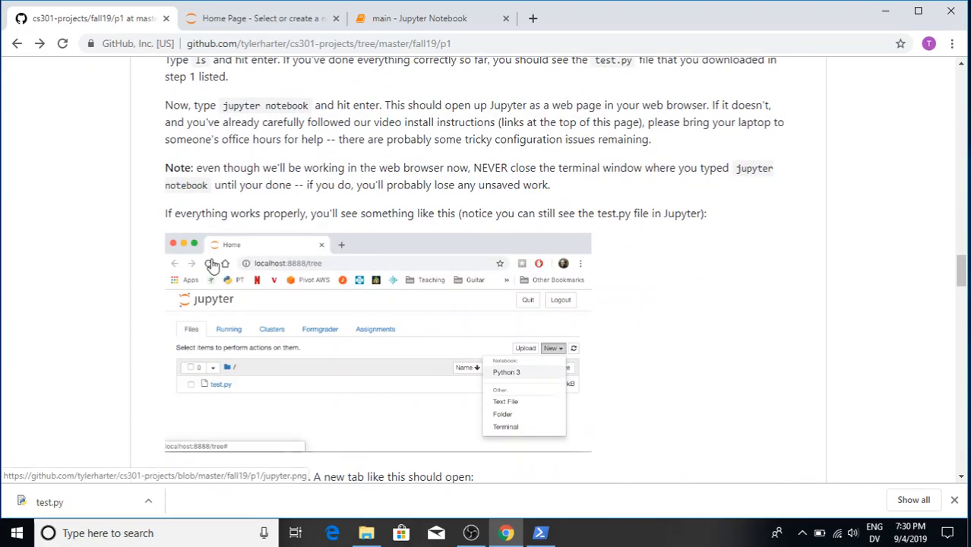
scroll(down, 3)
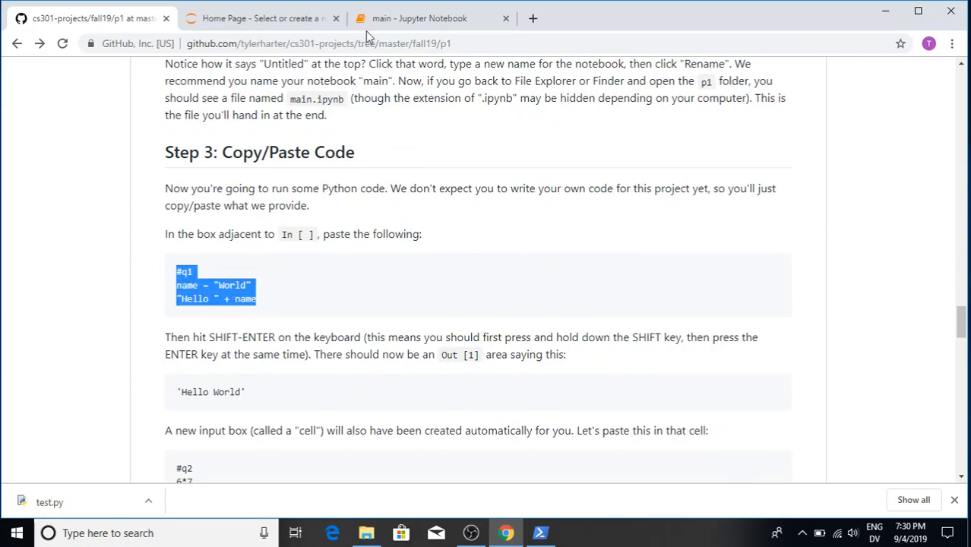
click(419, 18)
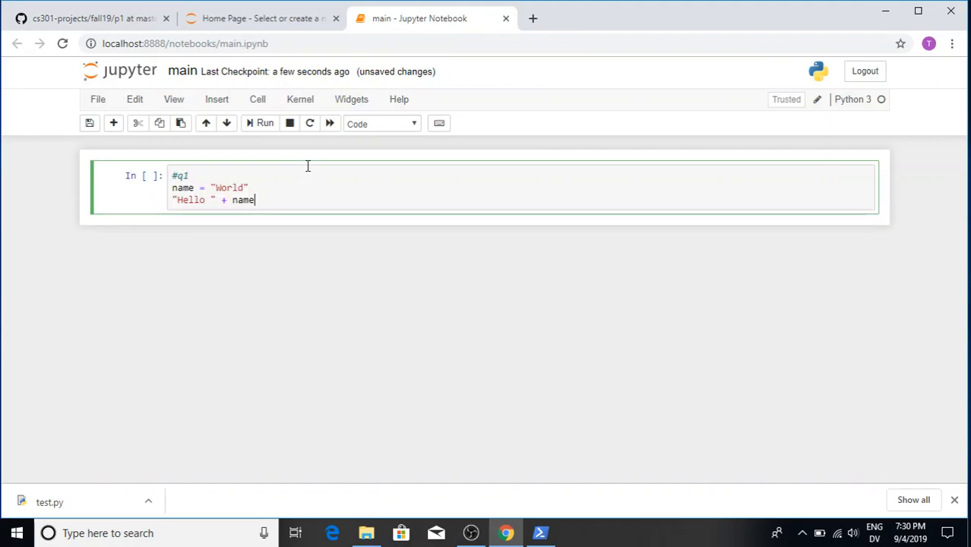
mouse_move(264, 123)
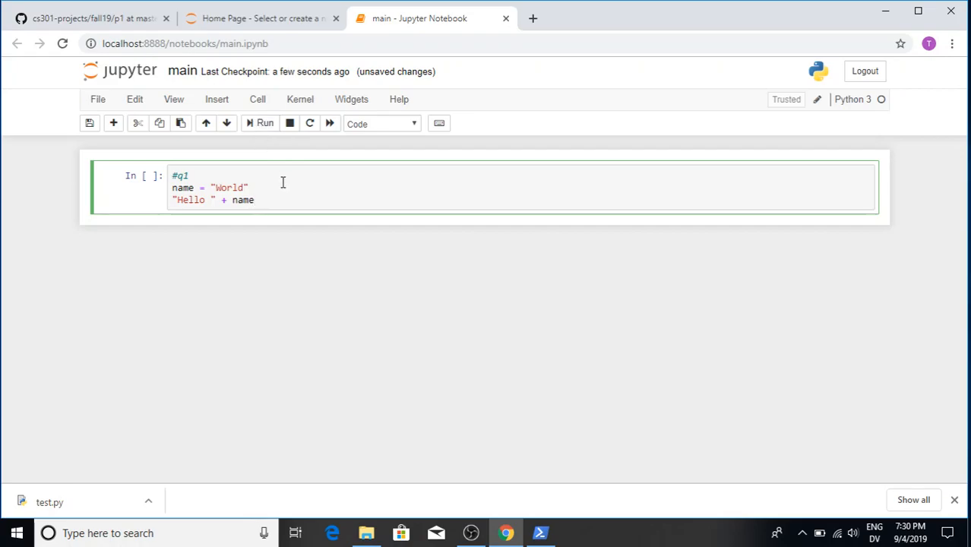
click(260, 123)
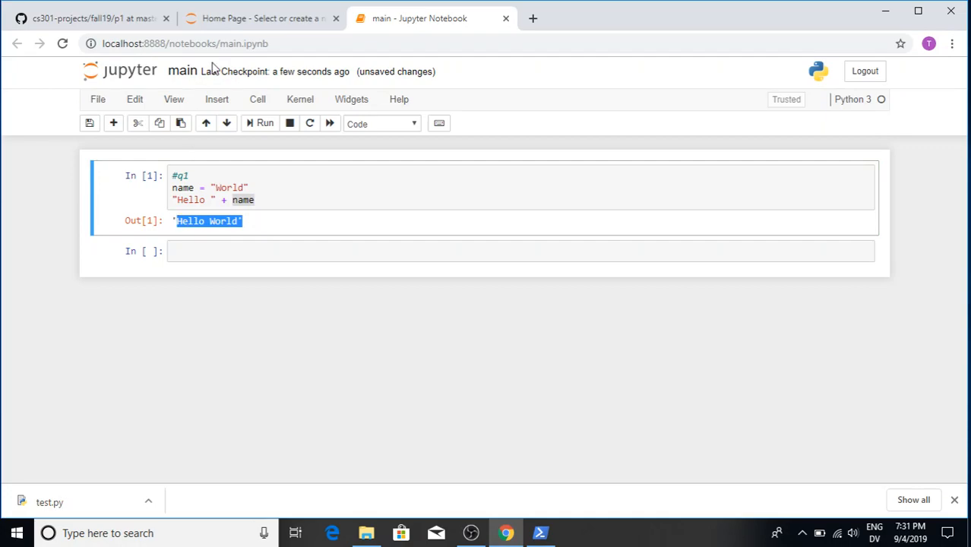
Highlight #q1 and its 'Hello World' output, then Save and Checkpoint the main notebook
click(189, 175)
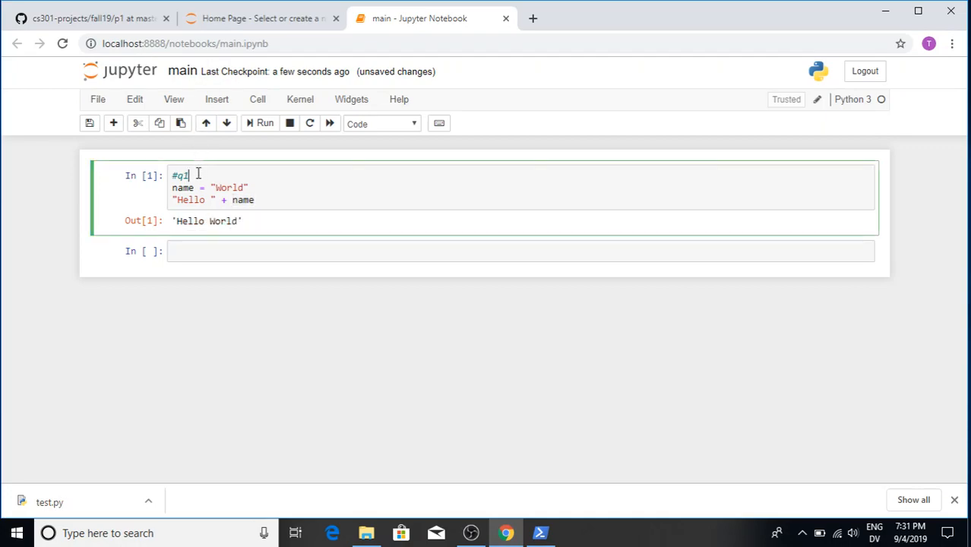
double_click(180, 175)
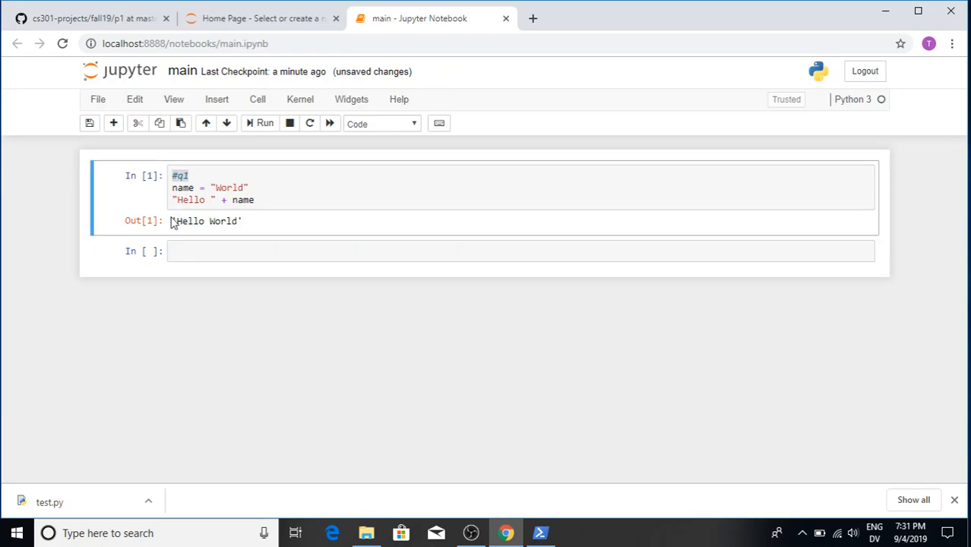
double_click(205, 221)
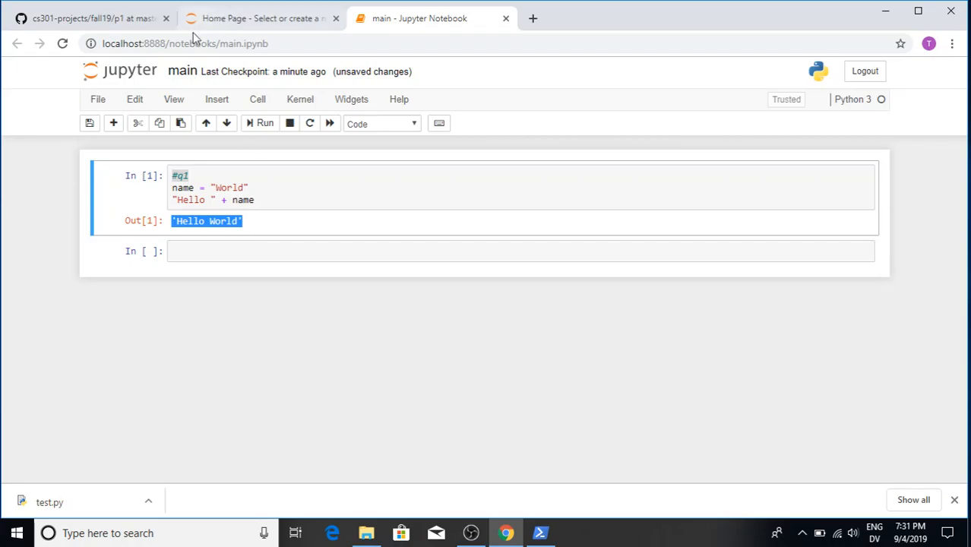
mouse_move(99, 18)
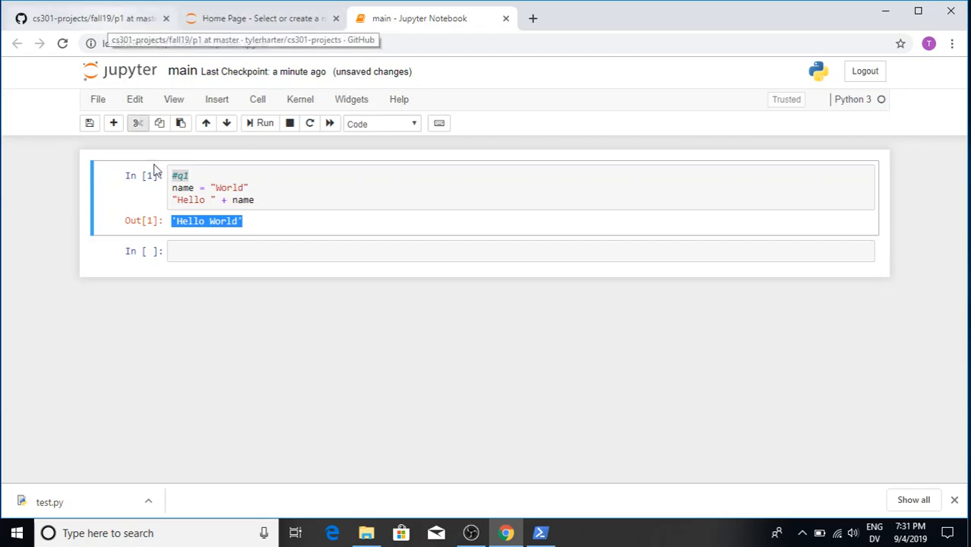
mouse_move(188, 314)
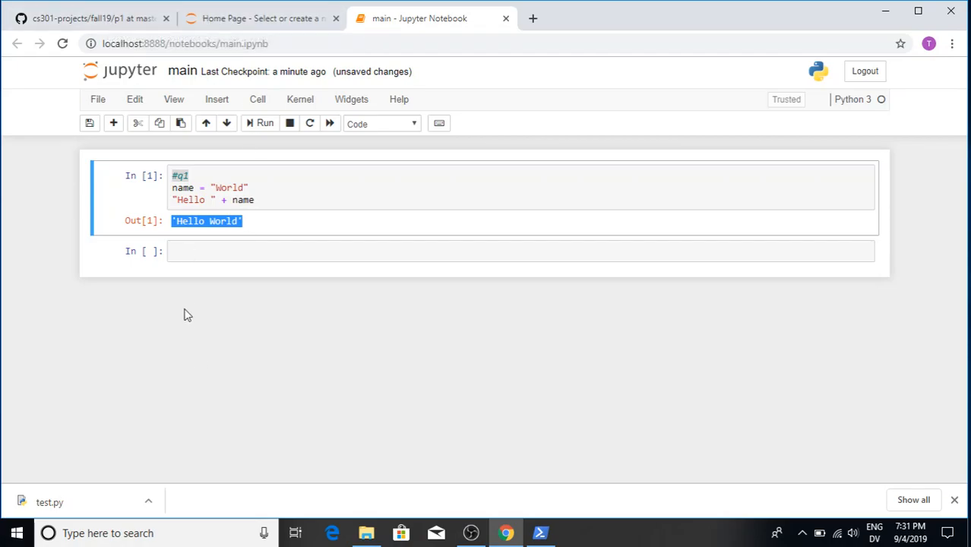
click(98, 98)
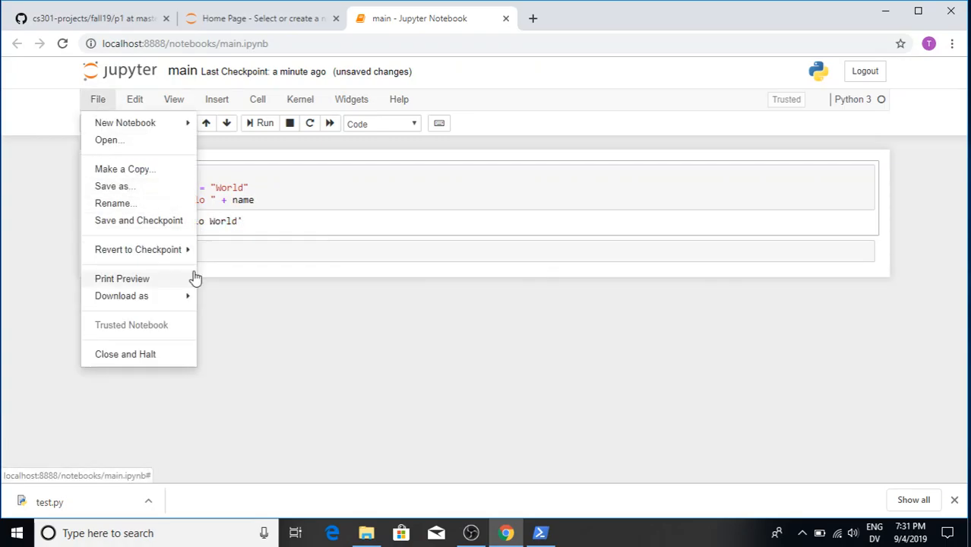
click(139, 220)
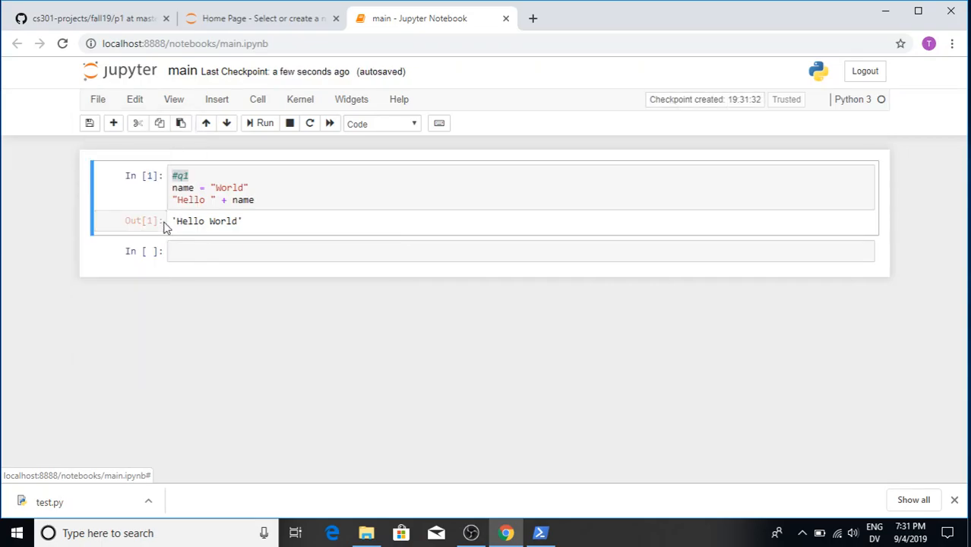
mouse_move(142, 220)
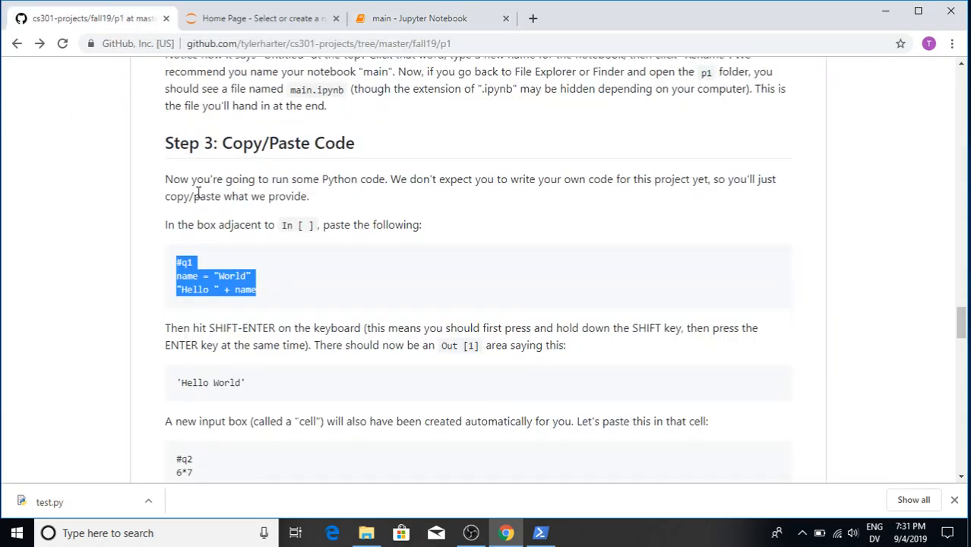
Review the 'python test.py' command in GitHub Step 4, then bring back the notebook and server terminal
scroll(down, 3)
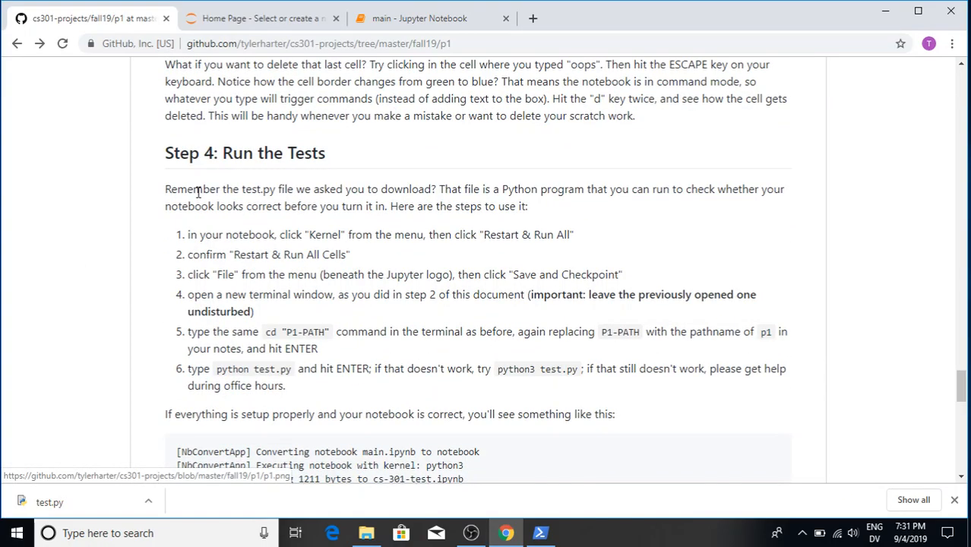
mouse_move(295, 252)
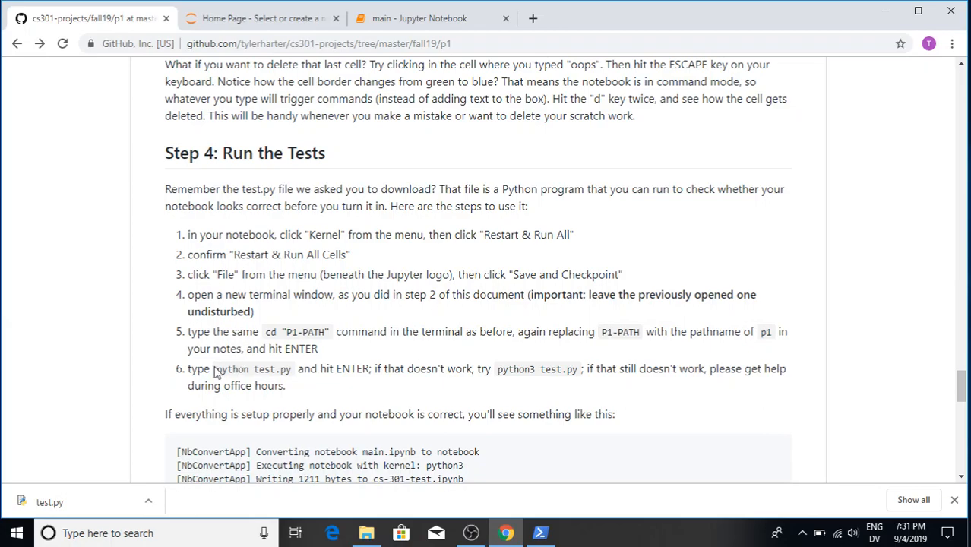
double_click(252, 369)
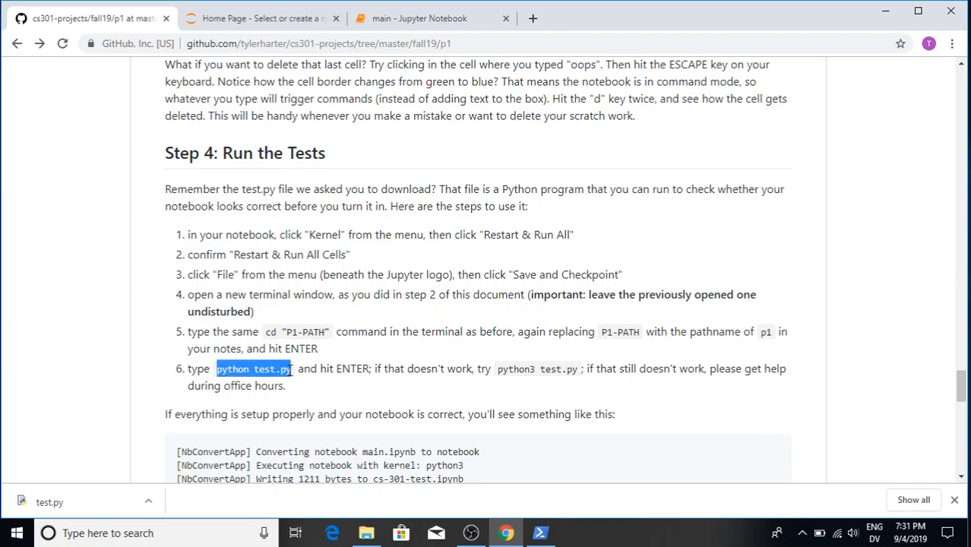
click(420, 18)
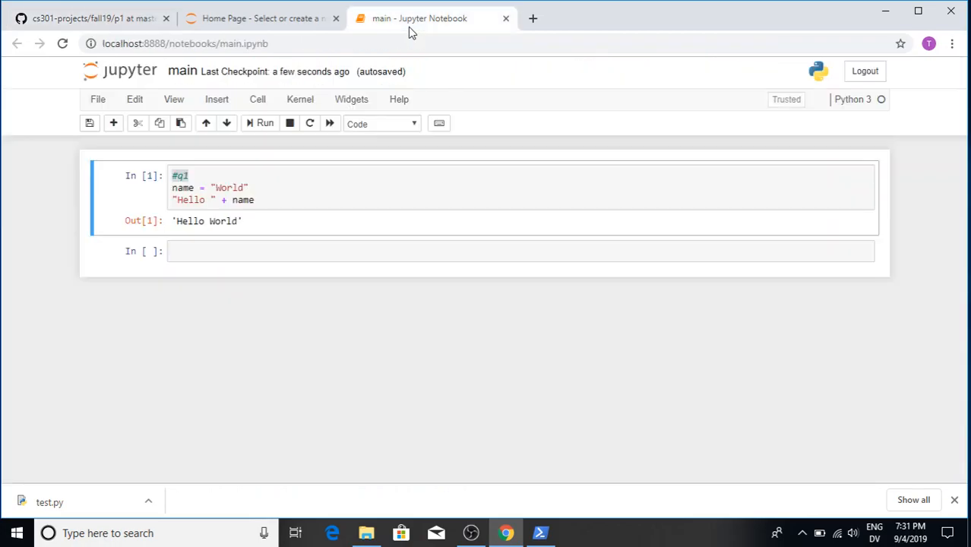
click(540, 533)
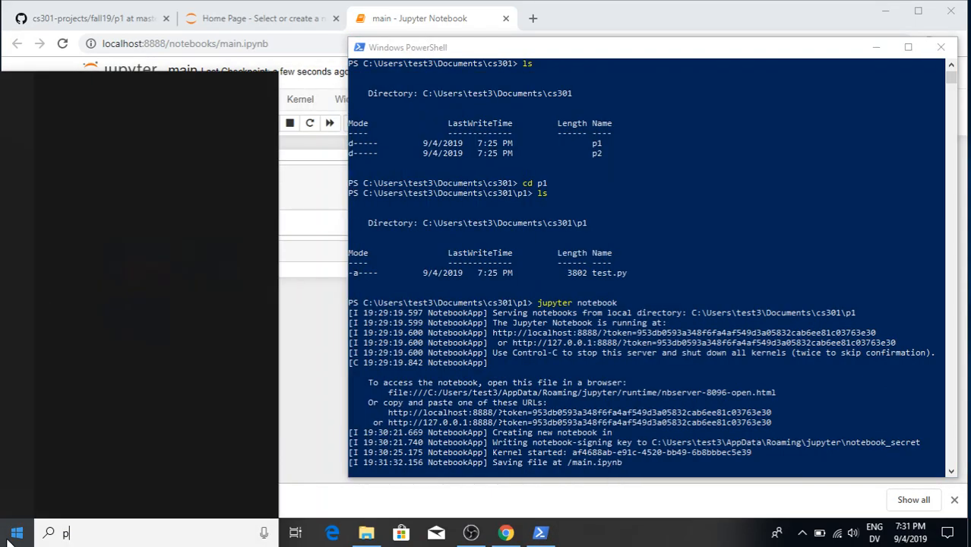
Open a new PowerShell window, change into Documents\cs301 and list its contents
click(540, 533)
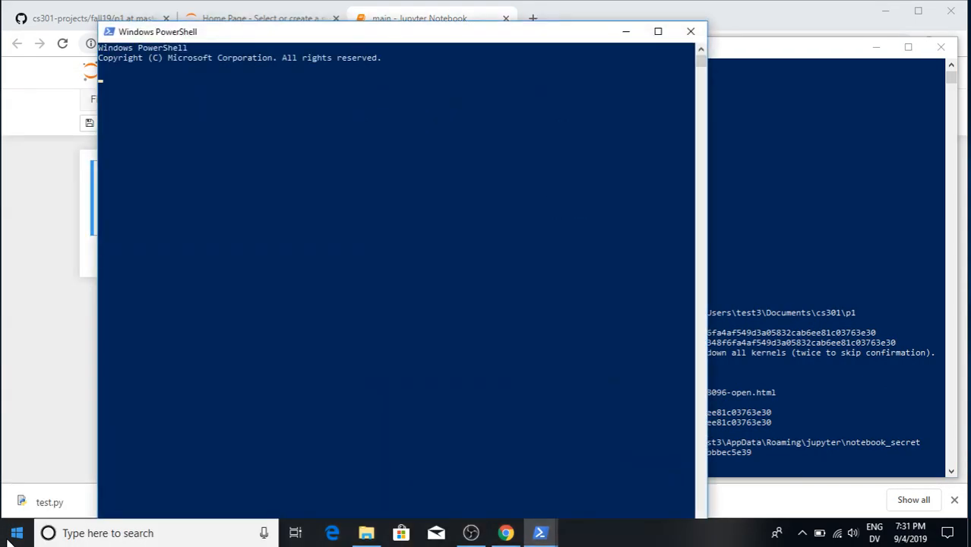
text(jupyter notebook)
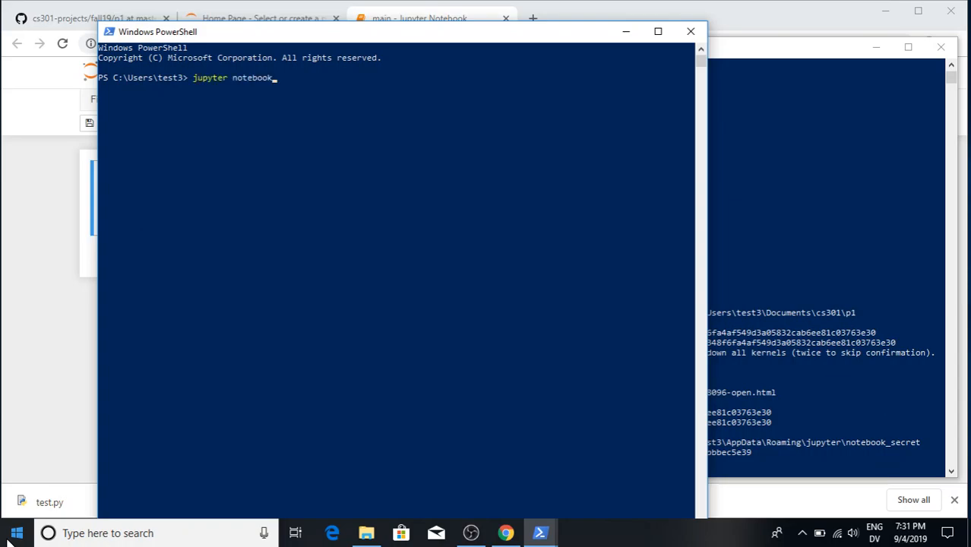
text(cd "C:\Users\test3\Documents\cs301")
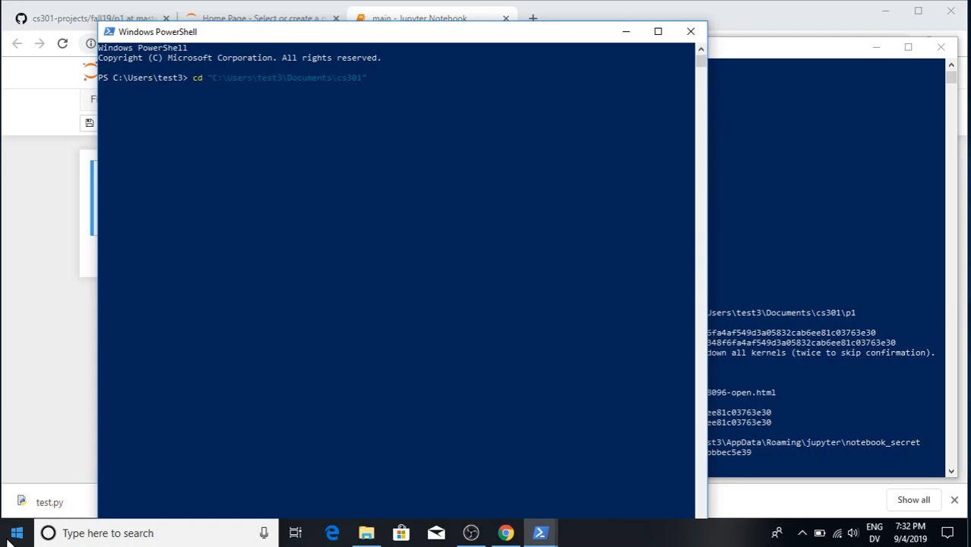
key(Return)
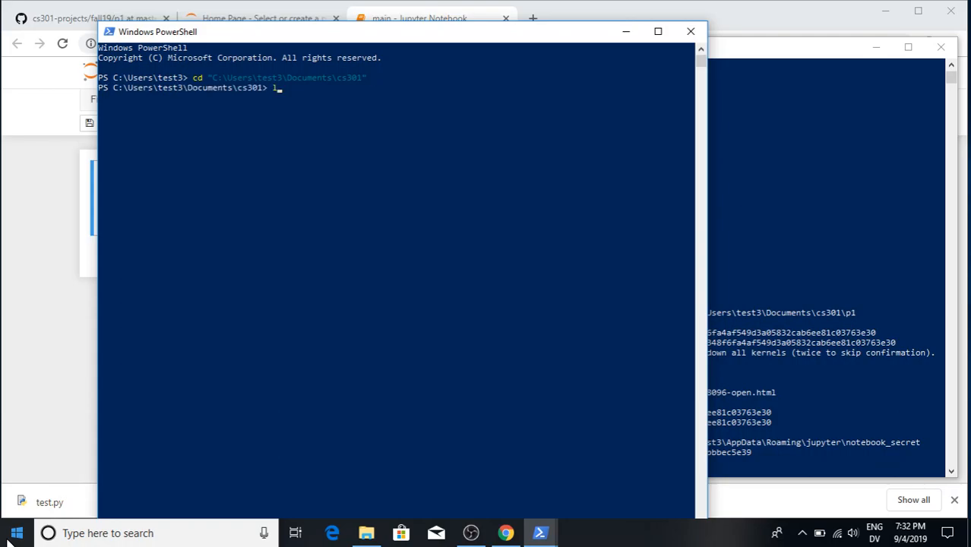
key(Return)
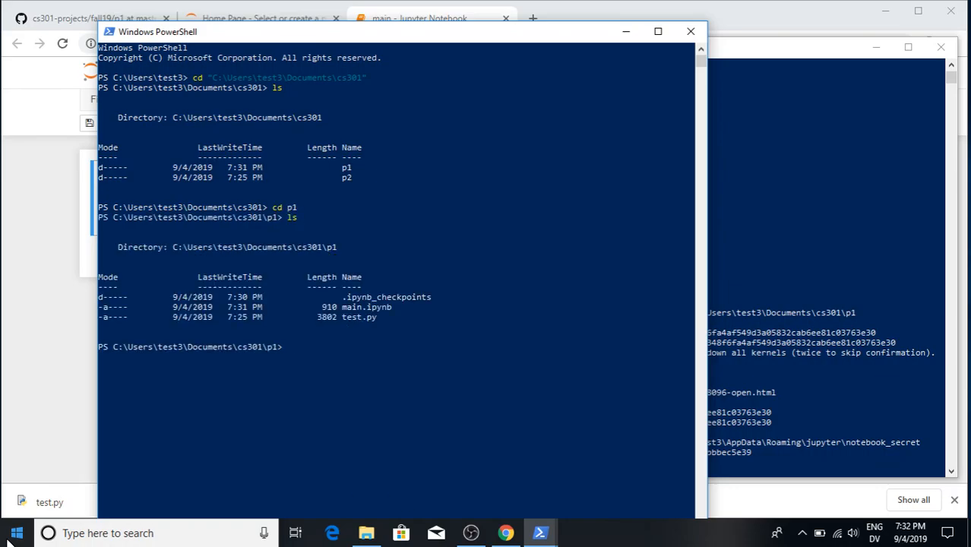
mouse_move(323, 272)
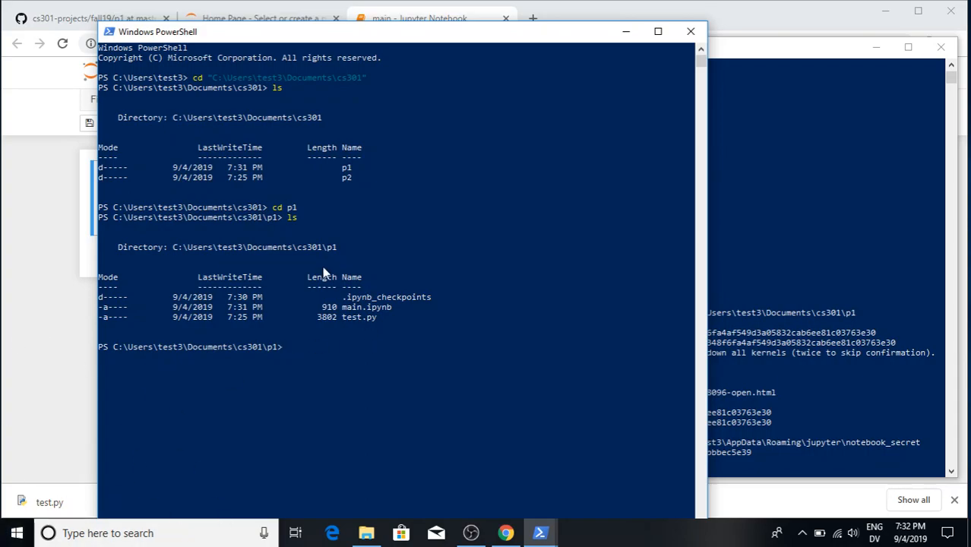
Point out main.ipynb in p1 and run python test.py against the notebook
double_click(367, 307)
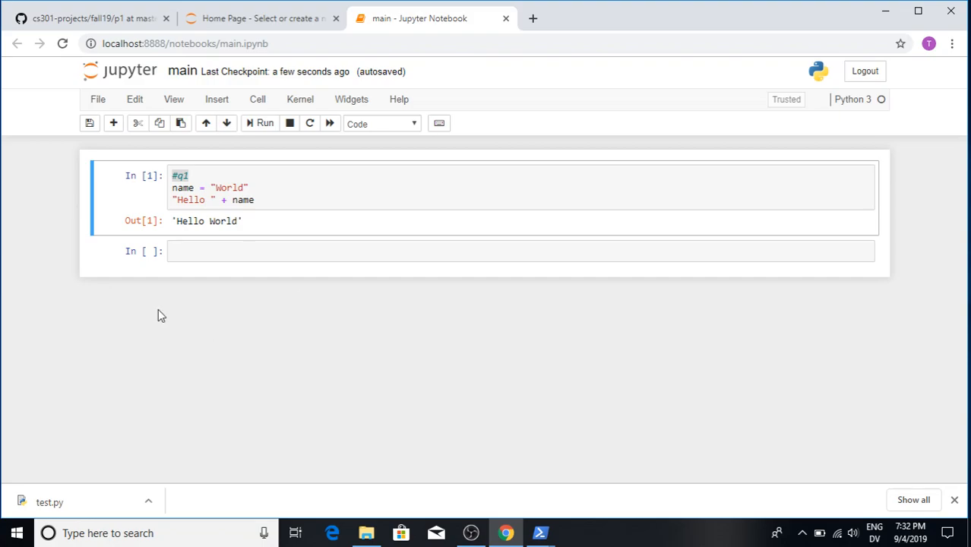
click(540, 533)
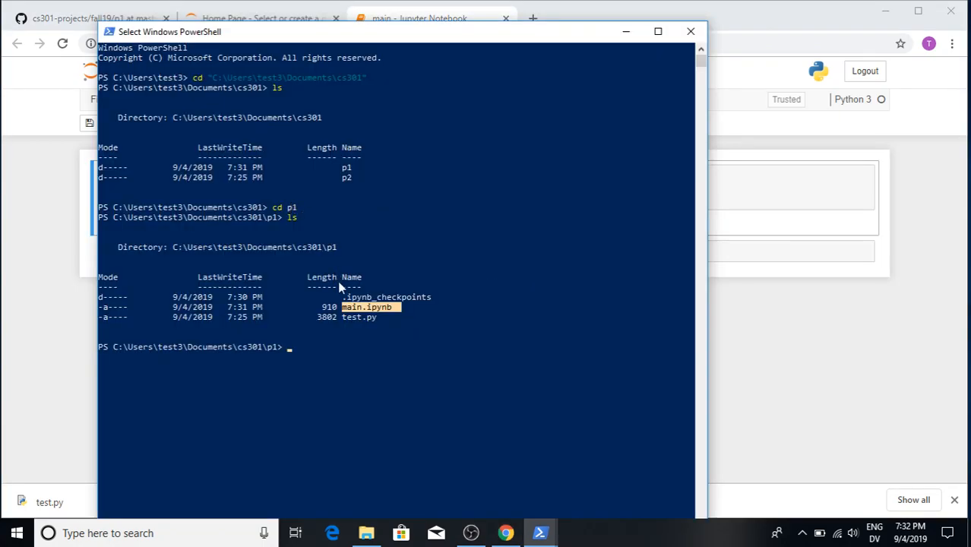
click(340, 369)
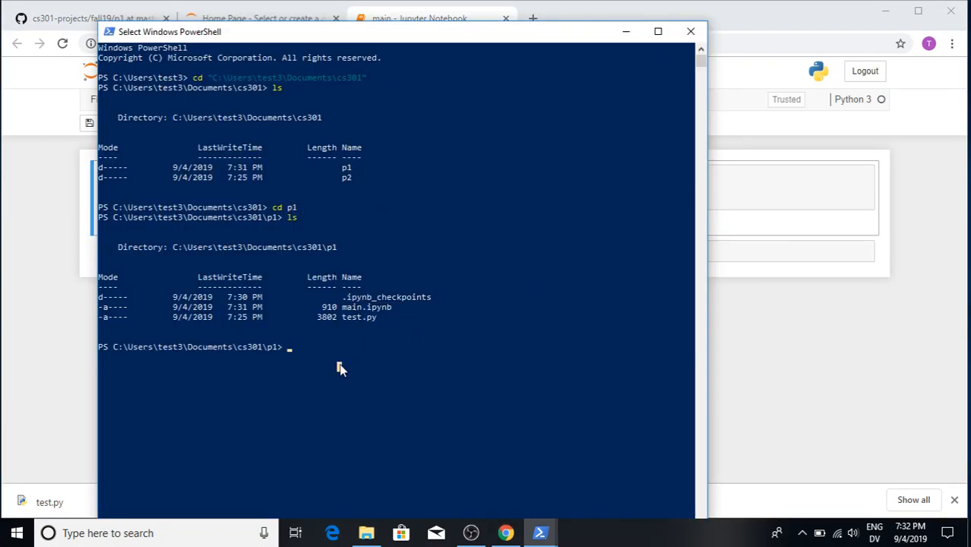
double_click(359, 317)
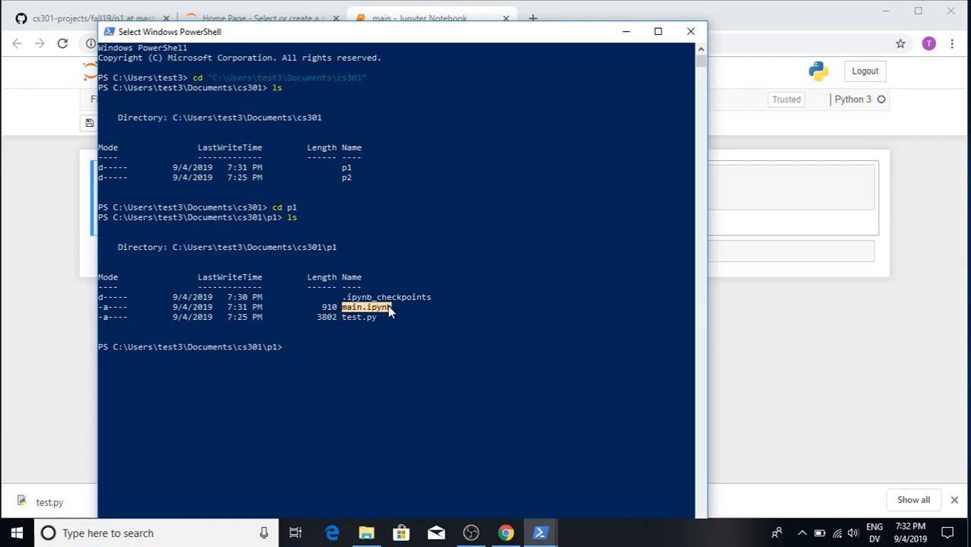
text(python test.py)
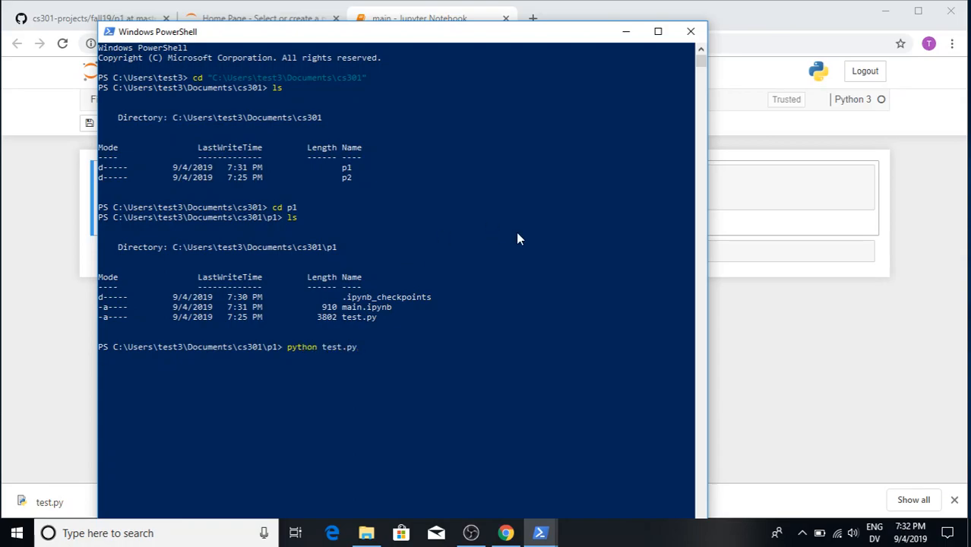
key(Return)
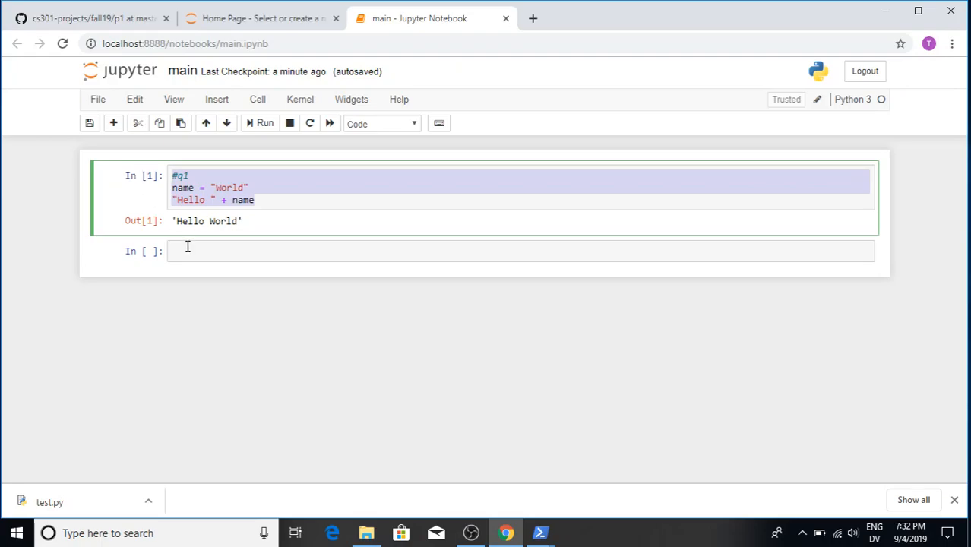
Copy the #q2 snippet 6*7 from GitHub into the empty cell and run it, outputting 42
text(question 2)
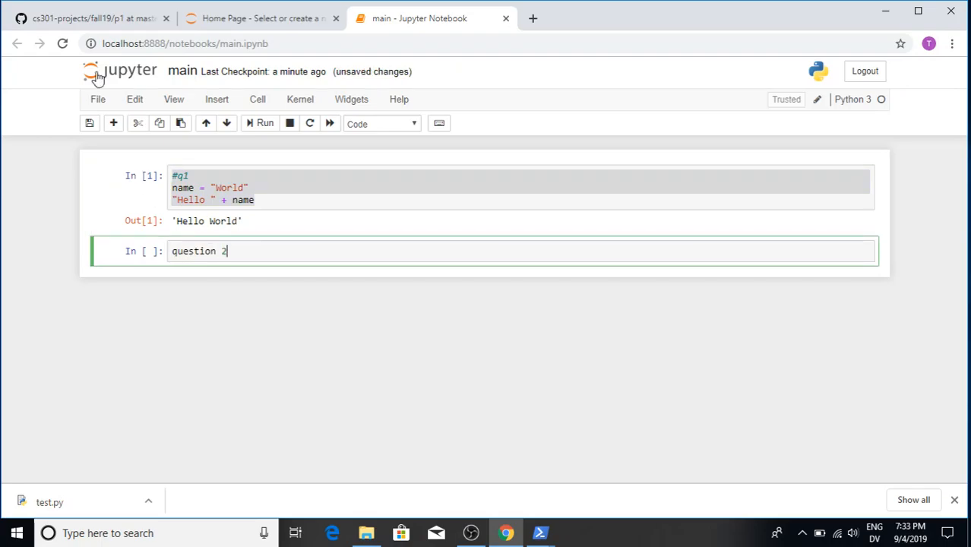
click(91, 18)
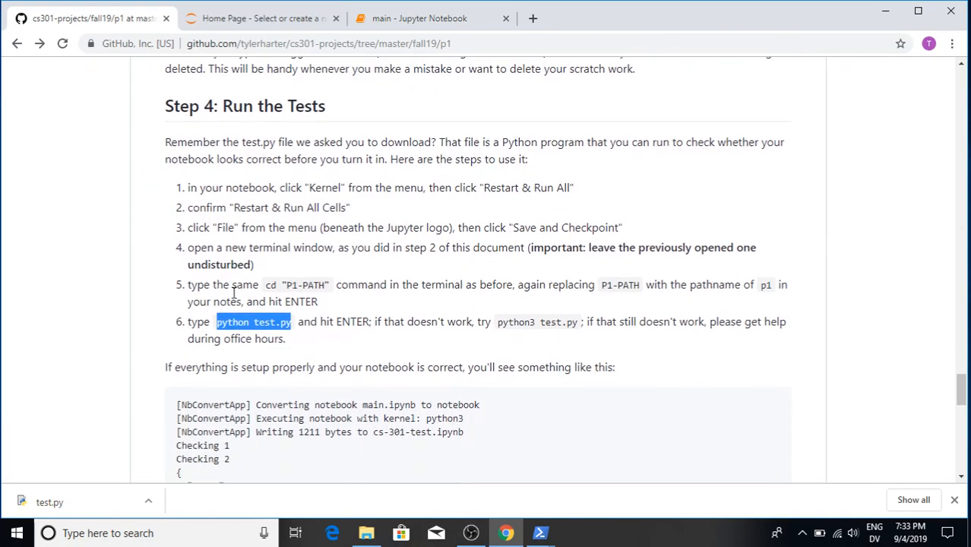
scroll(up, 3)
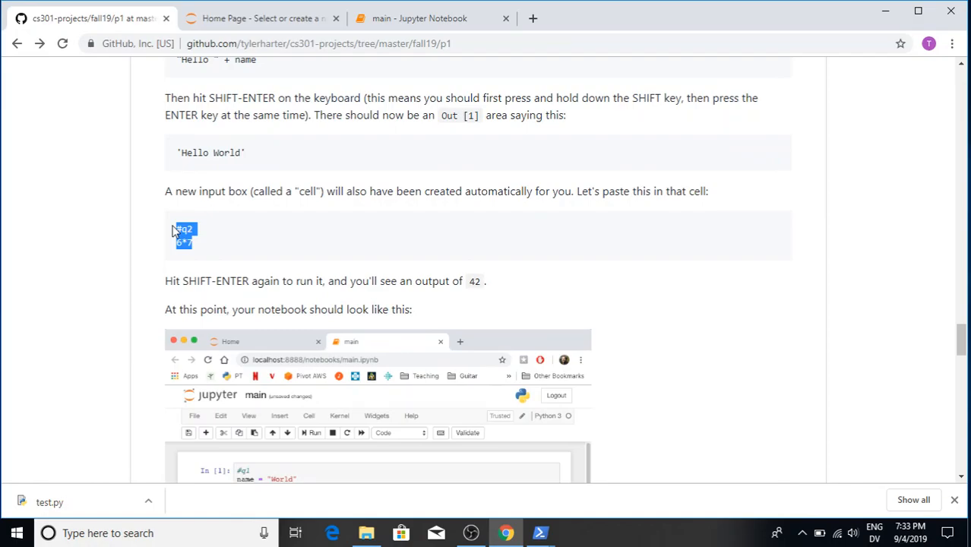
click(420, 18)
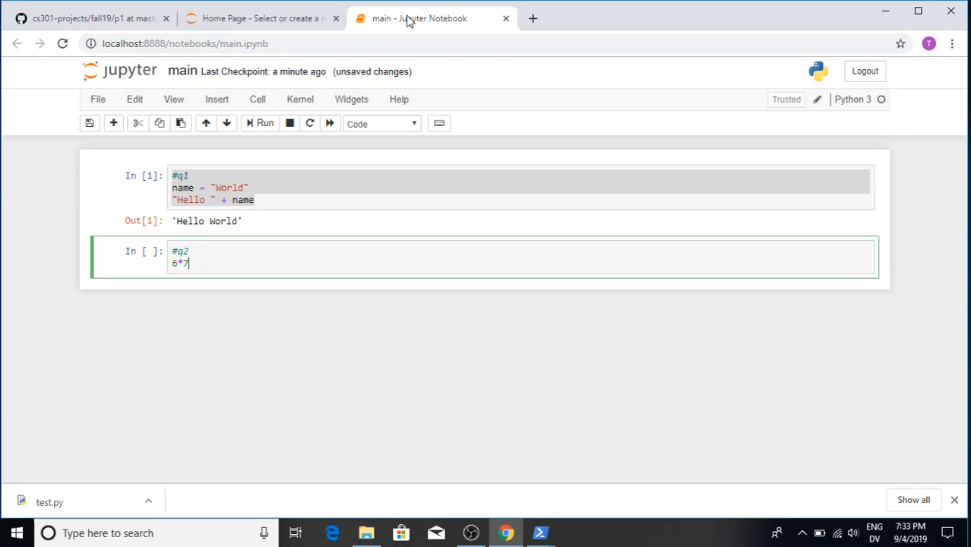
click(265, 123)
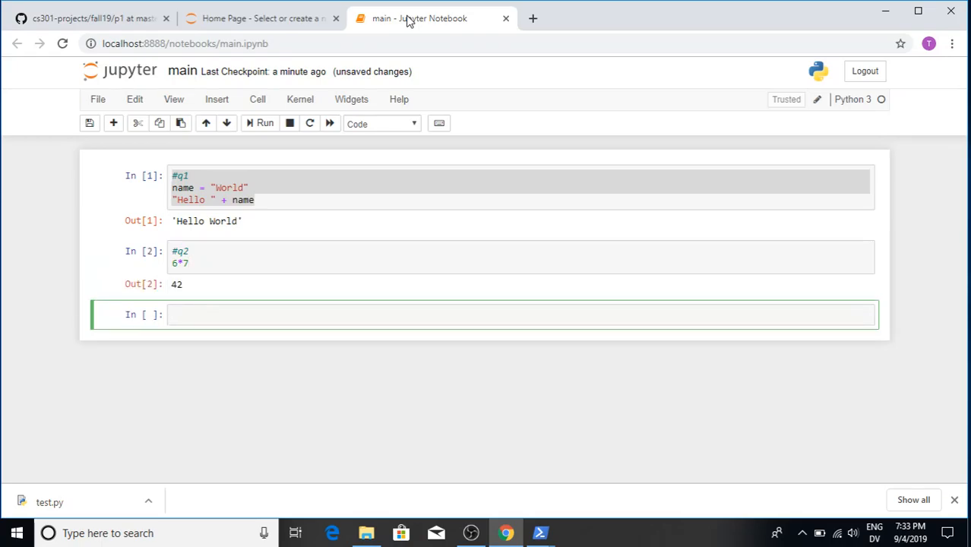
mouse_move(541, 533)
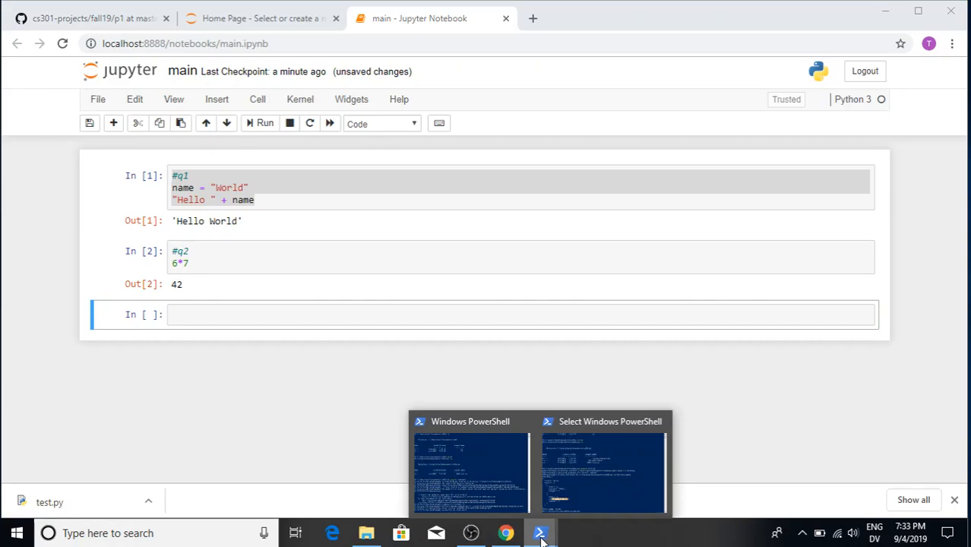
Check the test results showing test 2 not found, then Save and Checkpoint the notebook
click(470, 471)
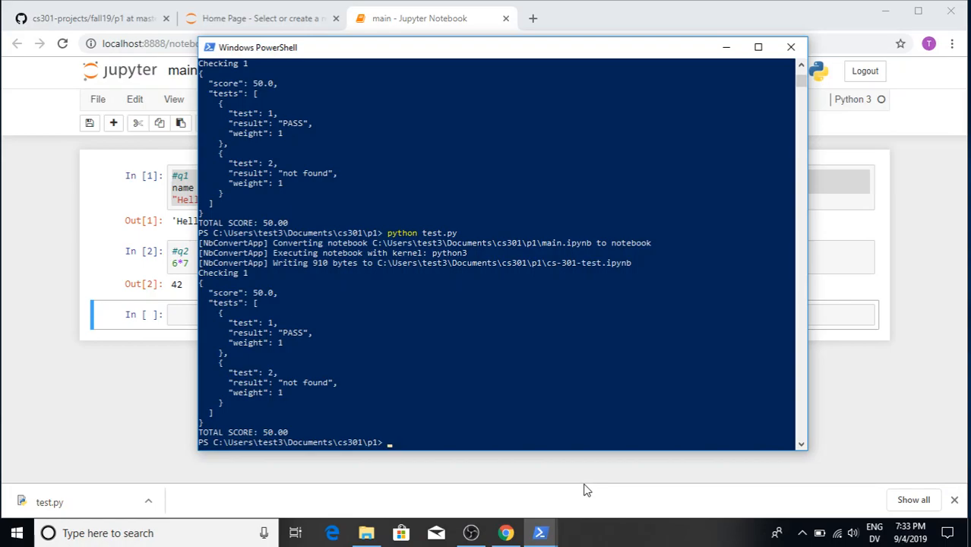
mouse_move(300, 390)
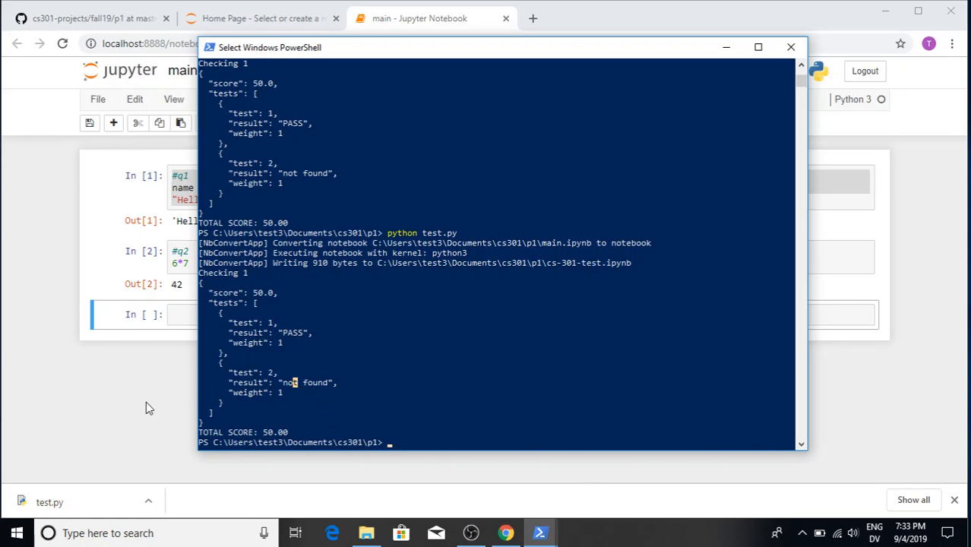
click(97, 99)
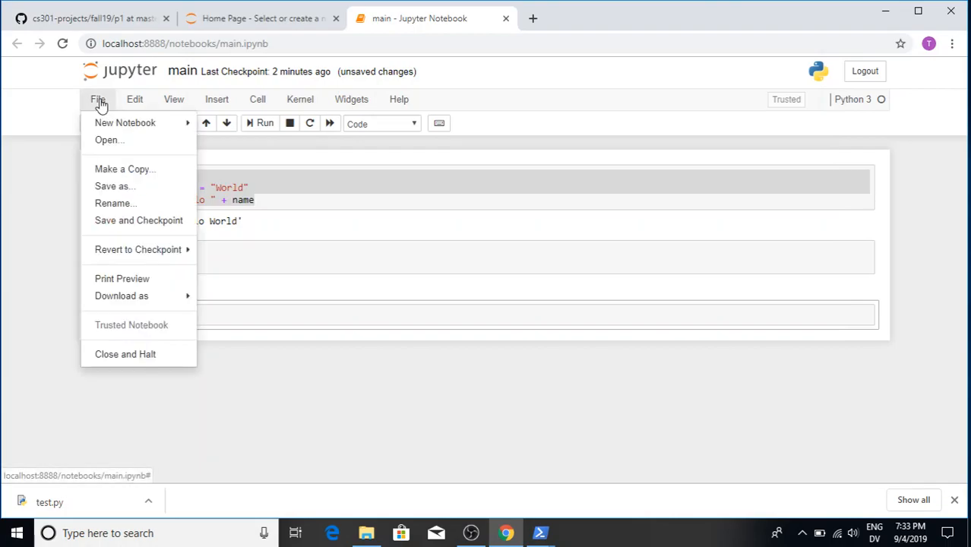
mouse_move(138, 220)
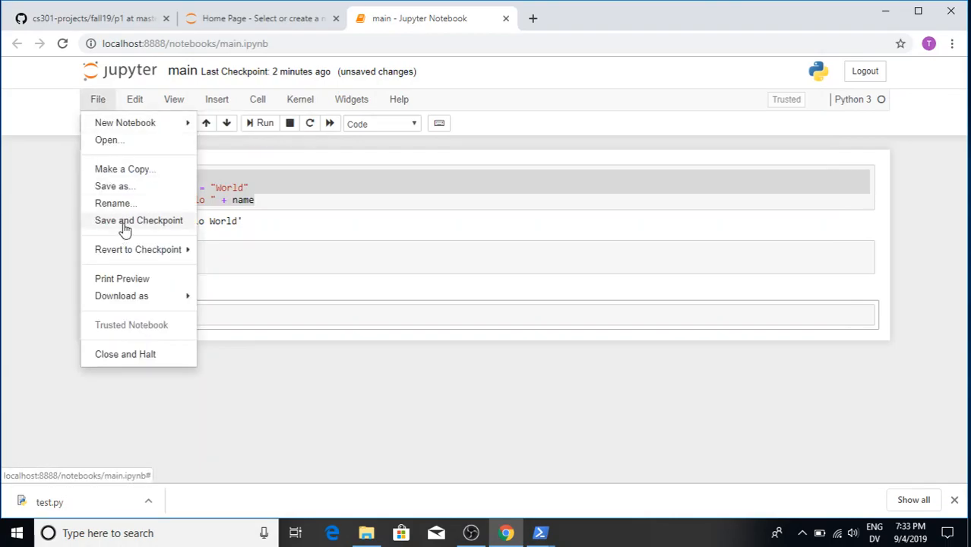
click(139, 221)
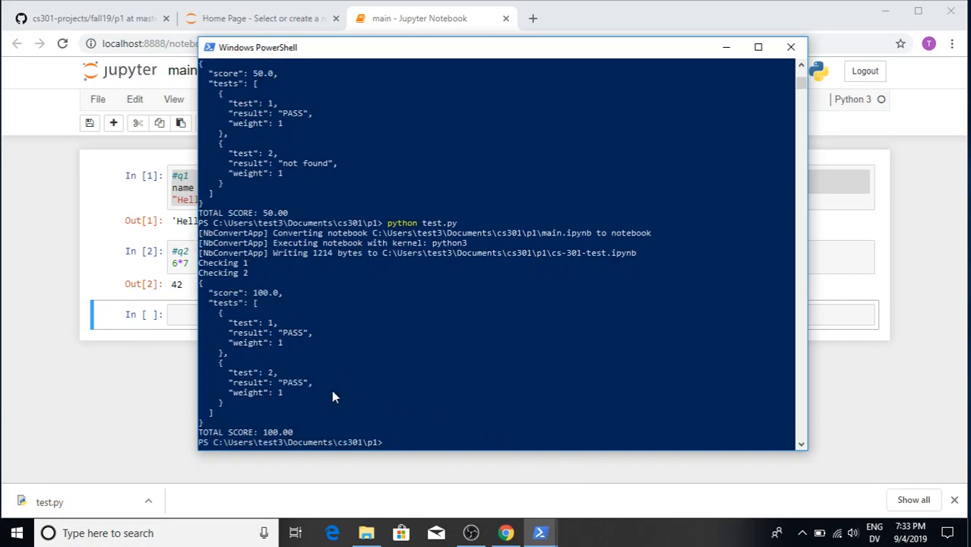
mouse_move(150, 385)
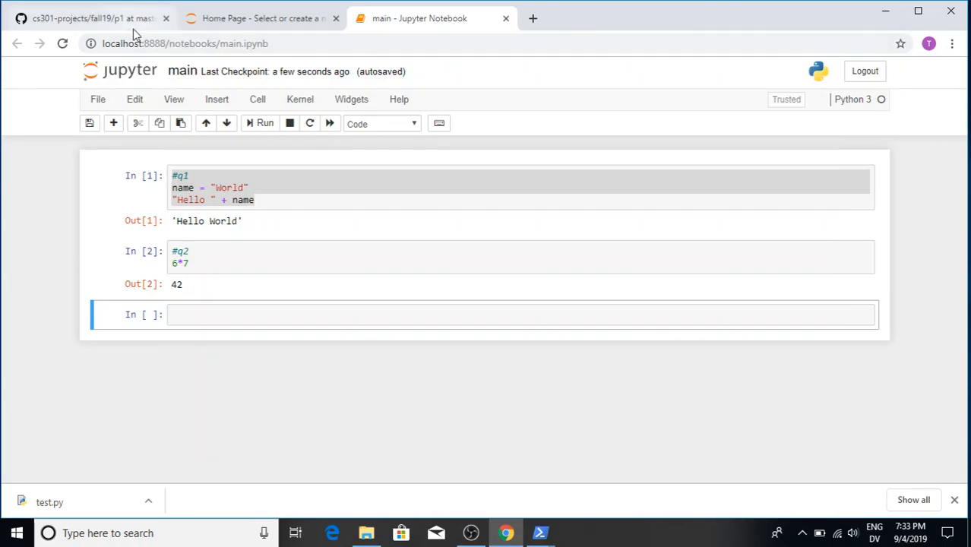
Copy the project, submitter and partner header lines from GitHub Step 5 and return to main
click(92, 19)
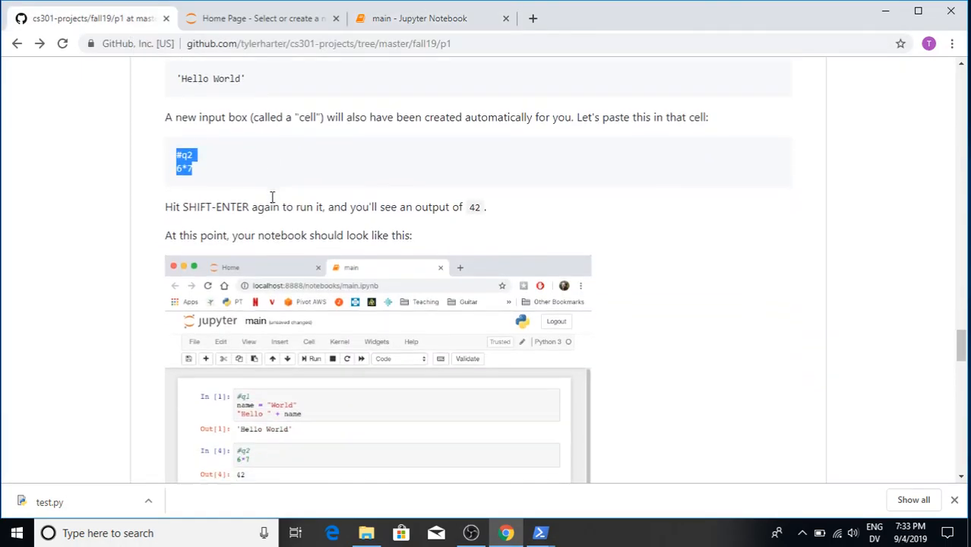
scroll(down, 3)
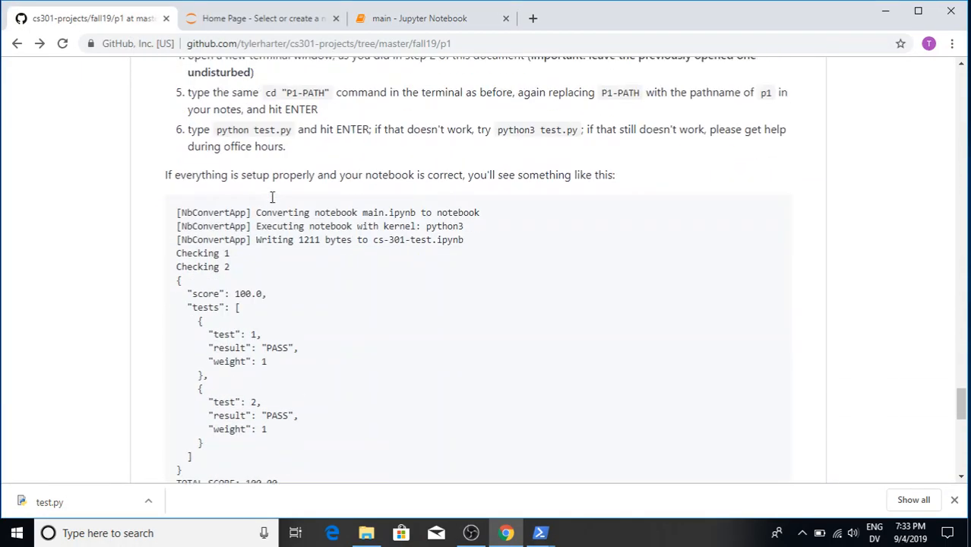
scroll(down, 3)
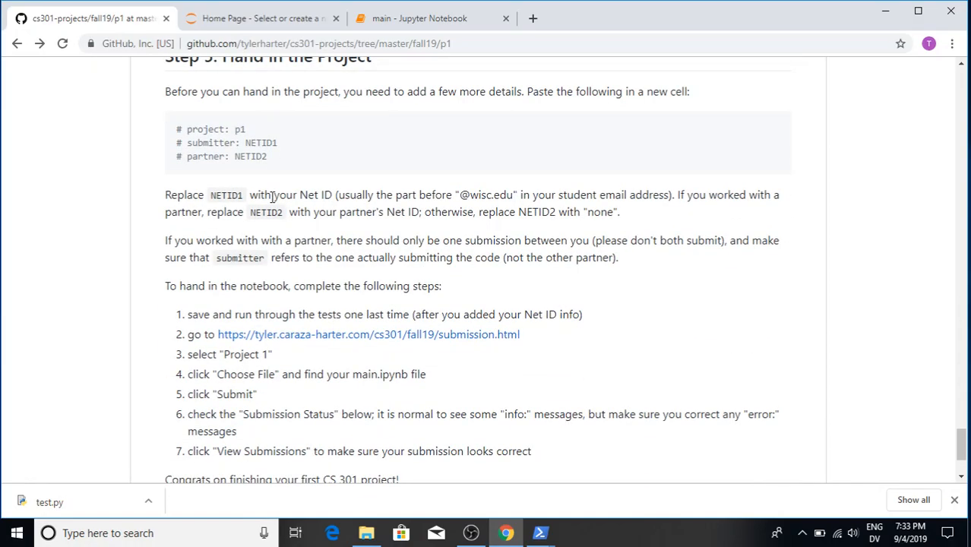
mouse_move(280, 166)
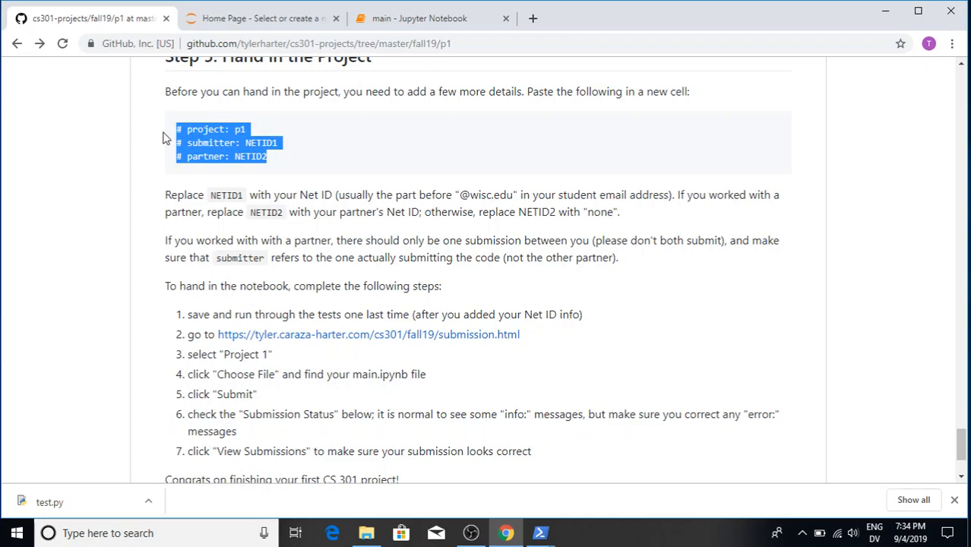
mouse_move(384, 5)
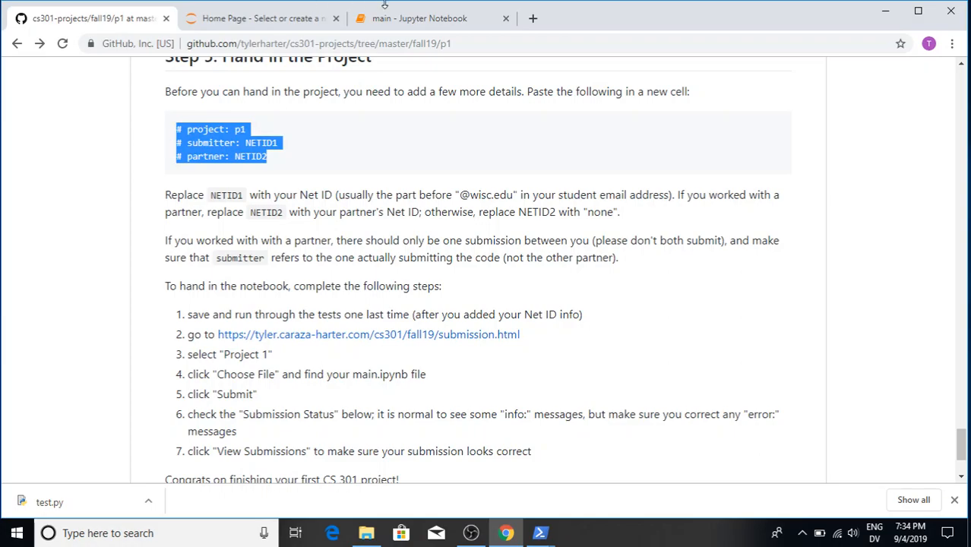
click(419, 17)
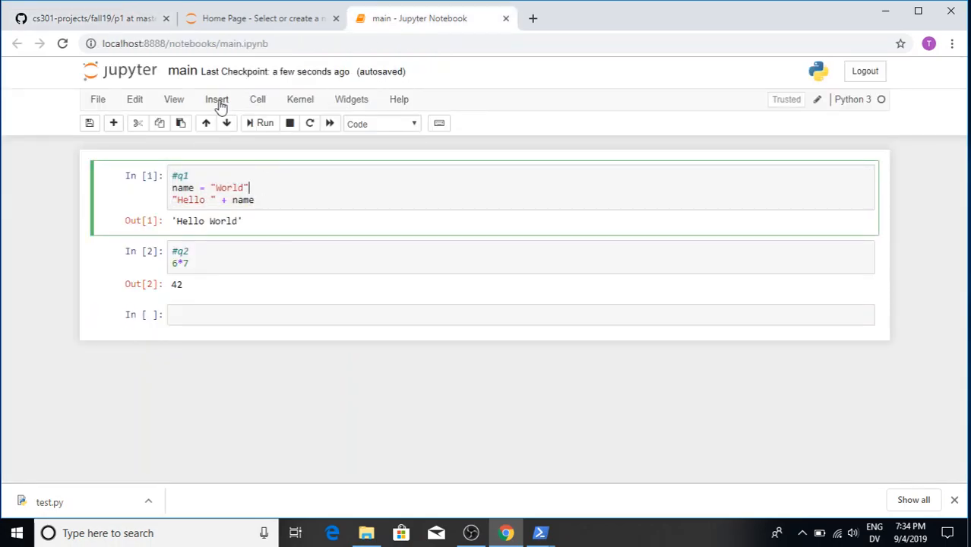
Insert a header cell above the q1 cell and save the notebook with a checkpoint
click(217, 99)
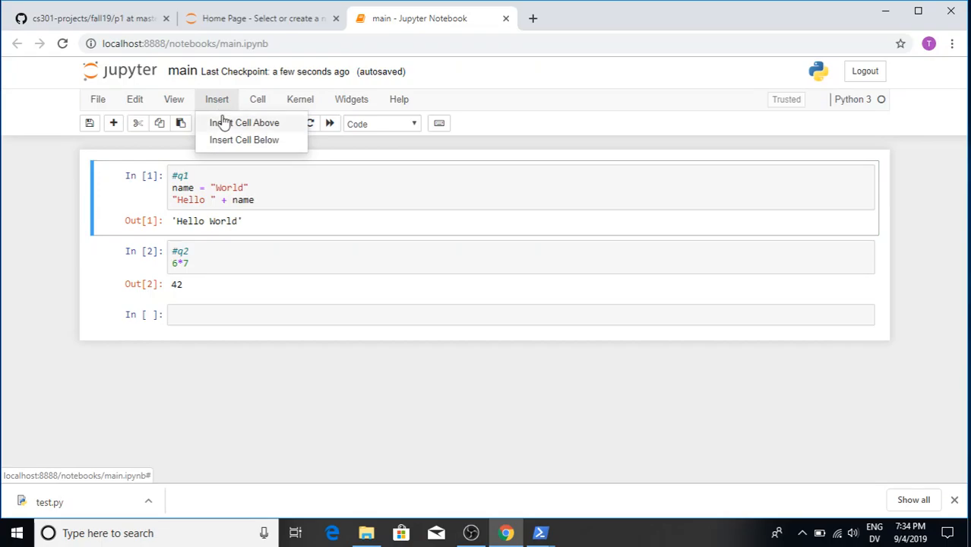
click(244, 122)
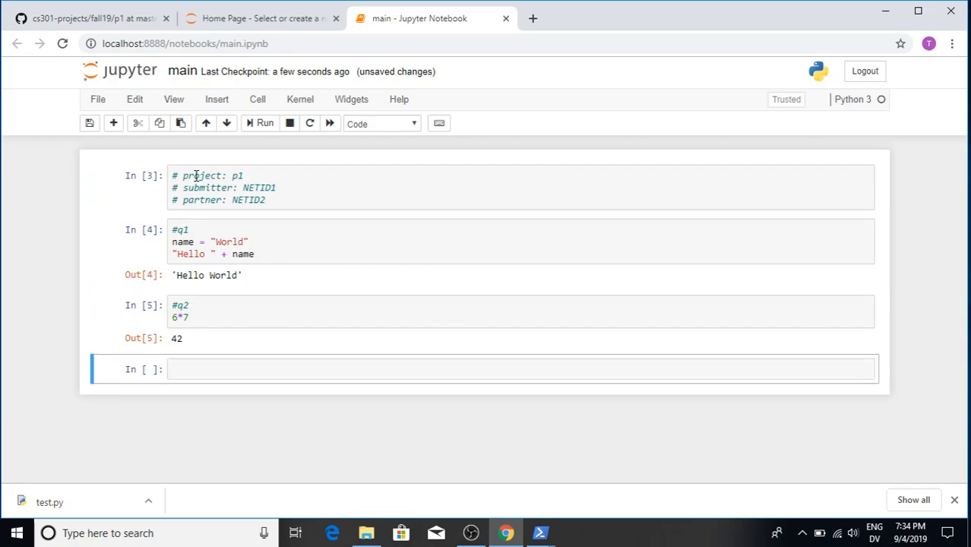
click(97, 98)
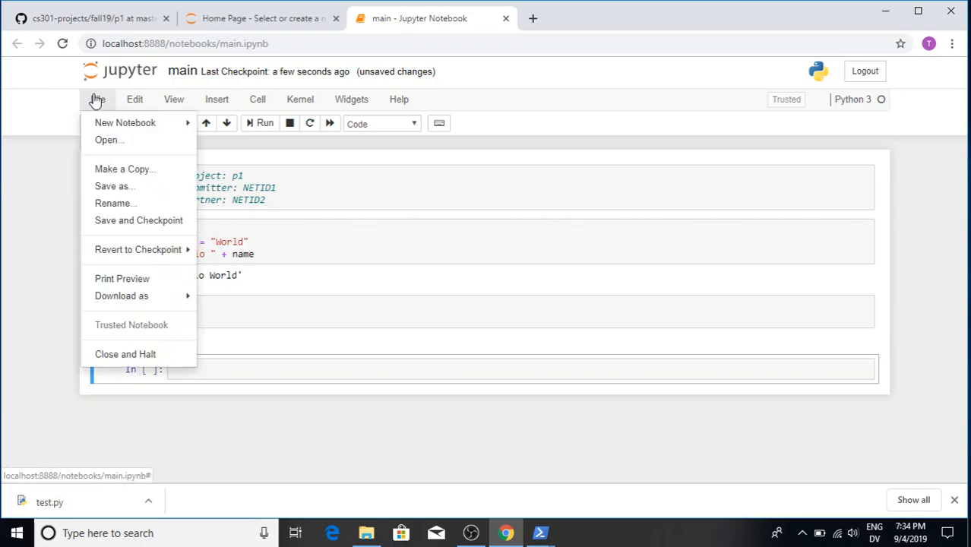
click(138, 220)
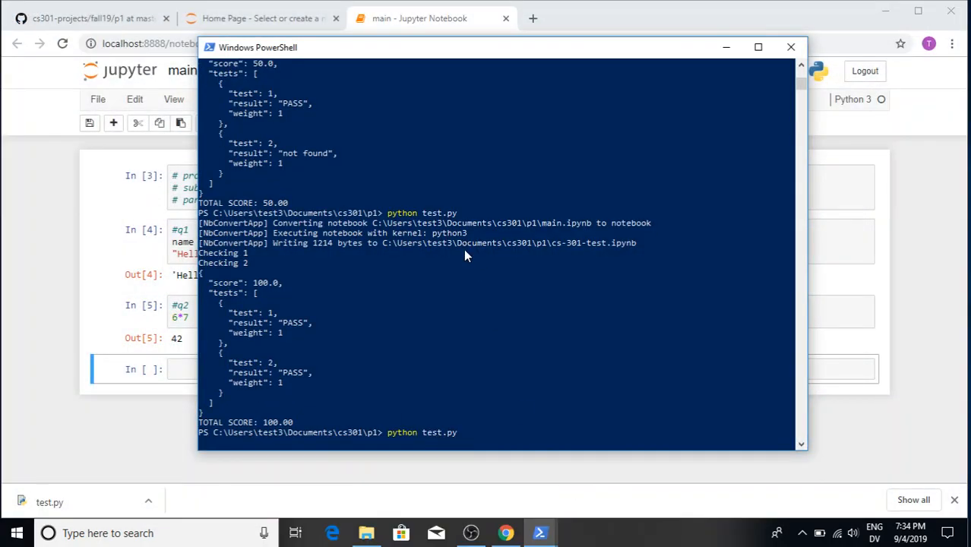
Rerun python test.py and confirm both tests pass with TOTAL SCORE 100.00
key(Return)
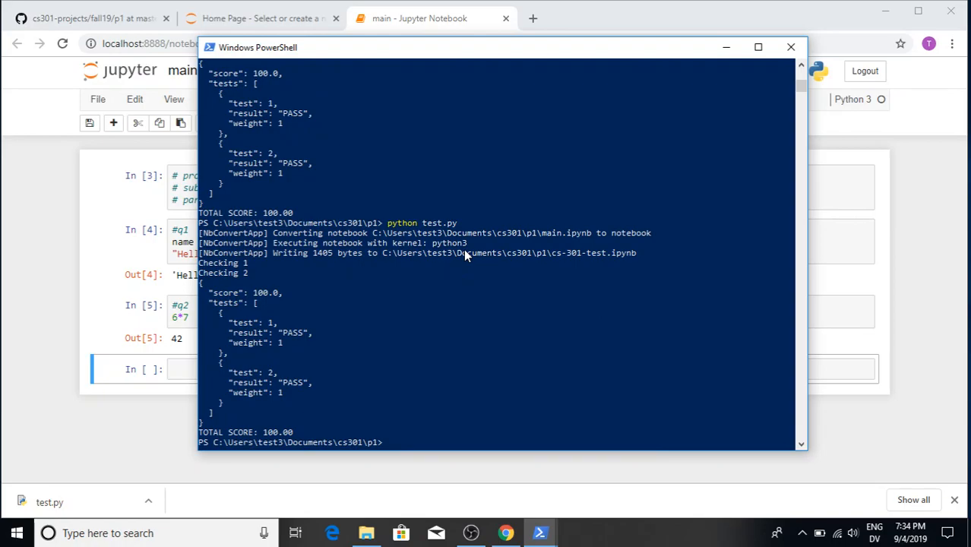
mouse_move(141, 19)
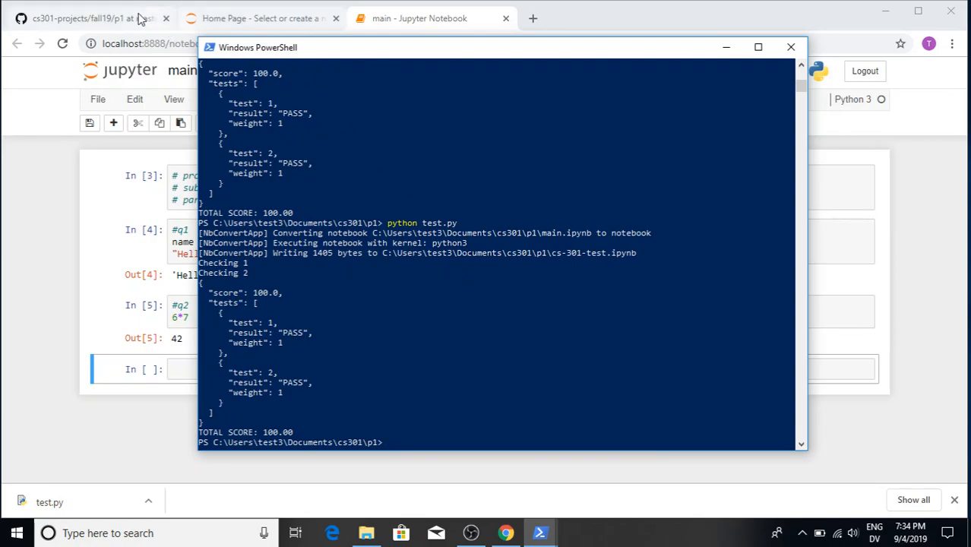
mouse_move(125, 18)
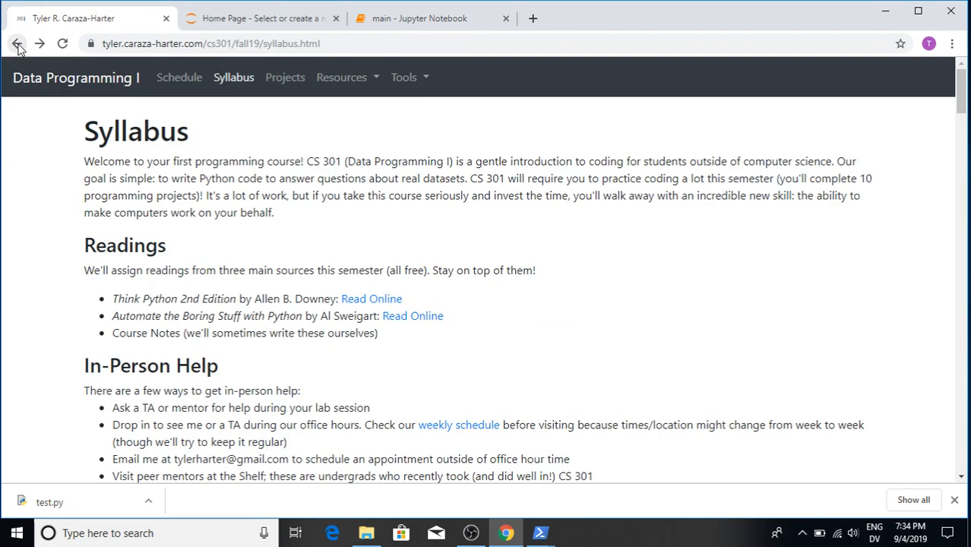
Log out of the submission site and sign back in with the school Google account
click(285, 77)
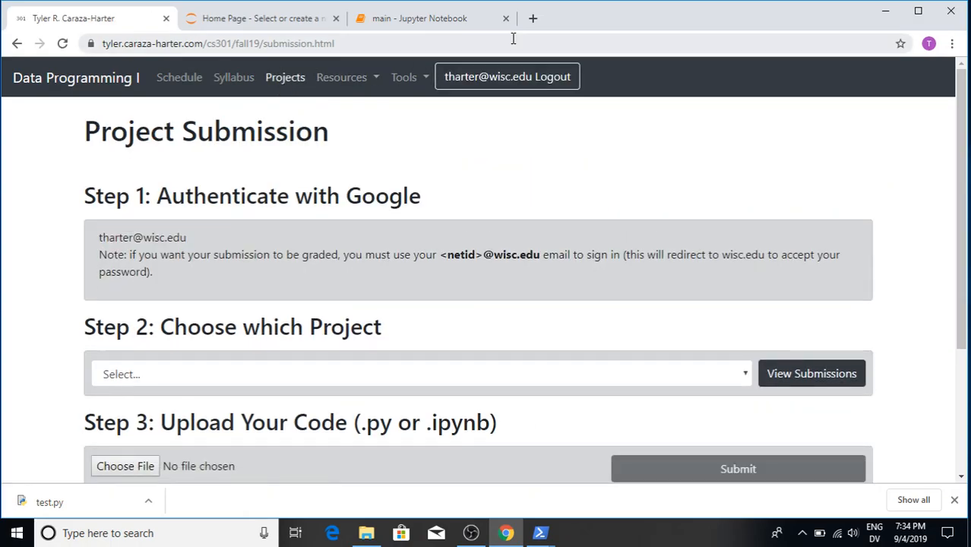
click(507, 76)
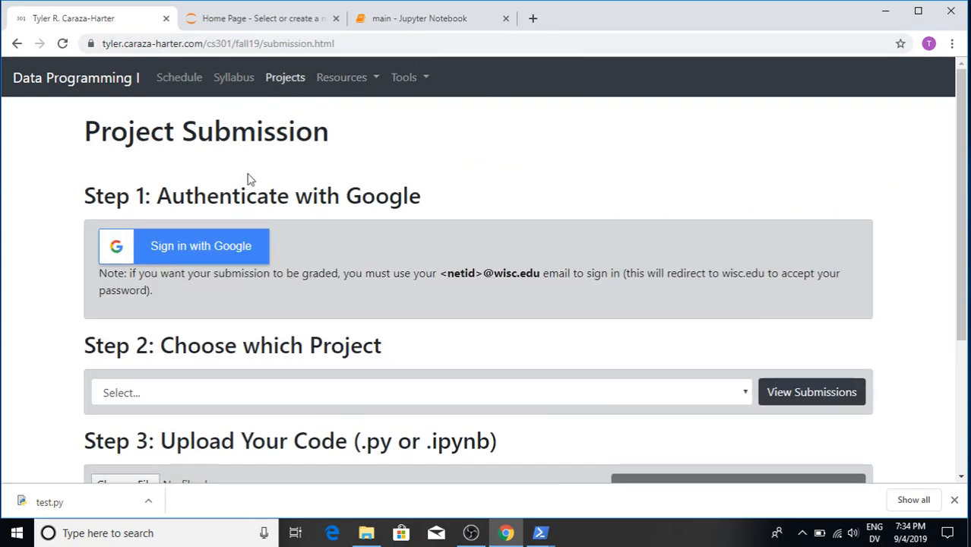
click(201, 245)
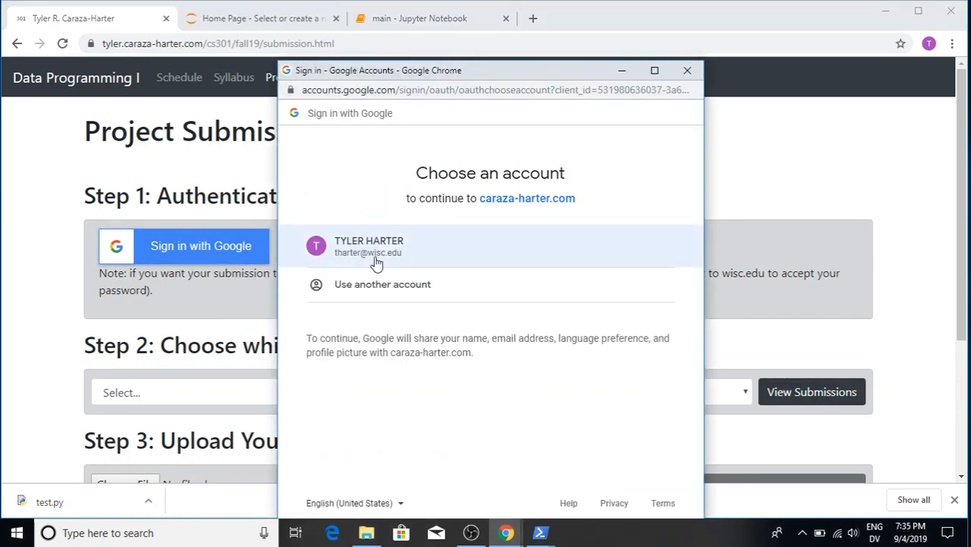
click(369, 246)
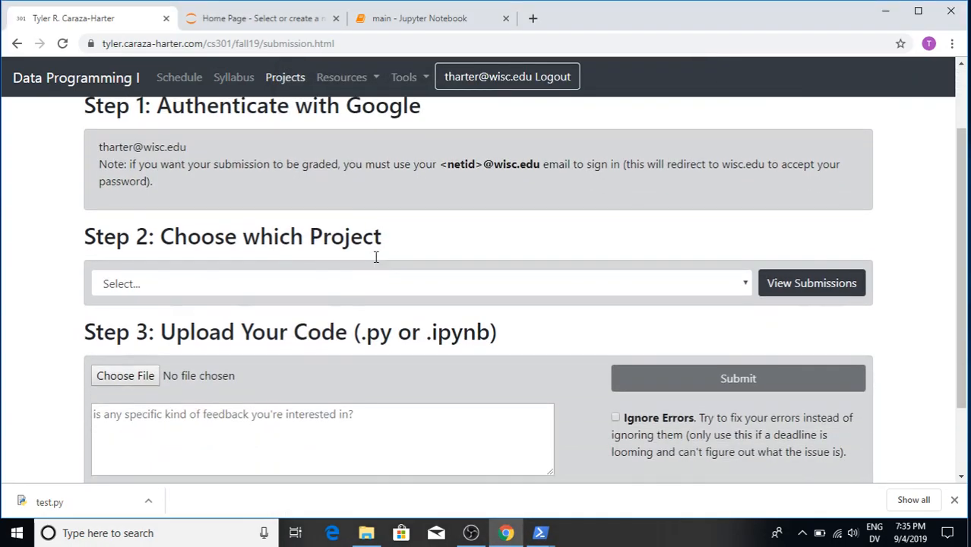
Select Project 1 in the project dropdown and start choosing the upload file
click(418, 283)
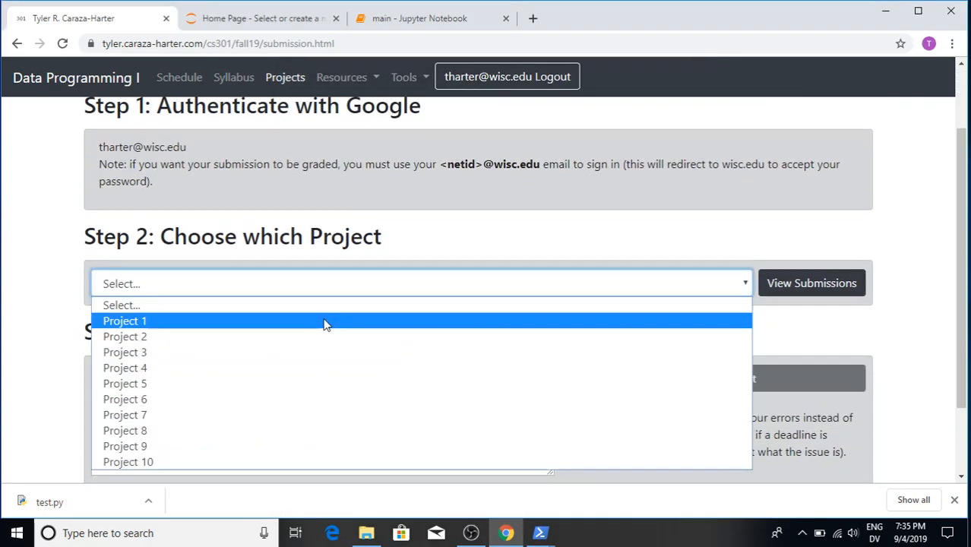
click(124, 320)
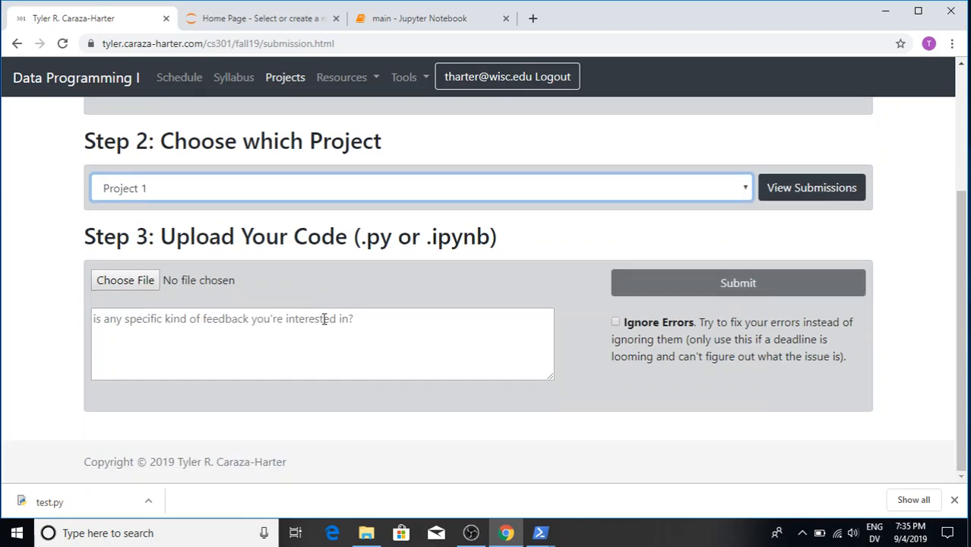
click(124, 280)
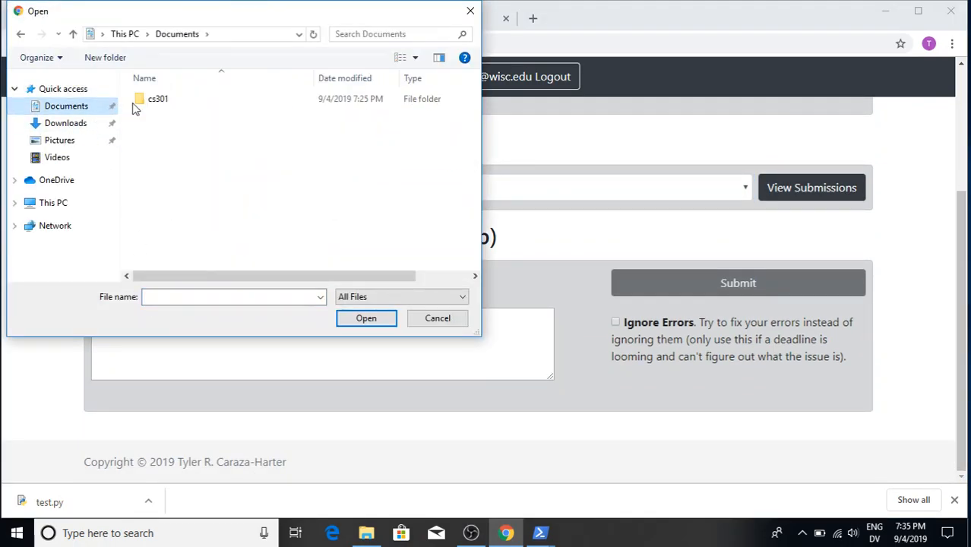
Upload main.ipynb from the cs301 folder and submit it for Project 1
double_click(158, 98)
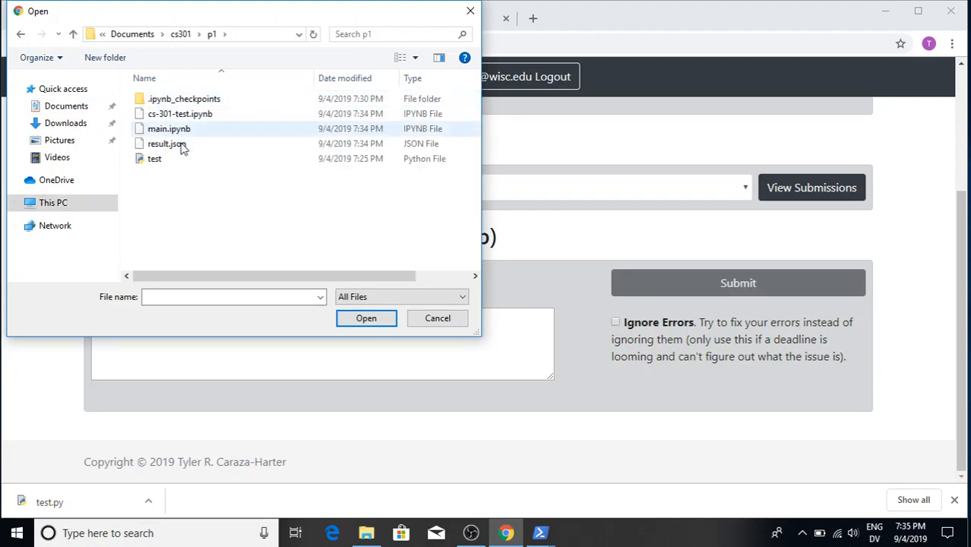
double_click(168, 128)
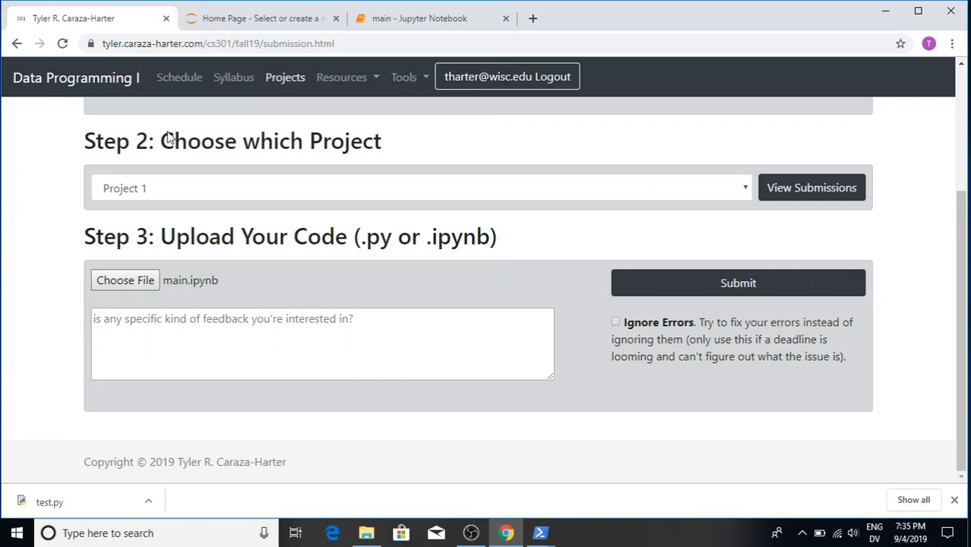
mouse_move(698, 293)
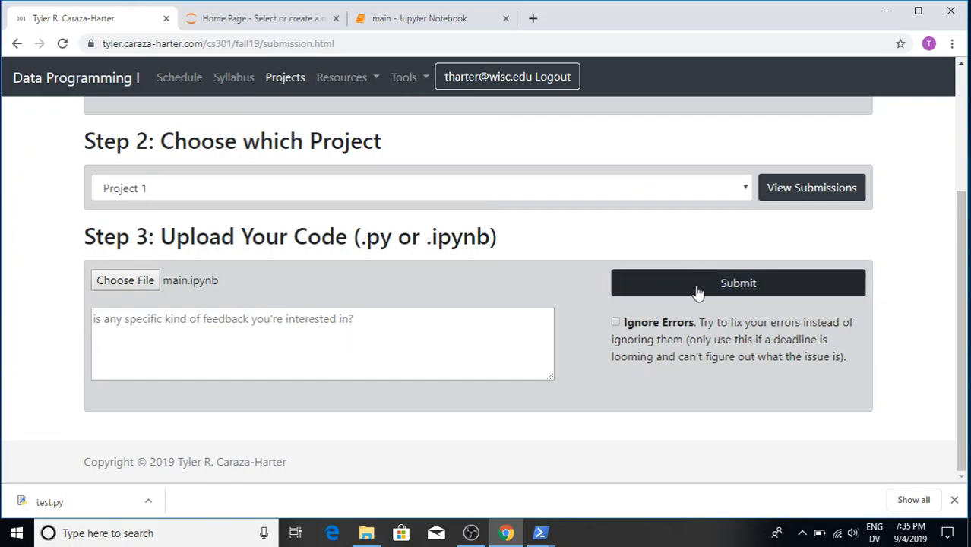
click(737, 283)
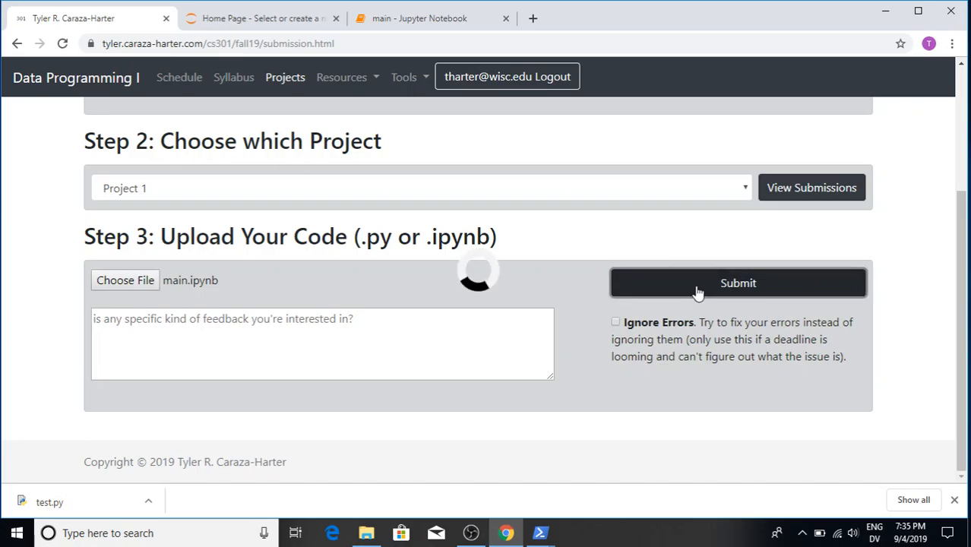
click(737, 283)
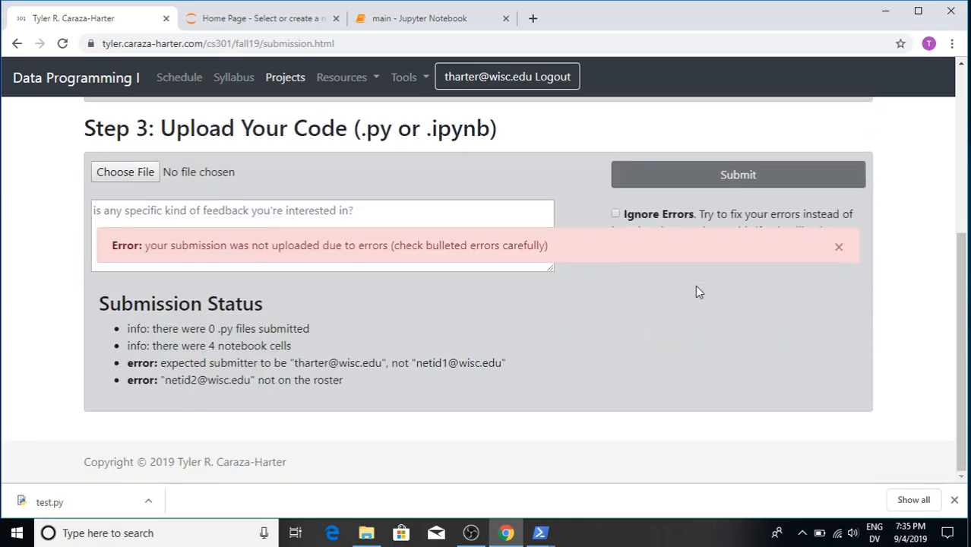
mouse_move(306, 364)
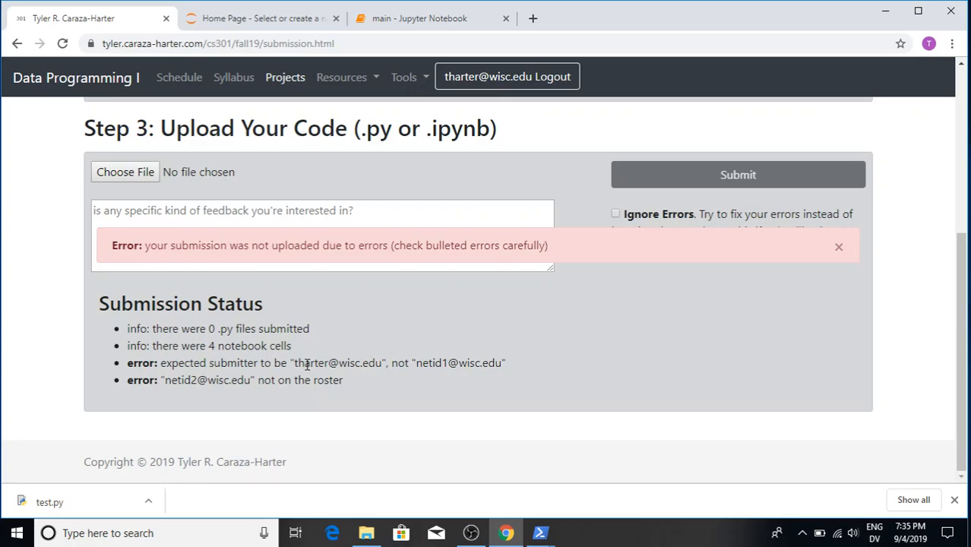
Review the errors flagging wrong submitter netid1 and unknown partner netid2
click(839, 246)
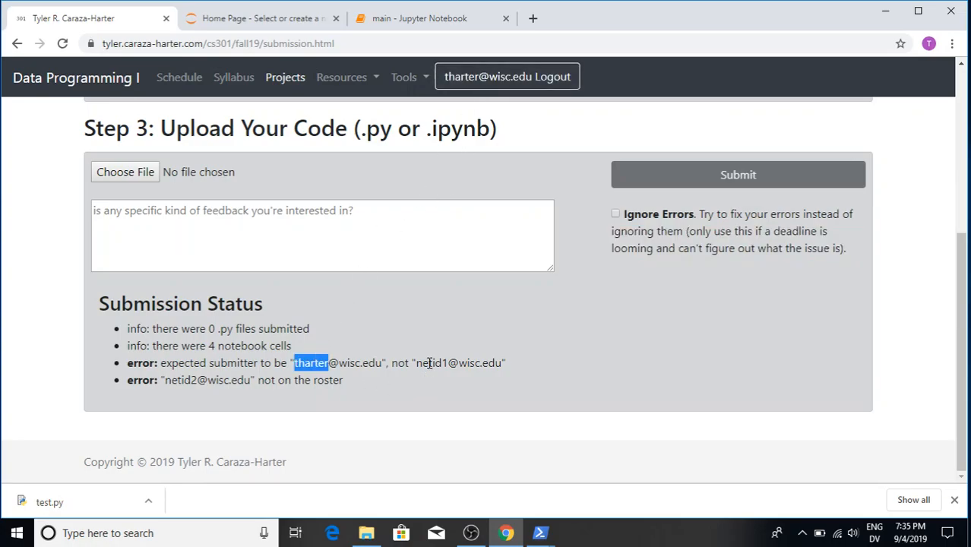
double_click(431, 363)
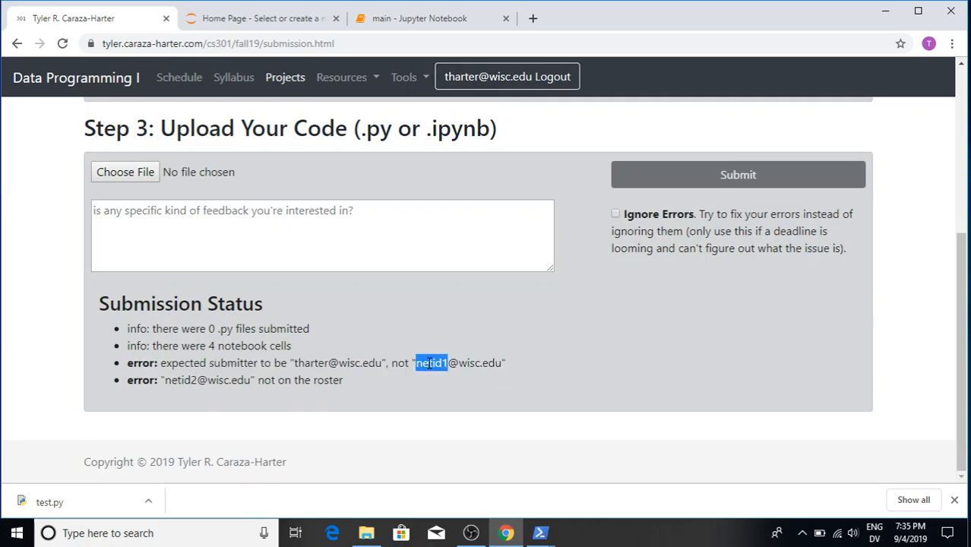
mouse_move(188, 401)
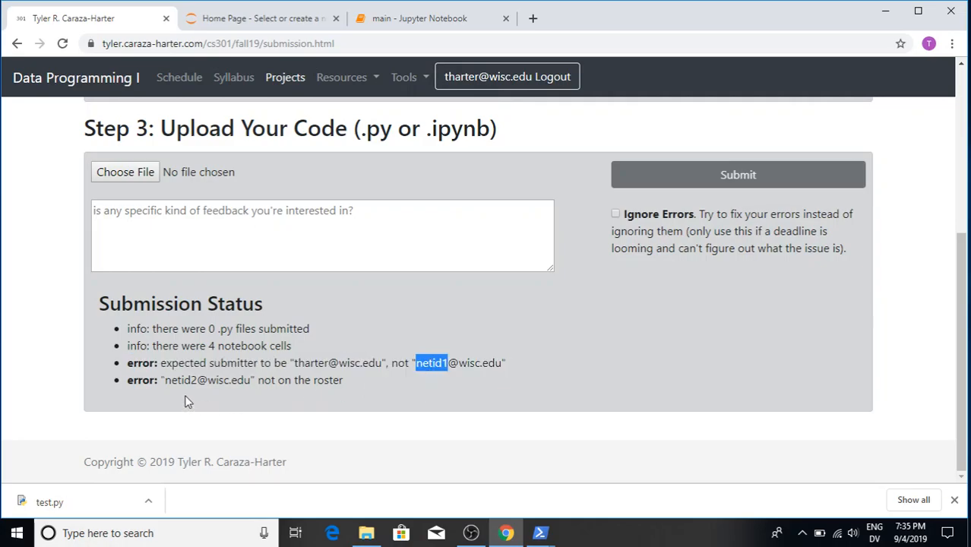
double_click(179, 380)
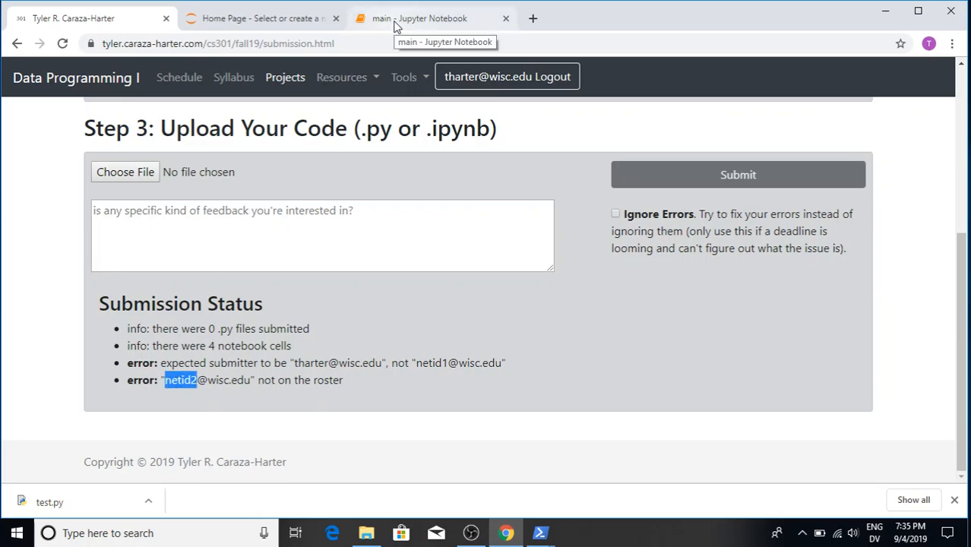
click(417, 18)
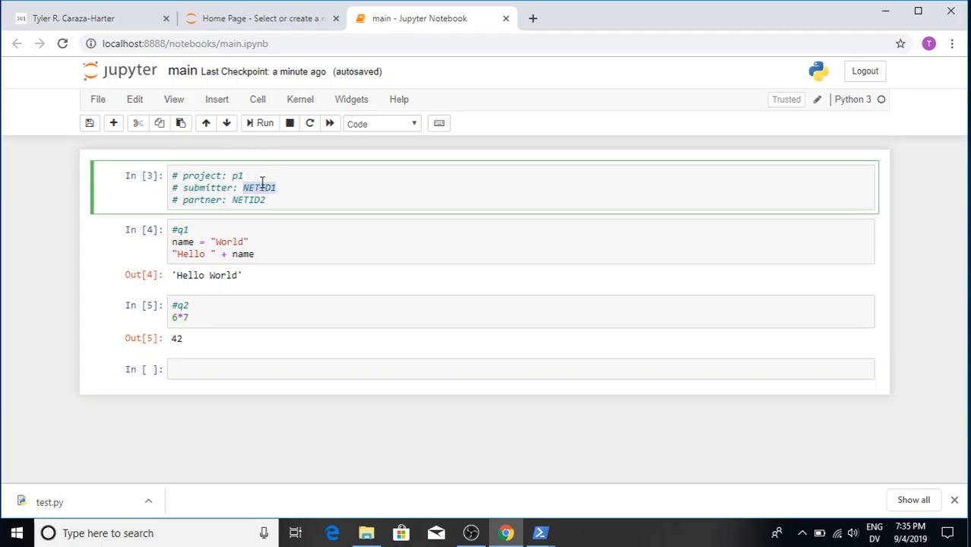
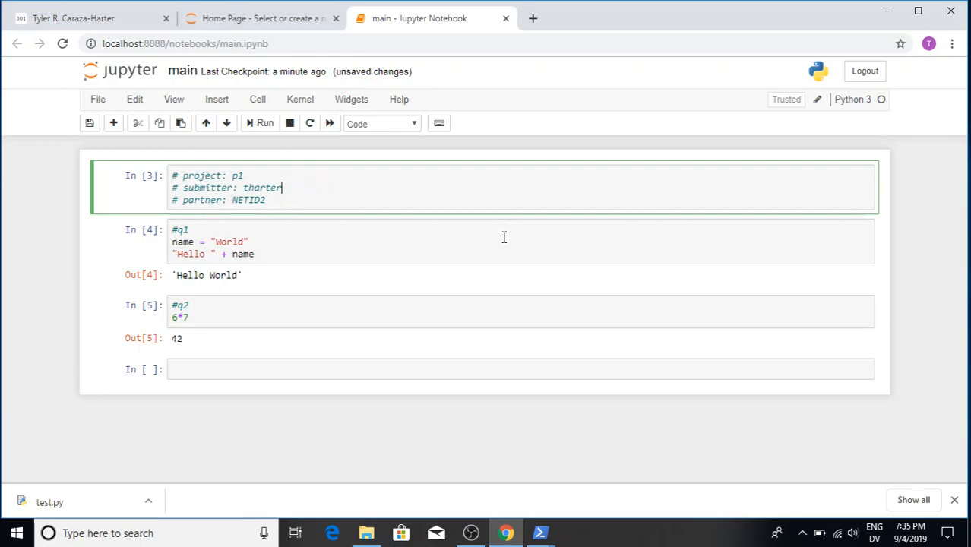
Replace the NETID2 partner placeholder with 'none' and save with Ctrl+S
double_click(248, 199)
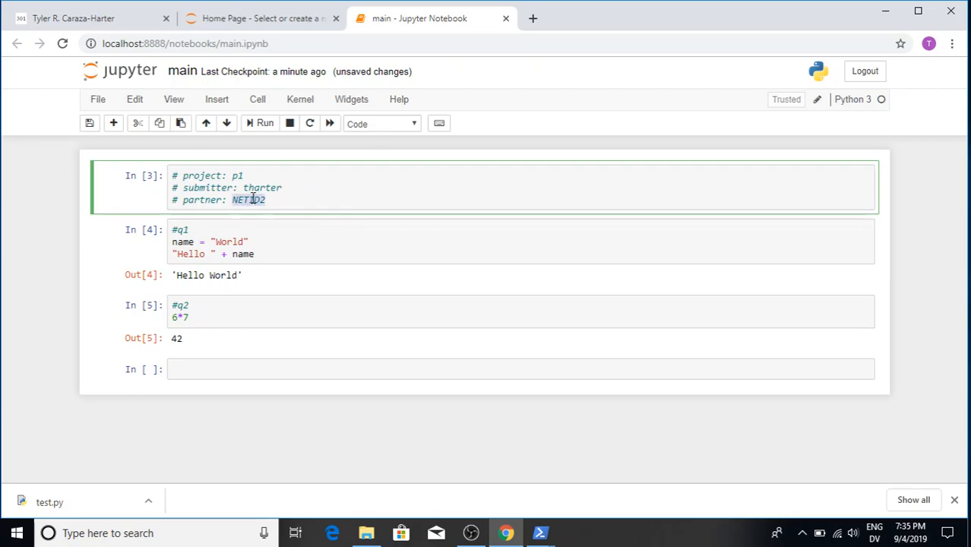
text(none)
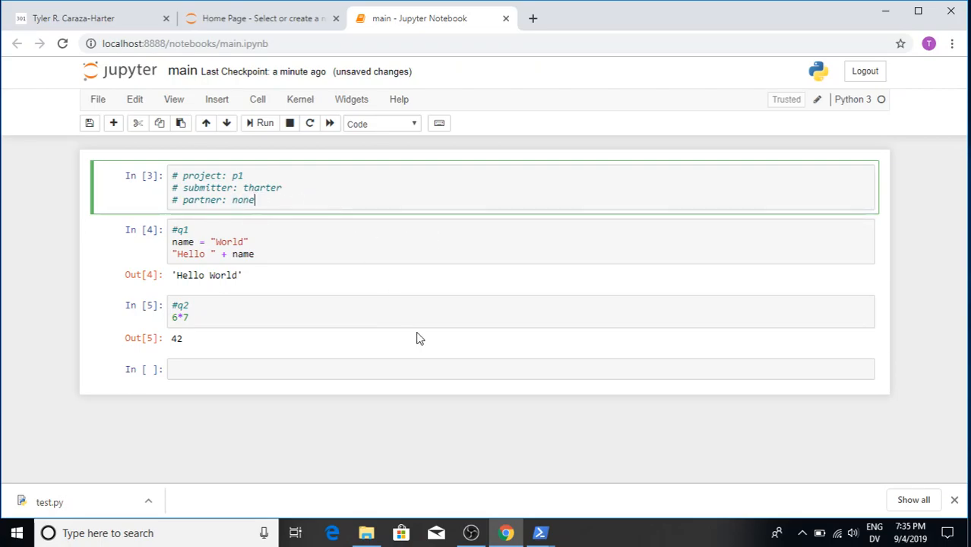
key(ctrl+s)
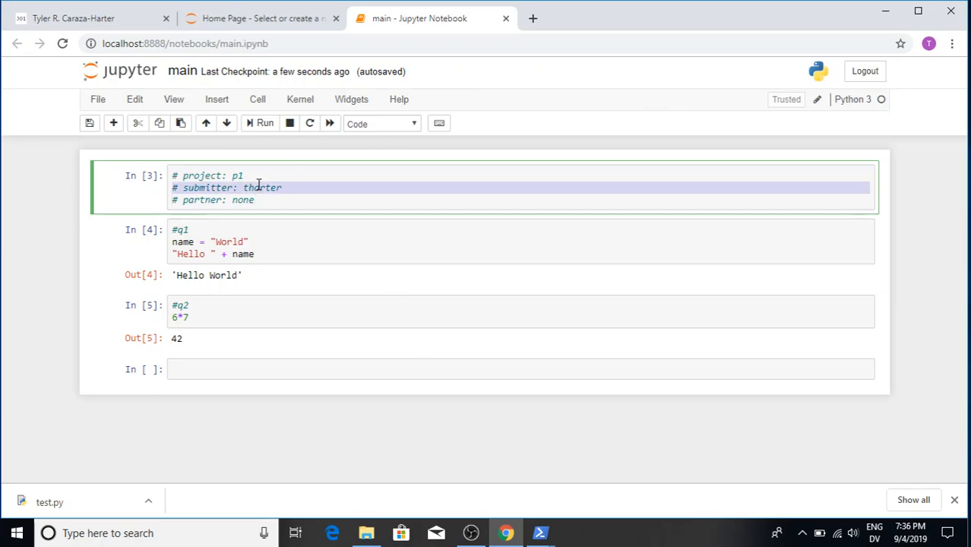
click(242, 200)
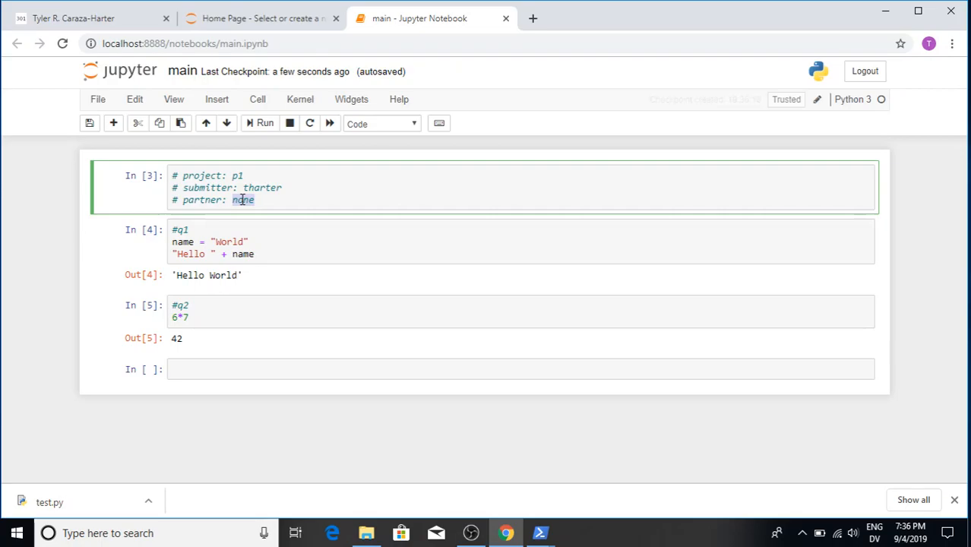
mouse_move(541, 532)
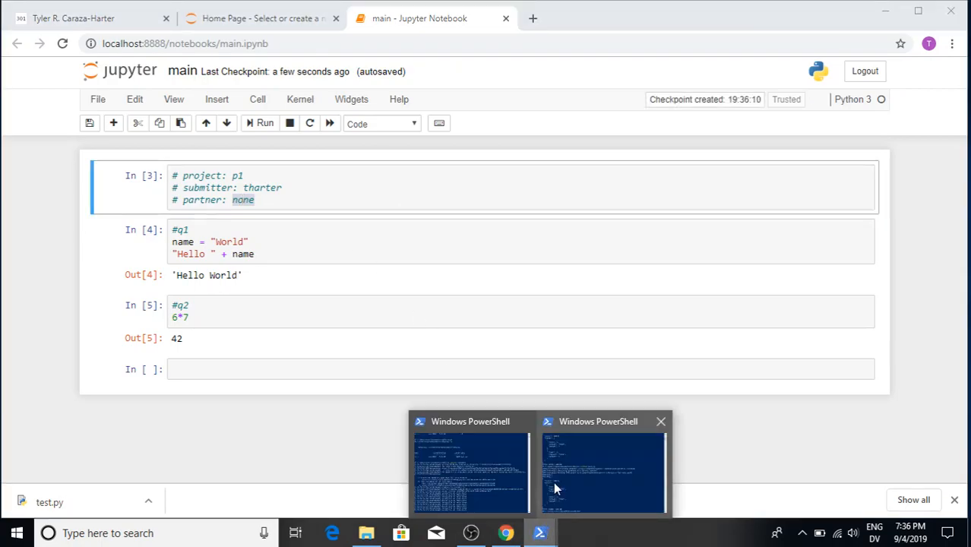
Run python test.py in PowerShell on the updated notebook
click(602, 471)
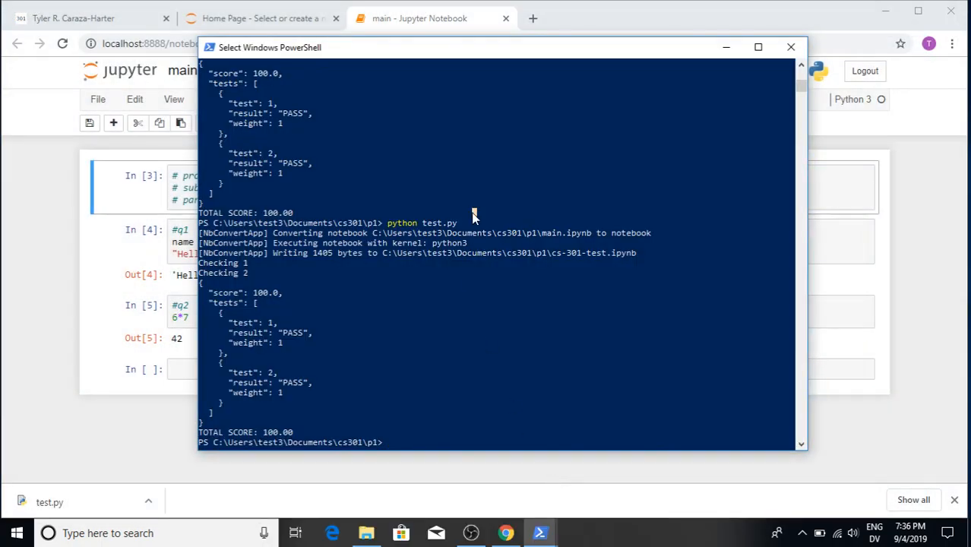
text(python test.py)
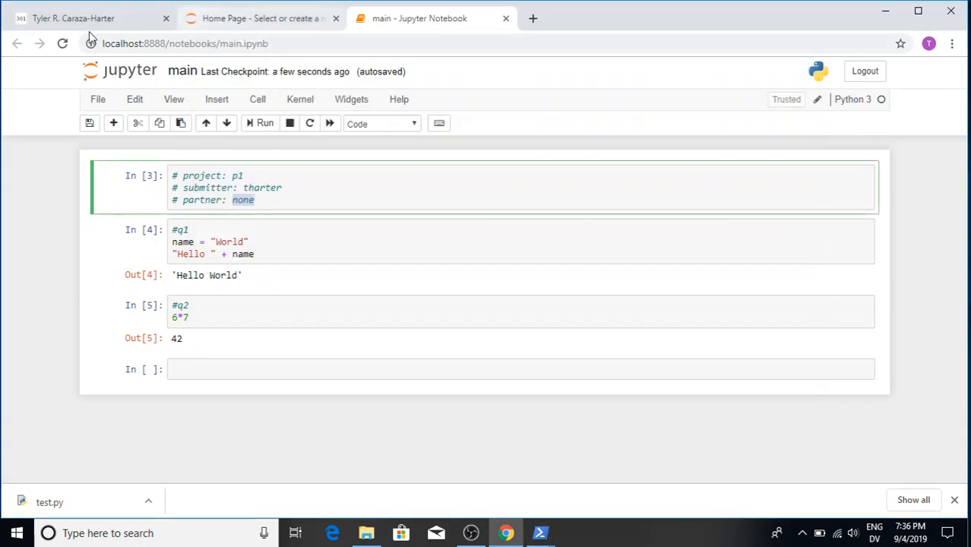
Select main.ipynb for upload and write the feedback request 'i want feedback'
click(83, 18)
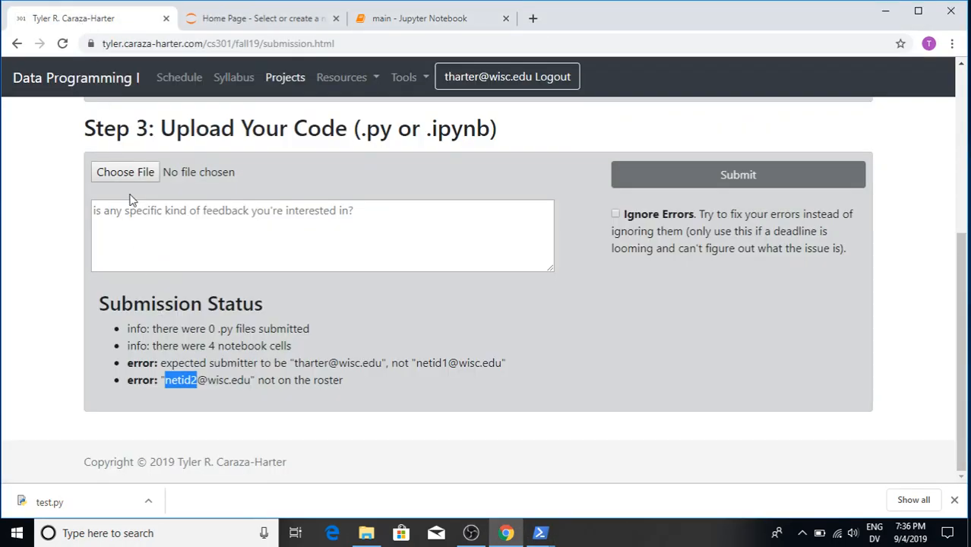
click(124, 172)
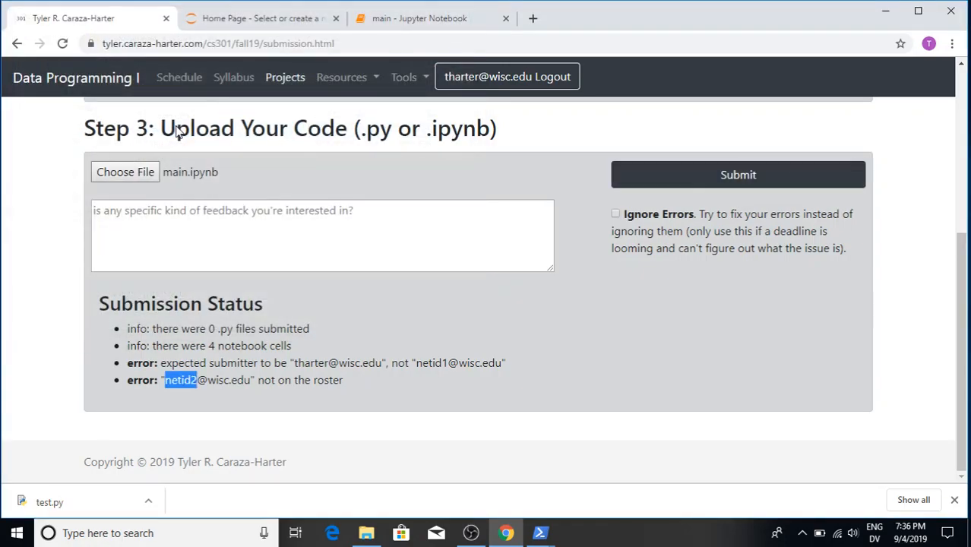
mouse_move(298, 239)
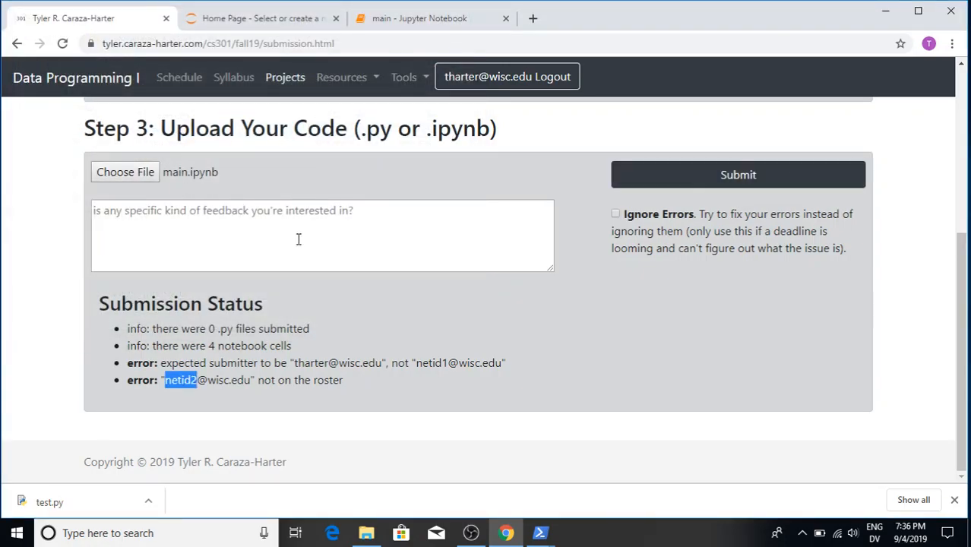
click(243, 239)
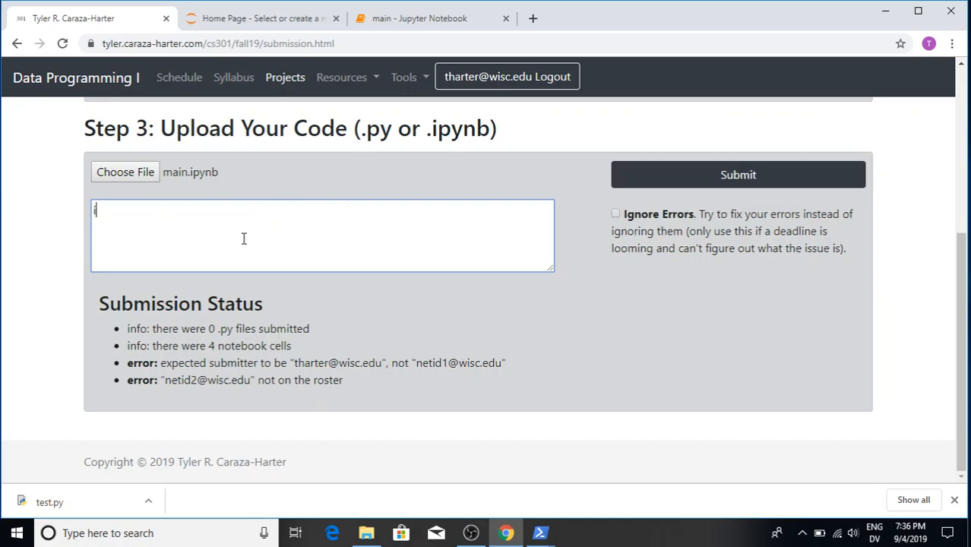
text(i want feedback on EVERYTHING!!!!!!)
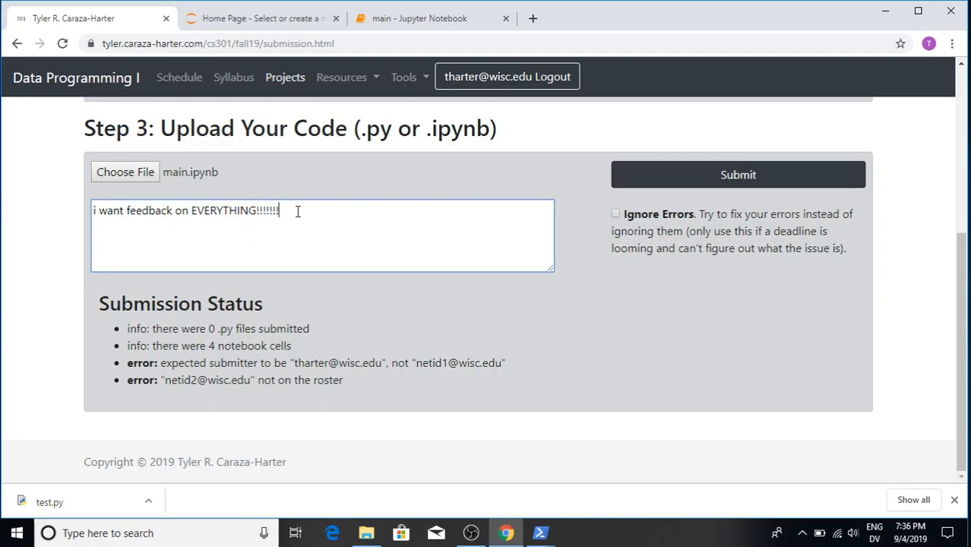
Submit the notebook and check the submission status shows no errors
click(737, 175)
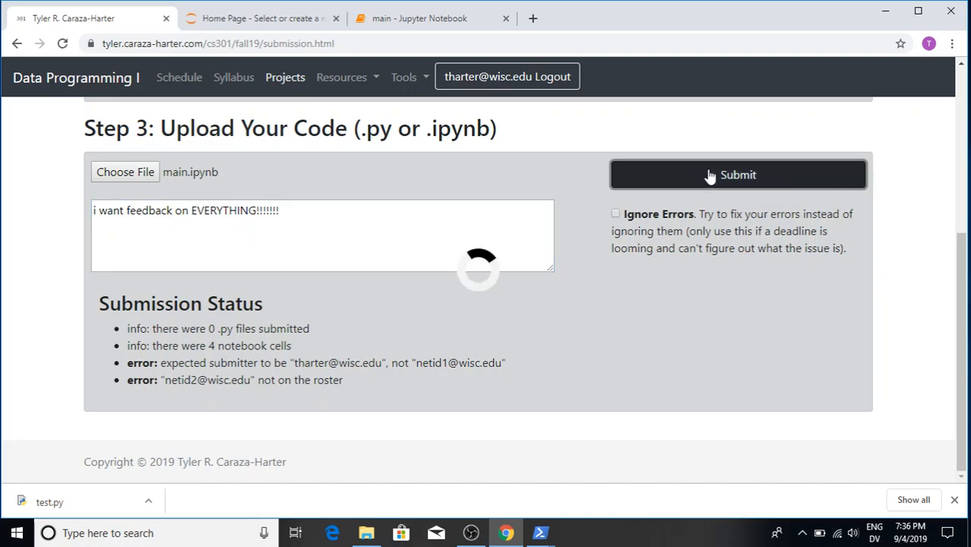
click(737, 175)
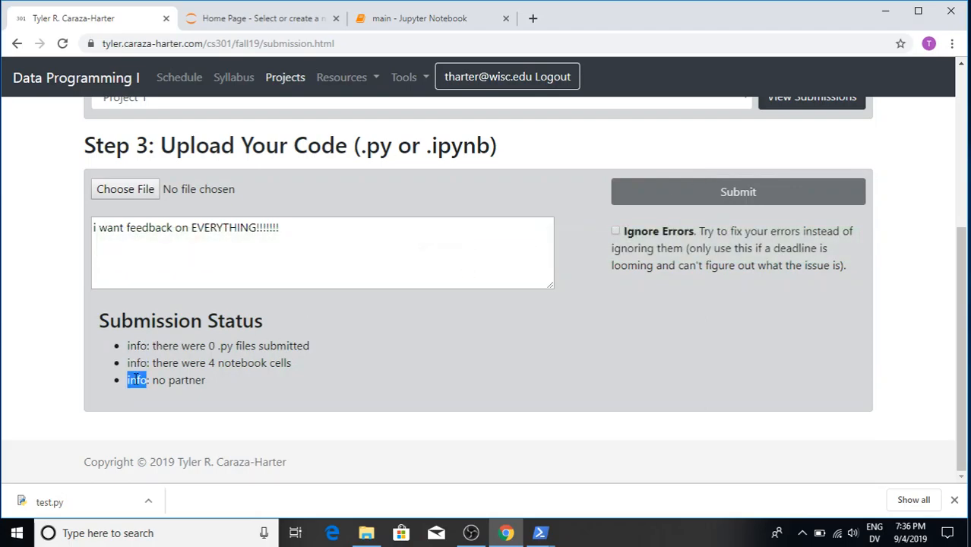
scroll(up, 3)
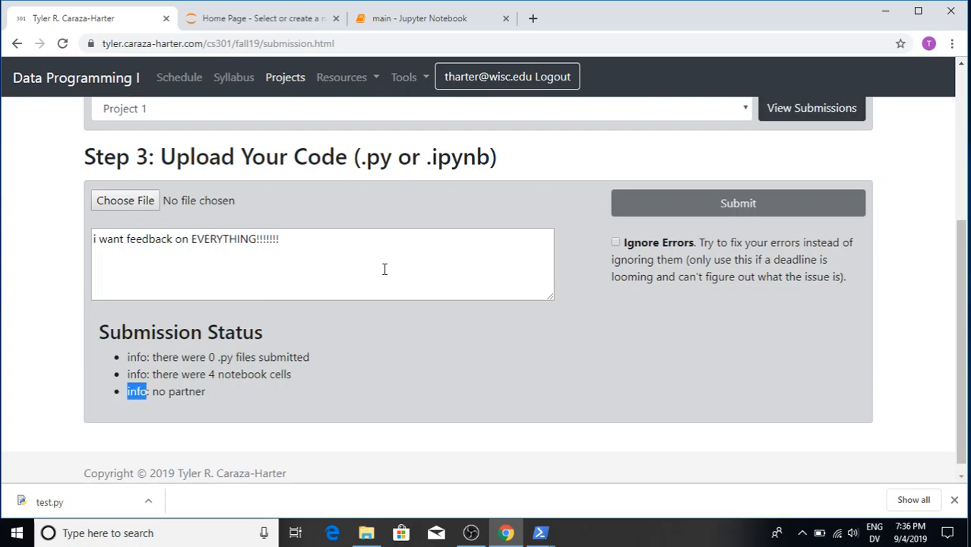
scroll(up, 3)
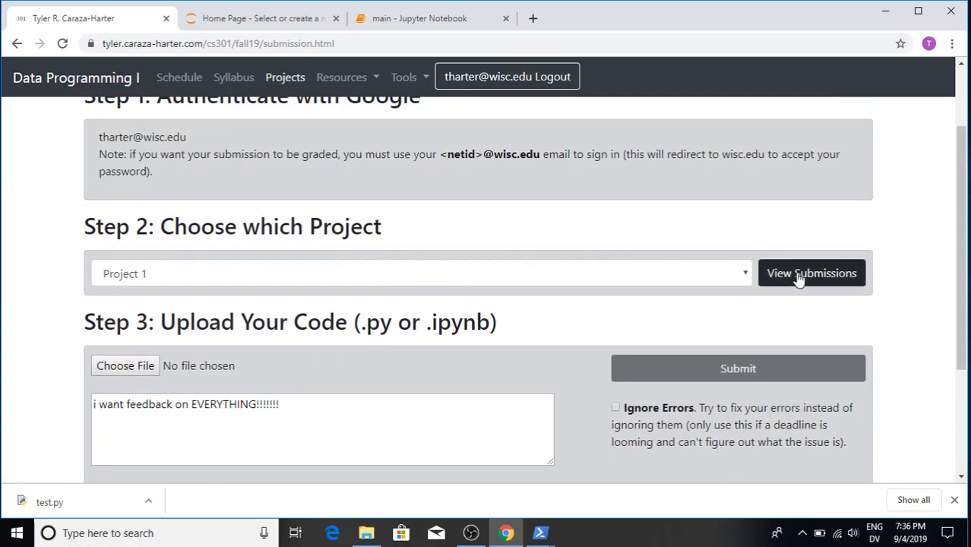
View P1 submissions and scroll the Code Review to the feedback request and q1 code
click(811, 273)
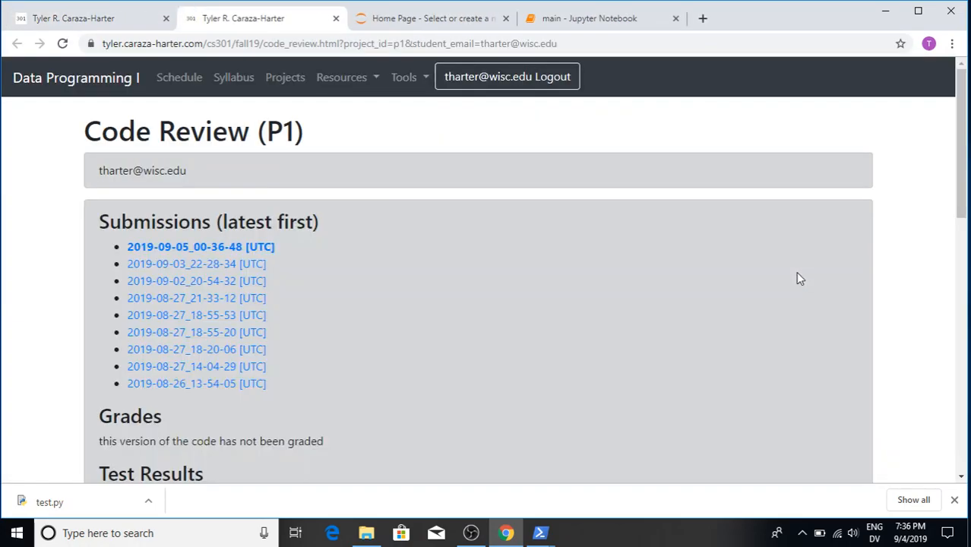
mouse_move(517, 295)
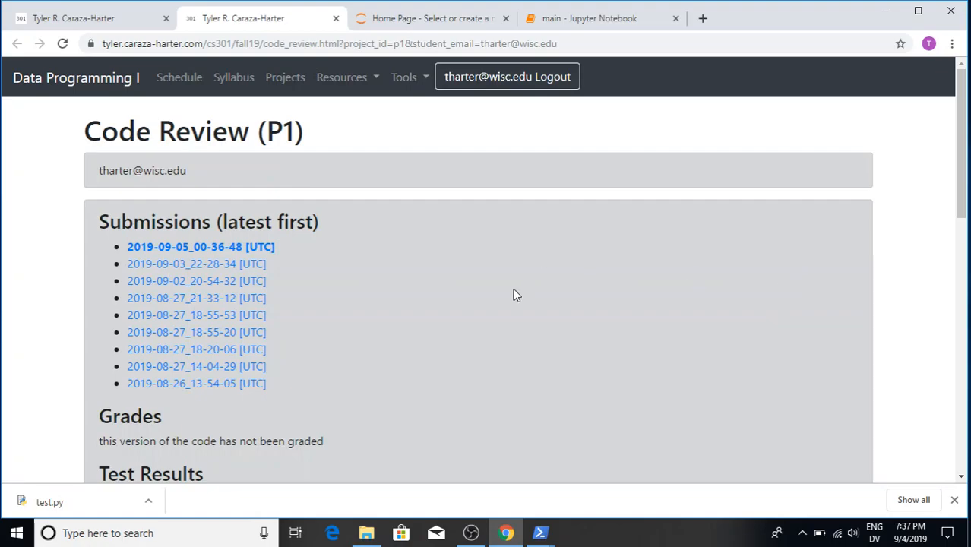
mouse_move(208, 287)
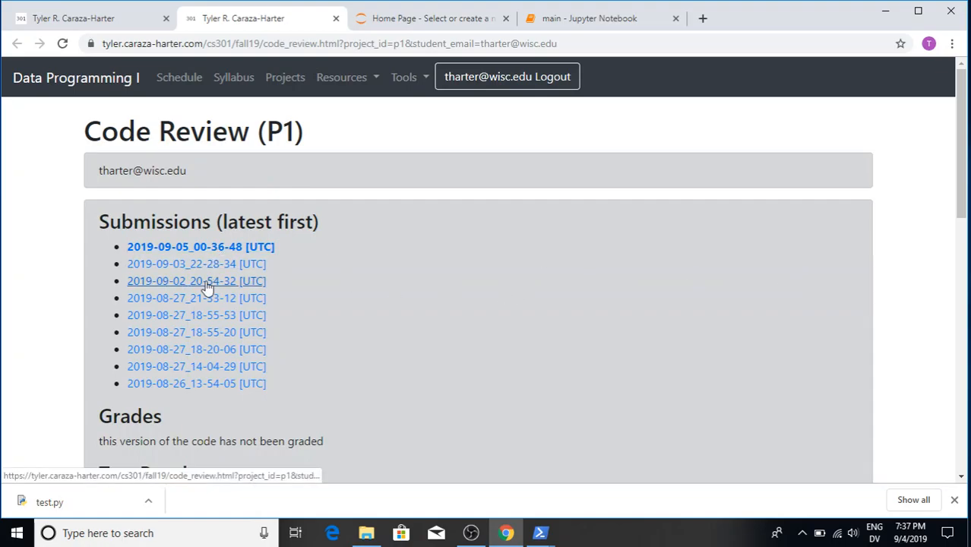
mouse_move(221, 338)
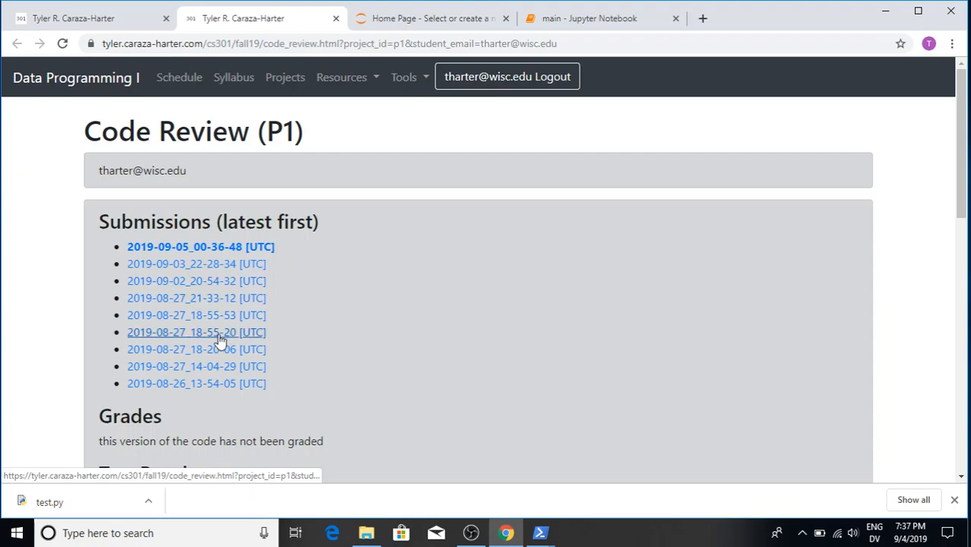
mouse_move(199, 383)
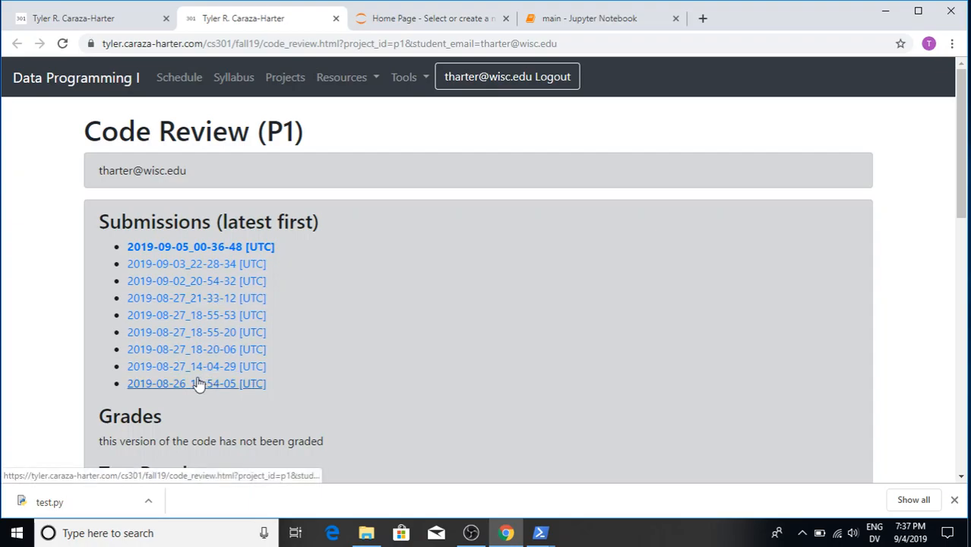
mouse_move(200, 246)
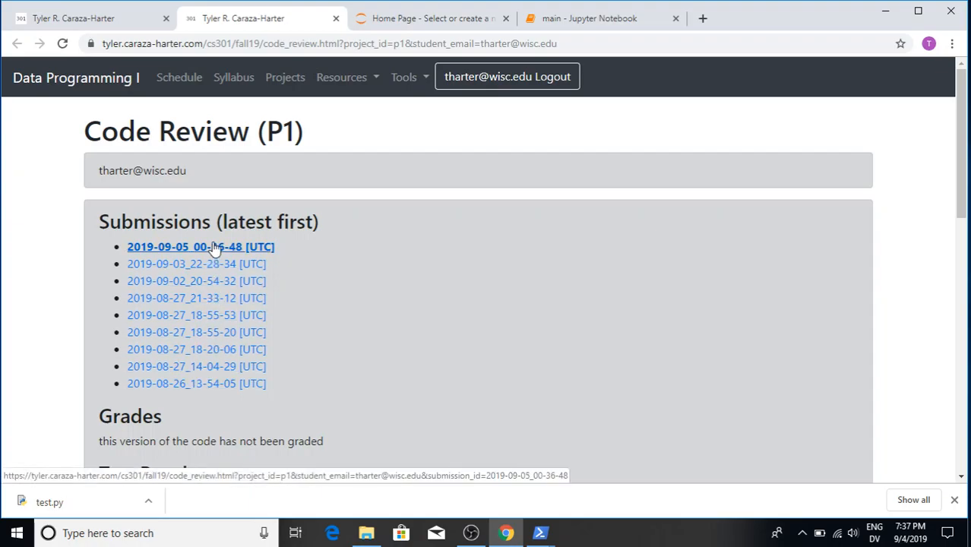
scroll(down, 3)
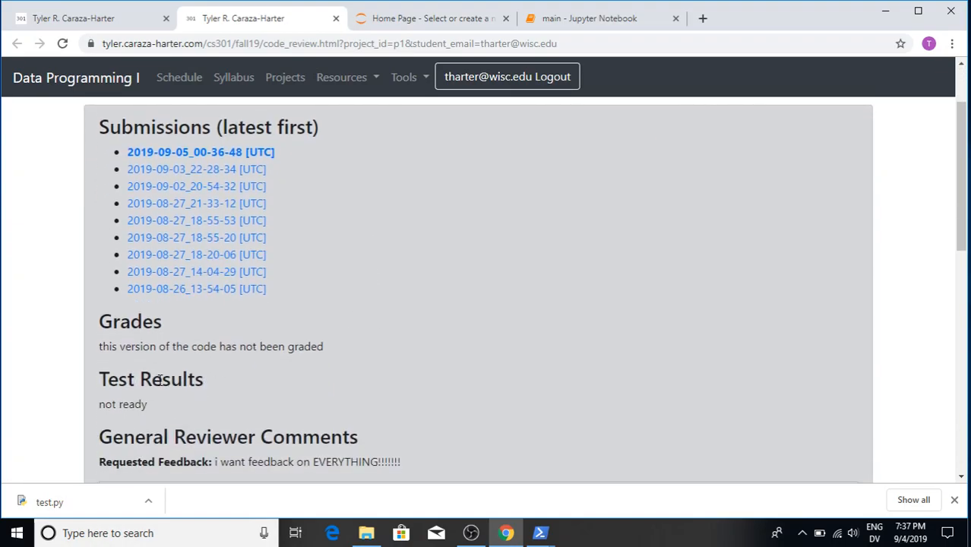
scroll(down, 3)
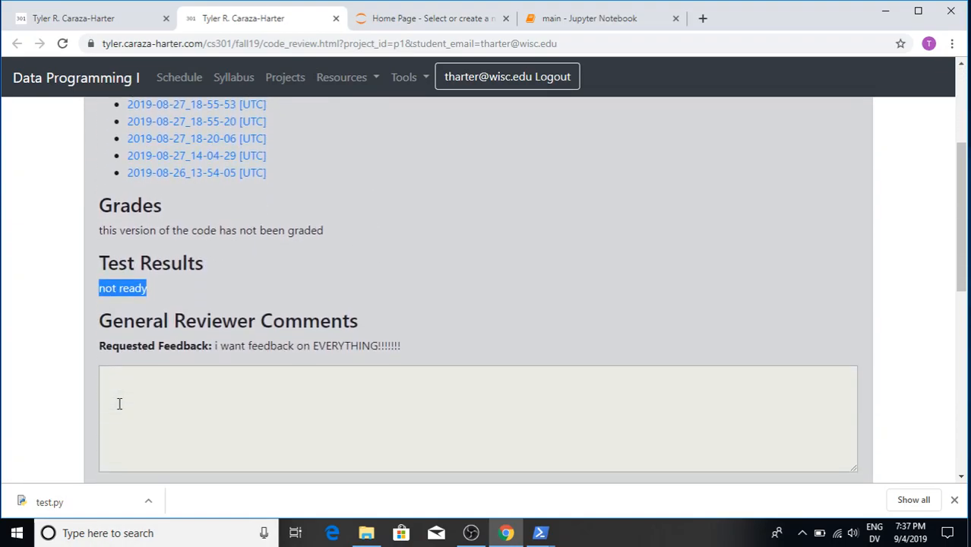
scroll(down, 3)
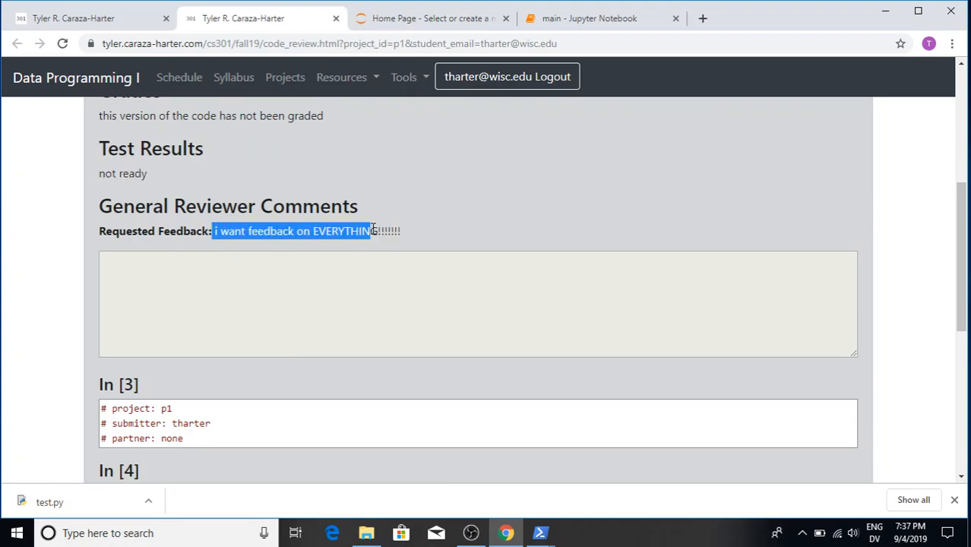
scroll(down, 3)
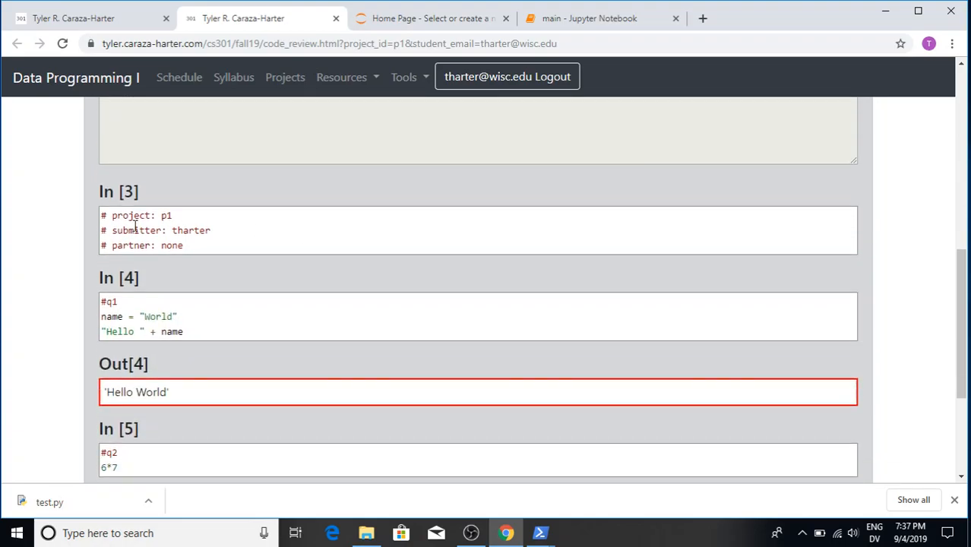
drag(99, 302, 190, 331)
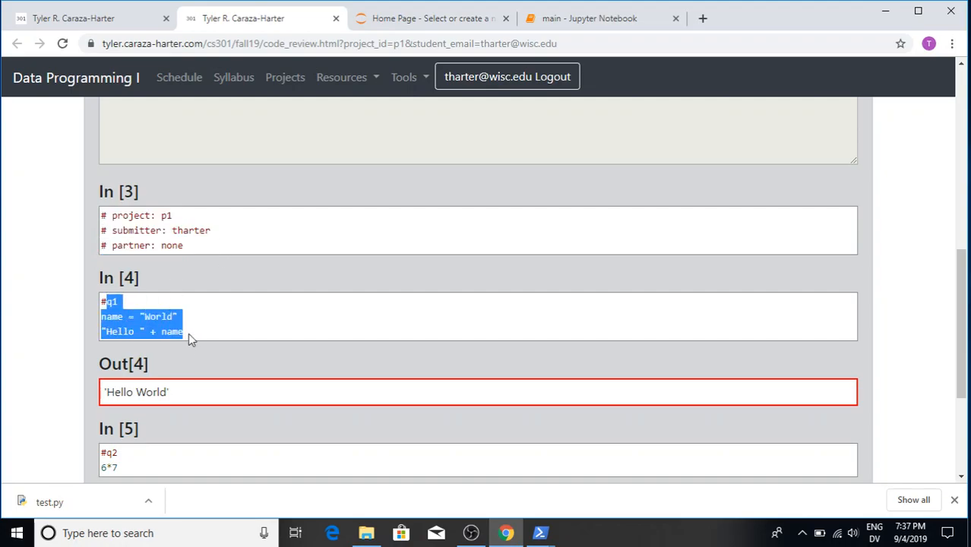
scroll(down, 3)
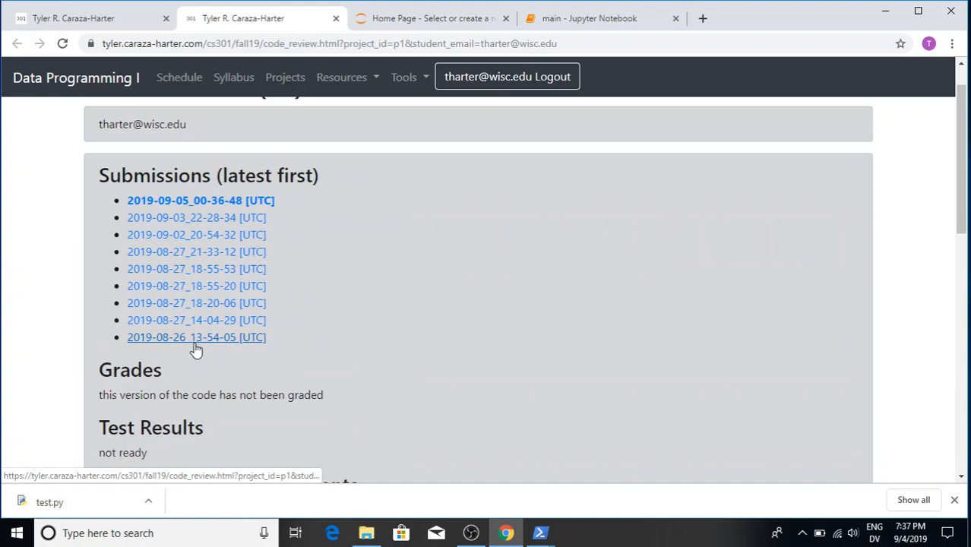
double_click(201, 200)
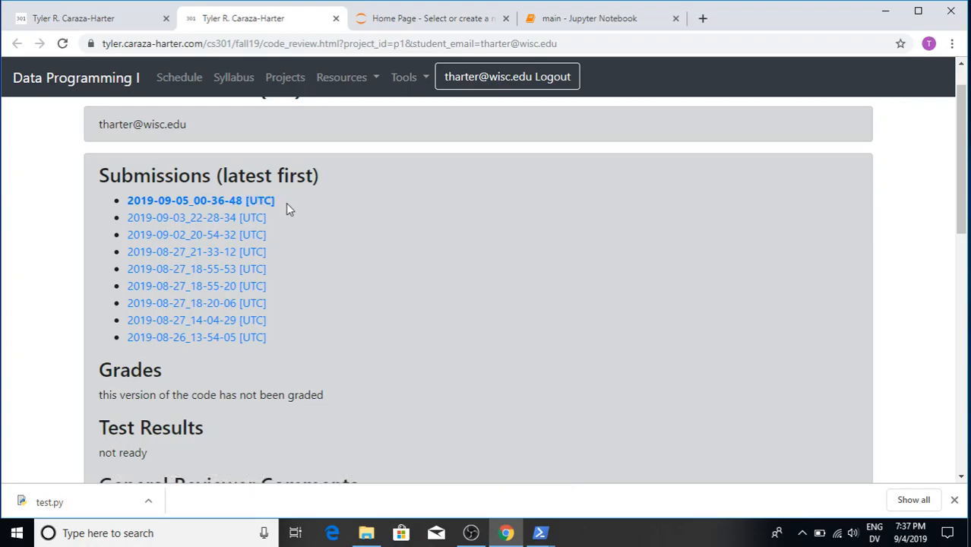
double_click(260, 200)
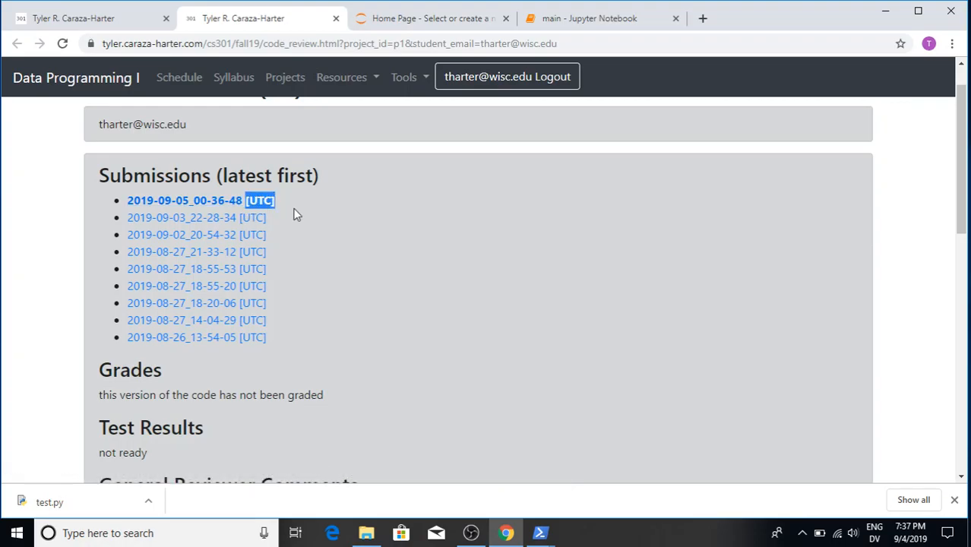